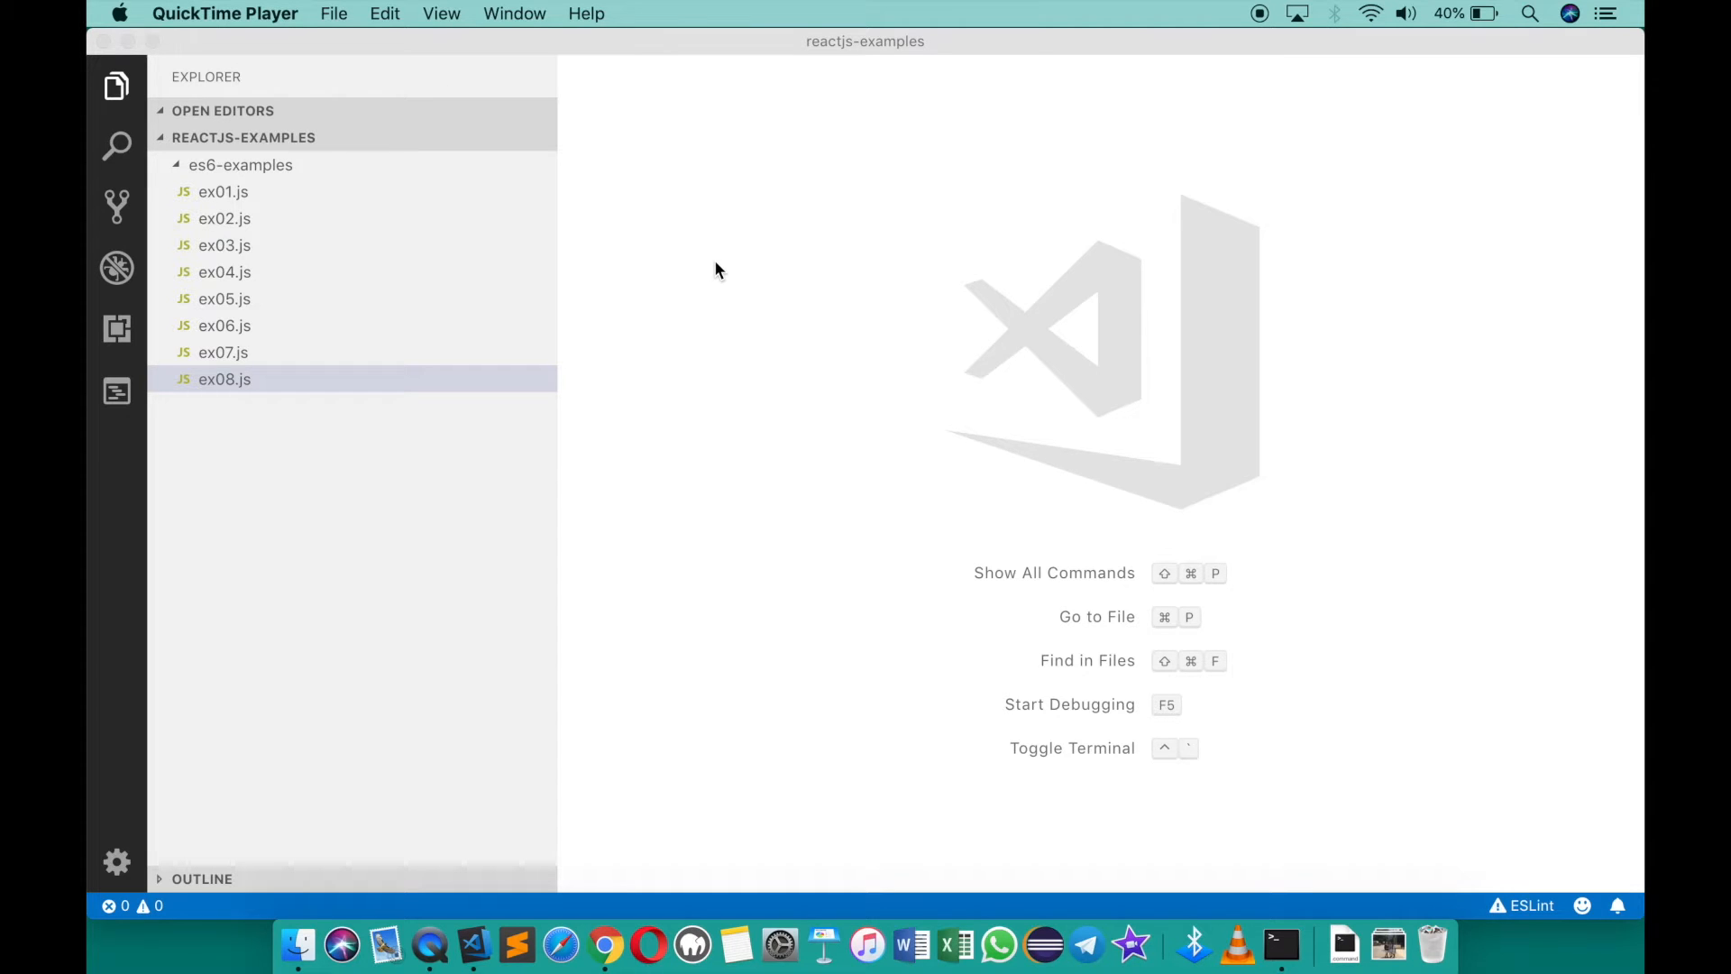
pyautogui.moveTo(281, 265)
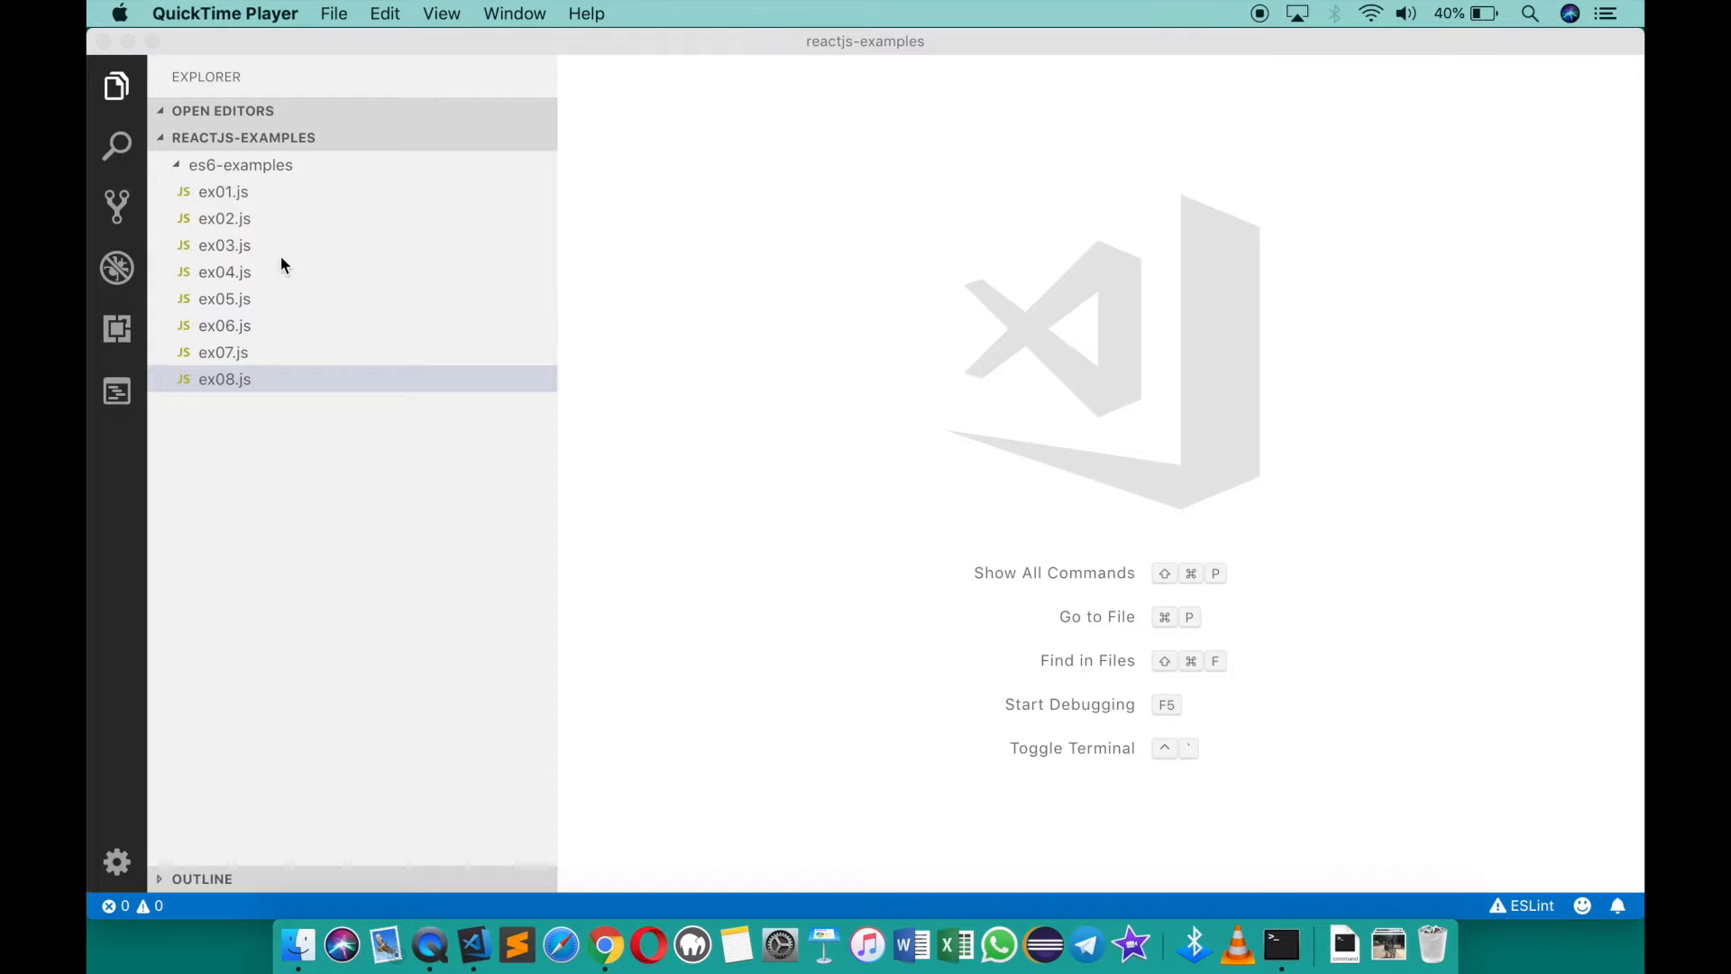
pyautogui.moveTo(272, 174)
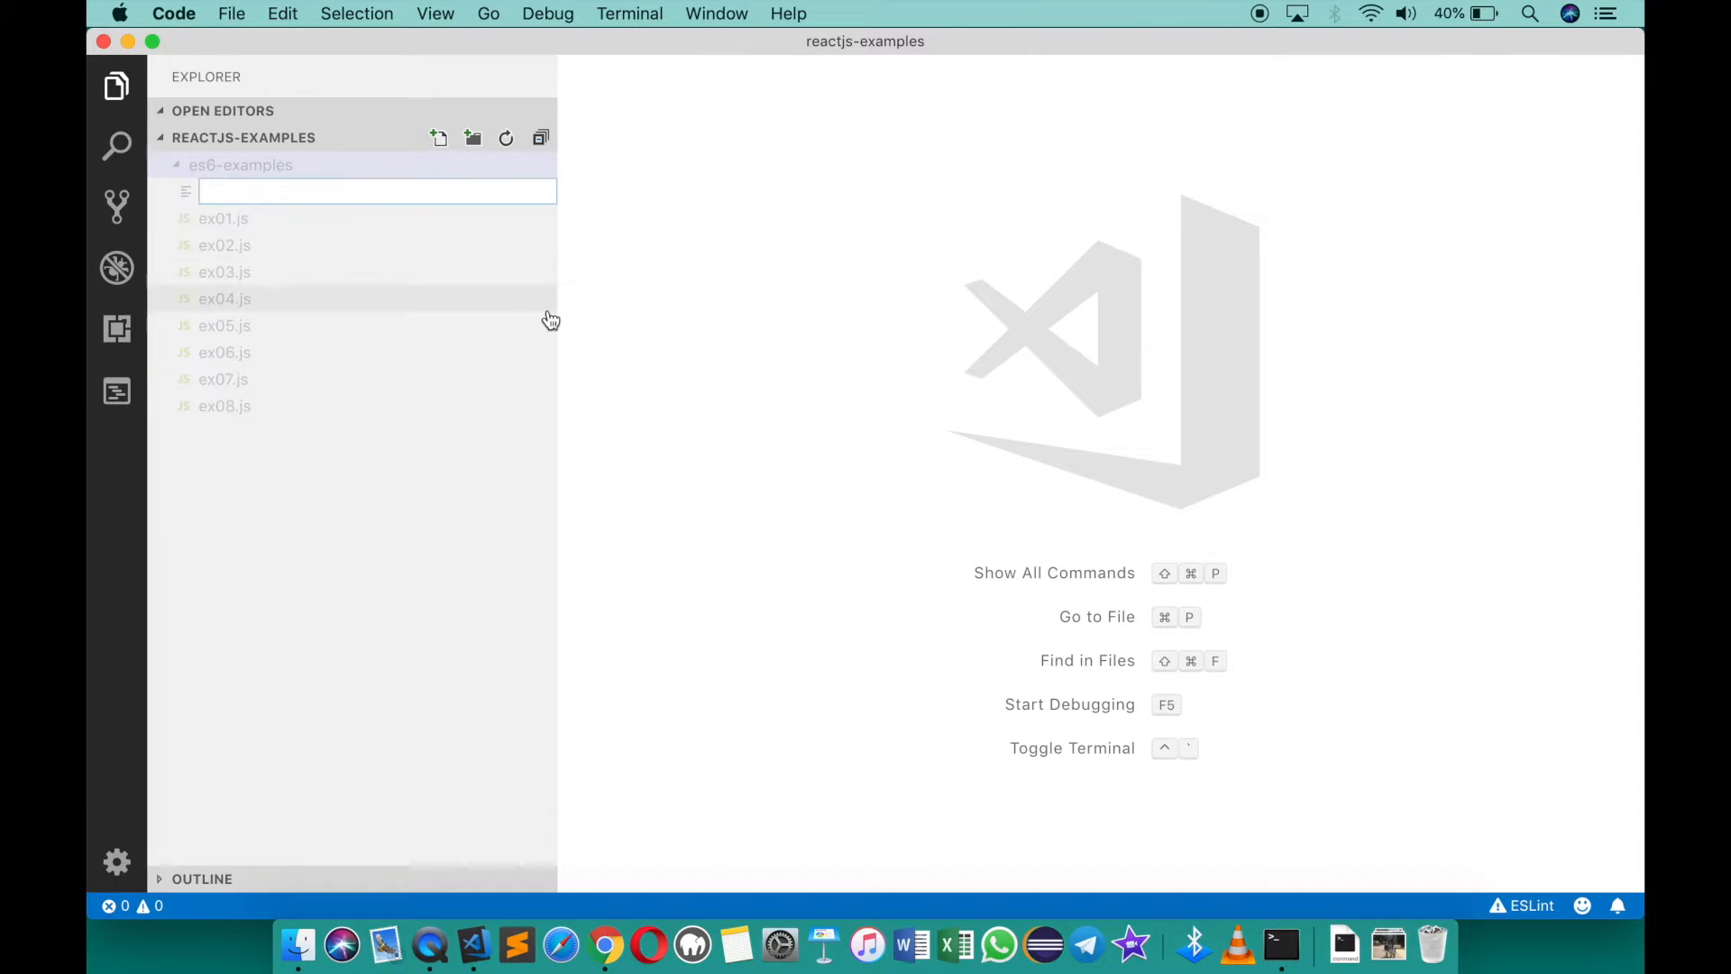
# Create ex09.js containing an empty 'class Person {' declaration
pyautogui.write('ex09.js')
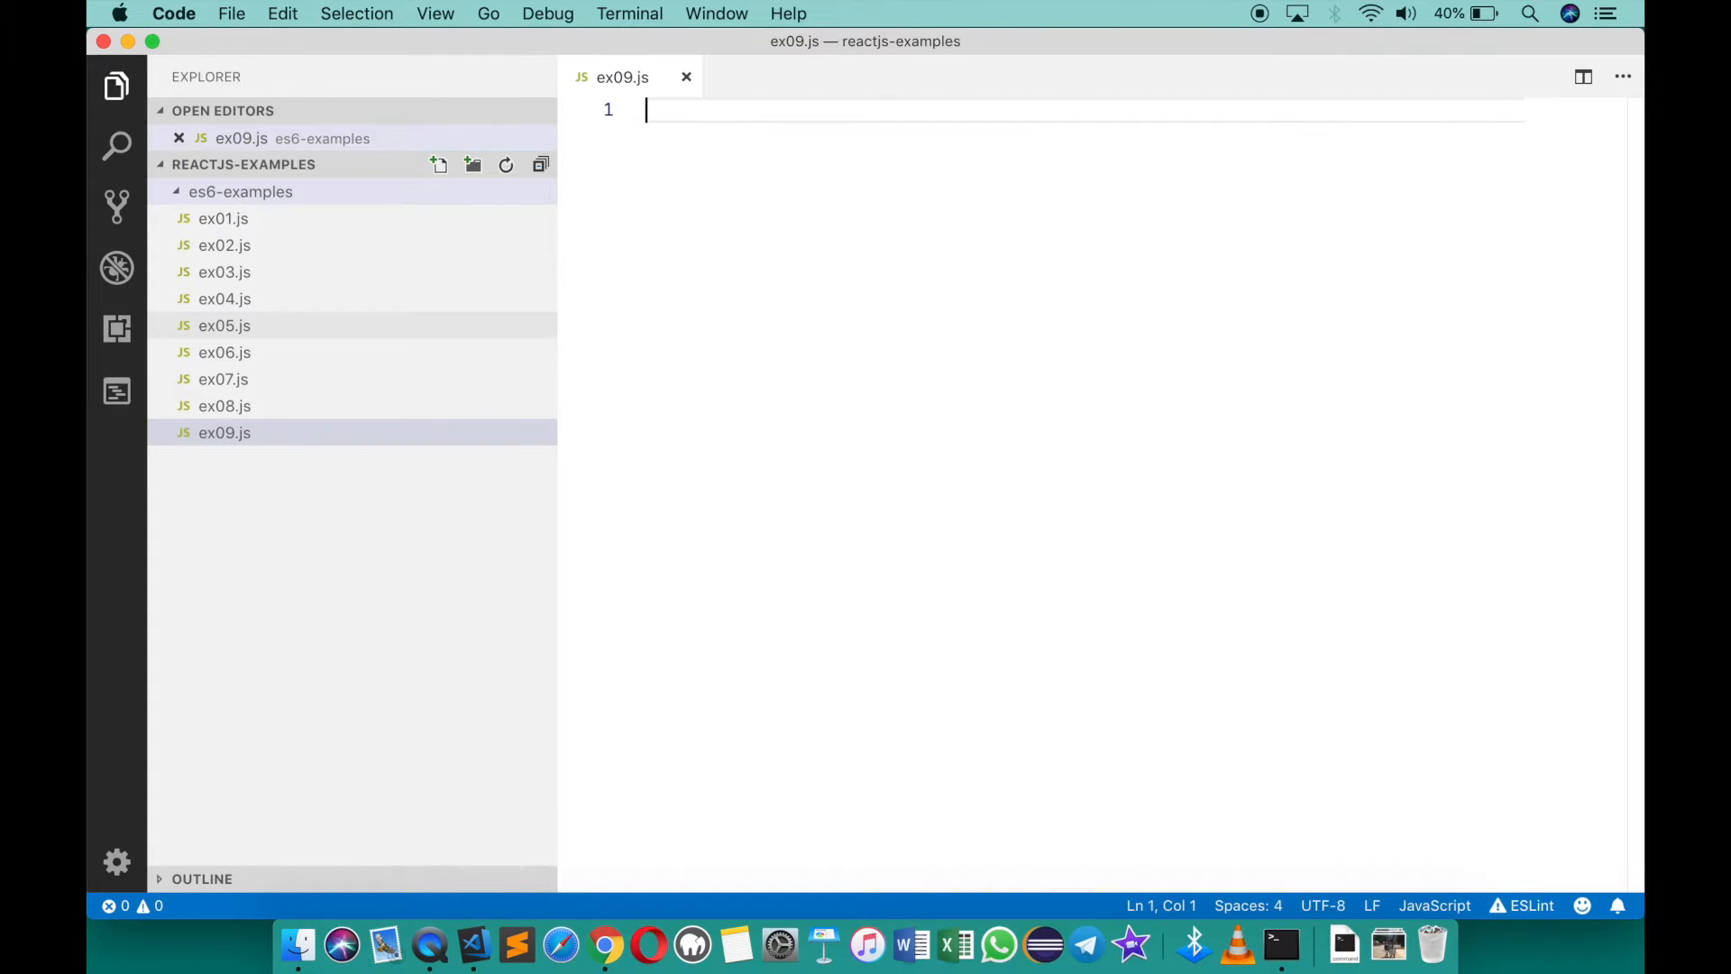
pyautogui.write('cld')
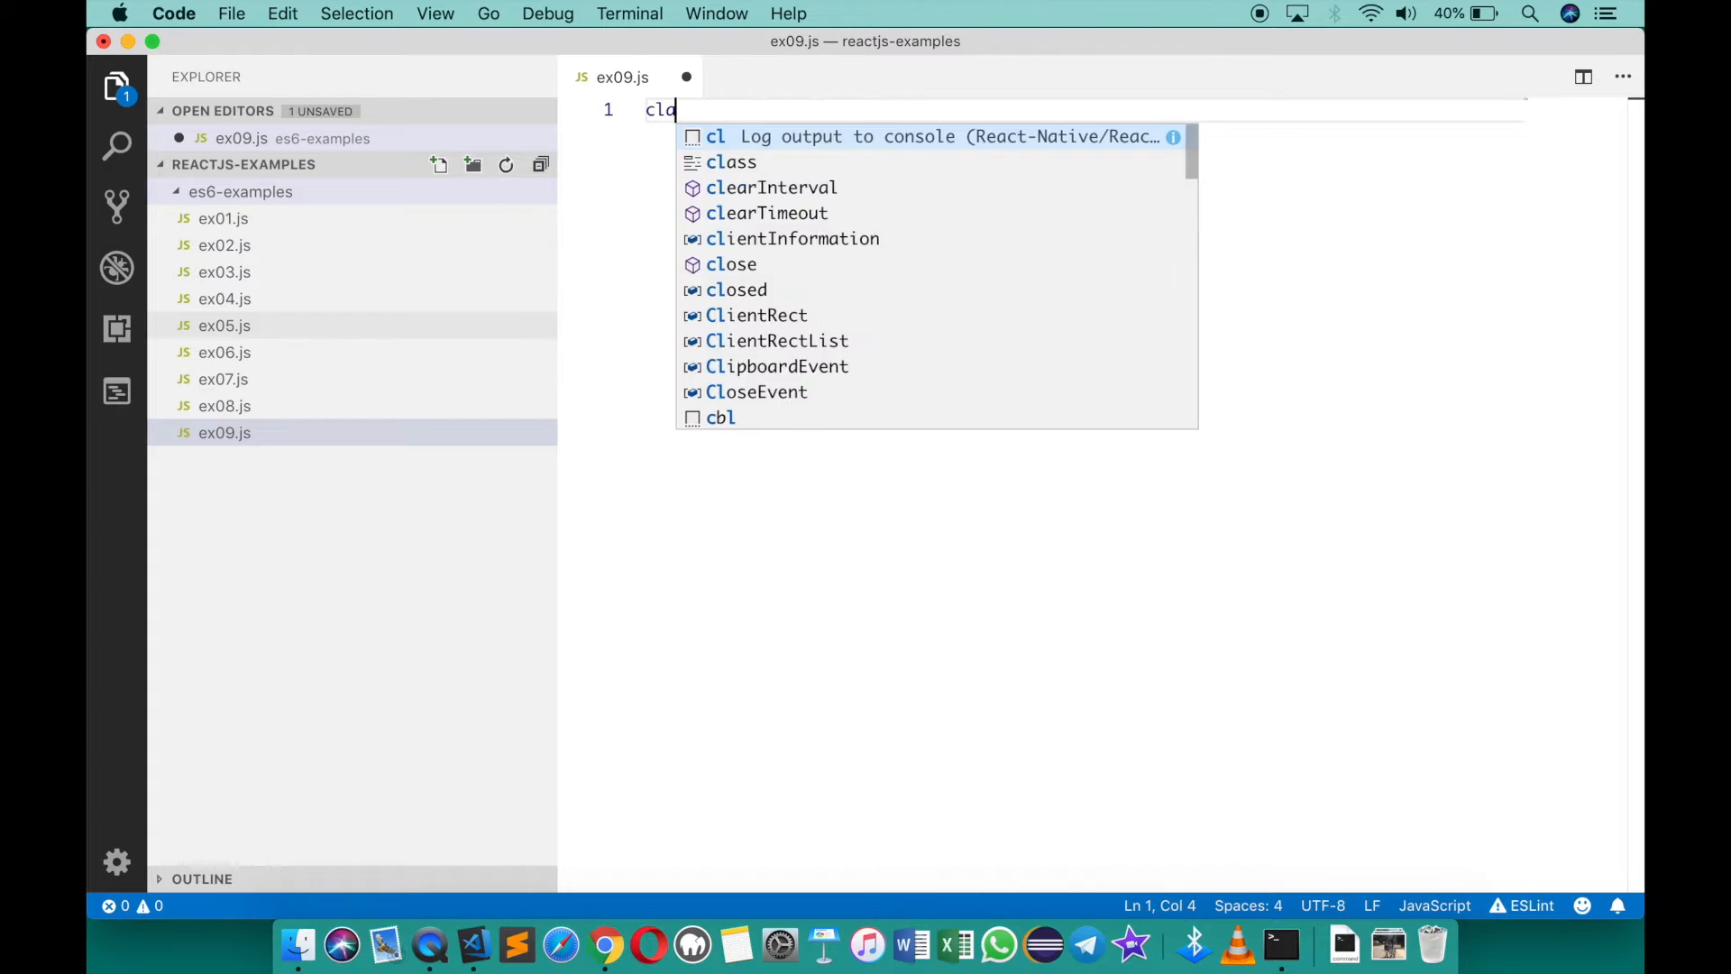
pyautogui.write('class P')
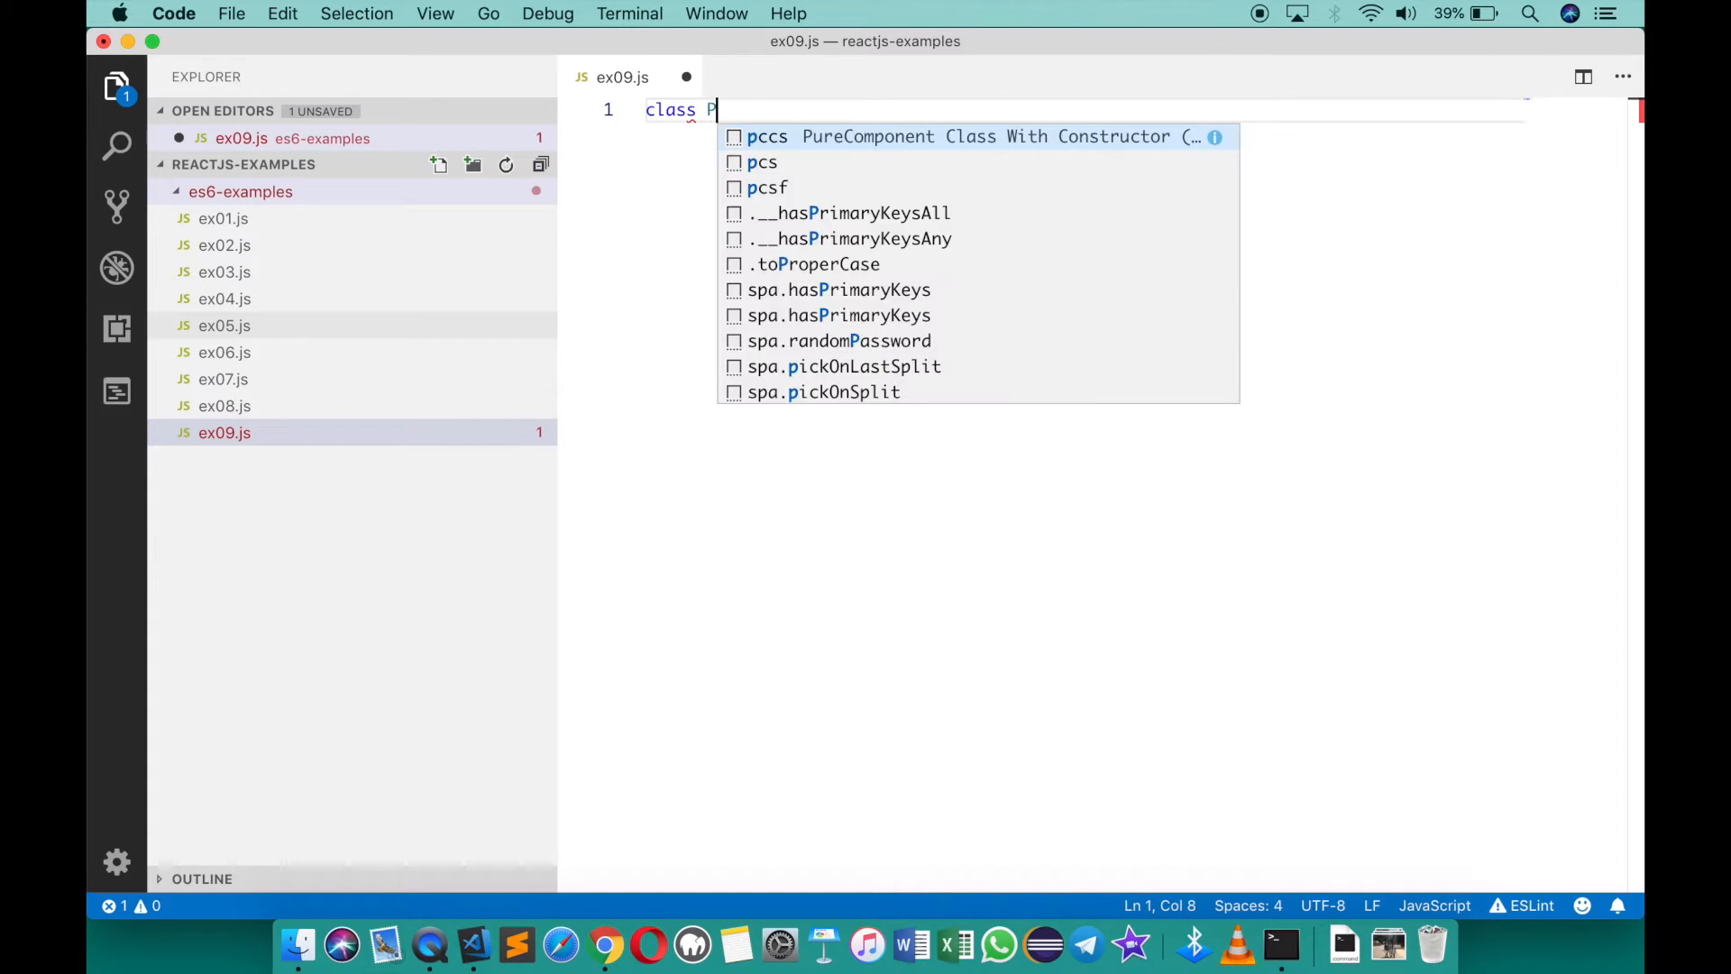
pyautogui.write('erson {')
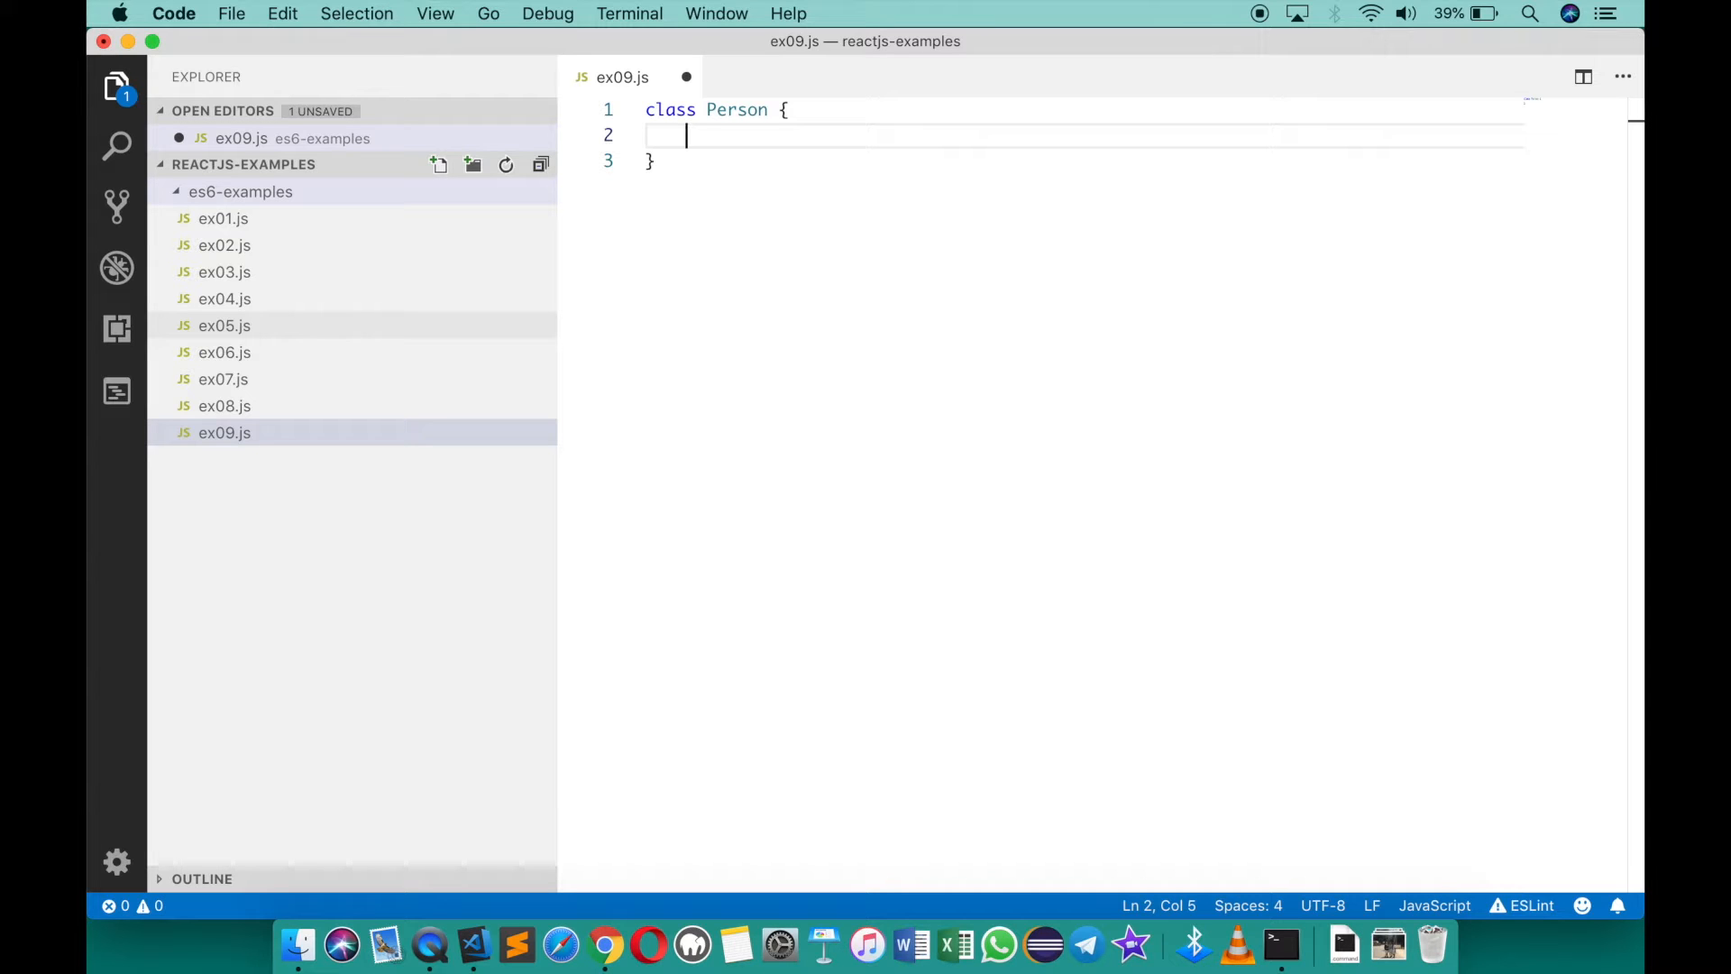
pyautogui.press('cmd+a')
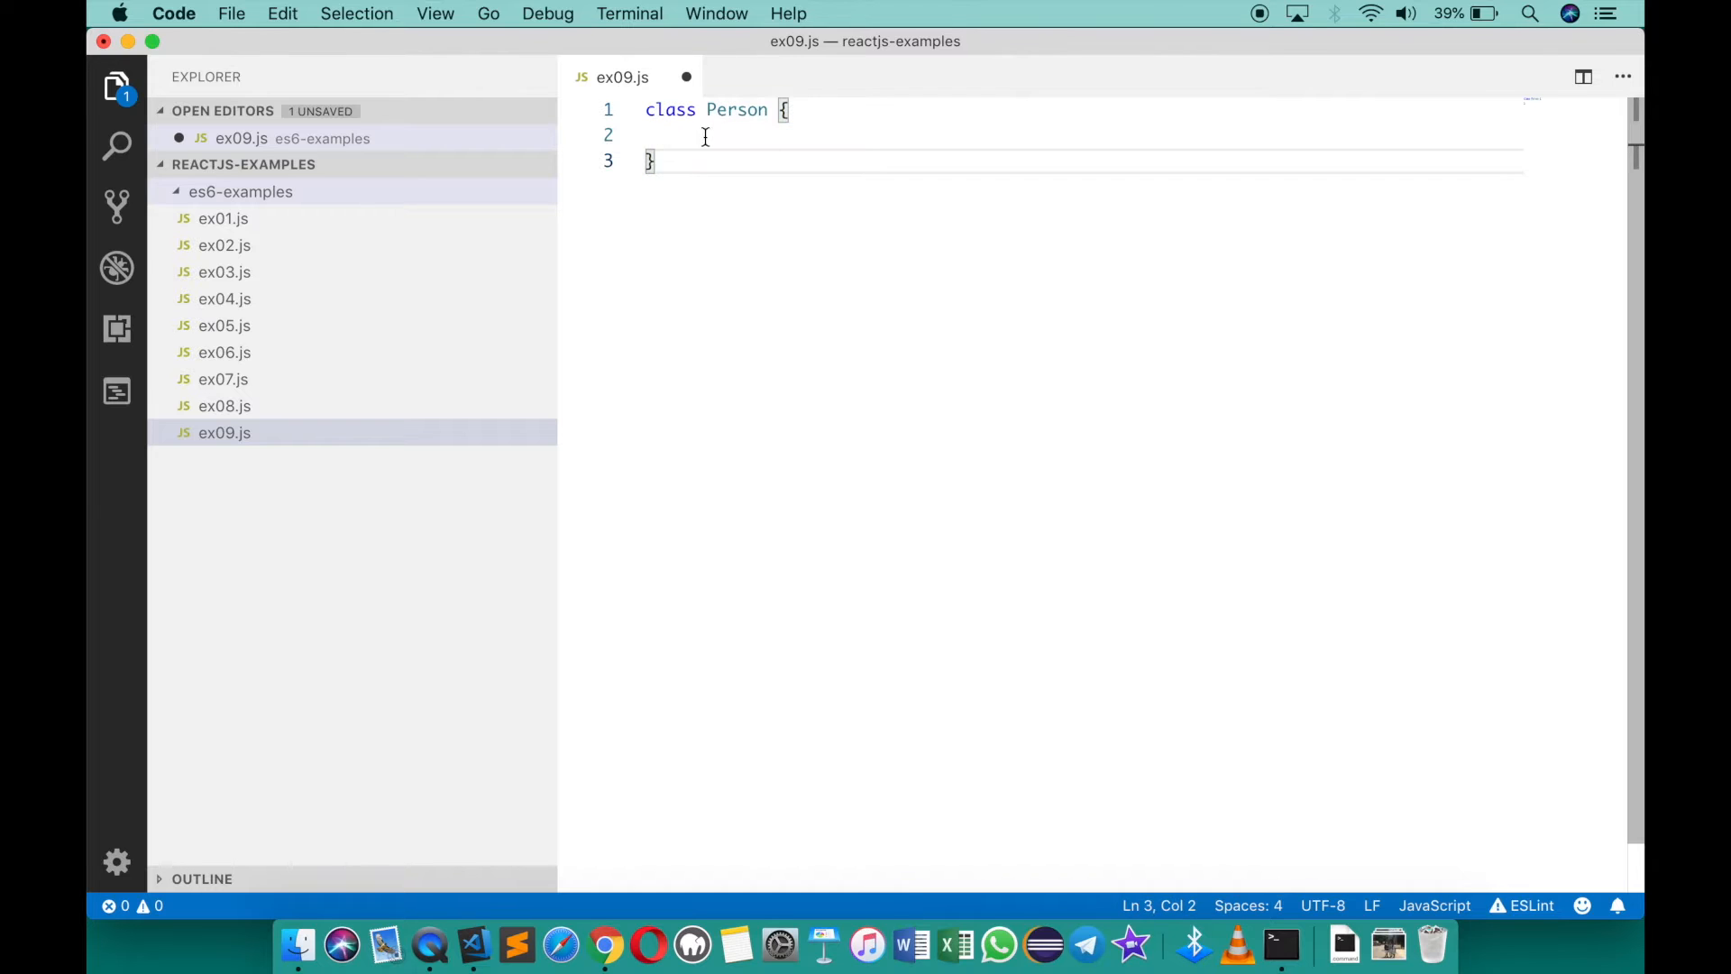
# Below the class, add let p1 = new Person(), log typeof(p1) and p1, and save
pyautogui.press('enter')
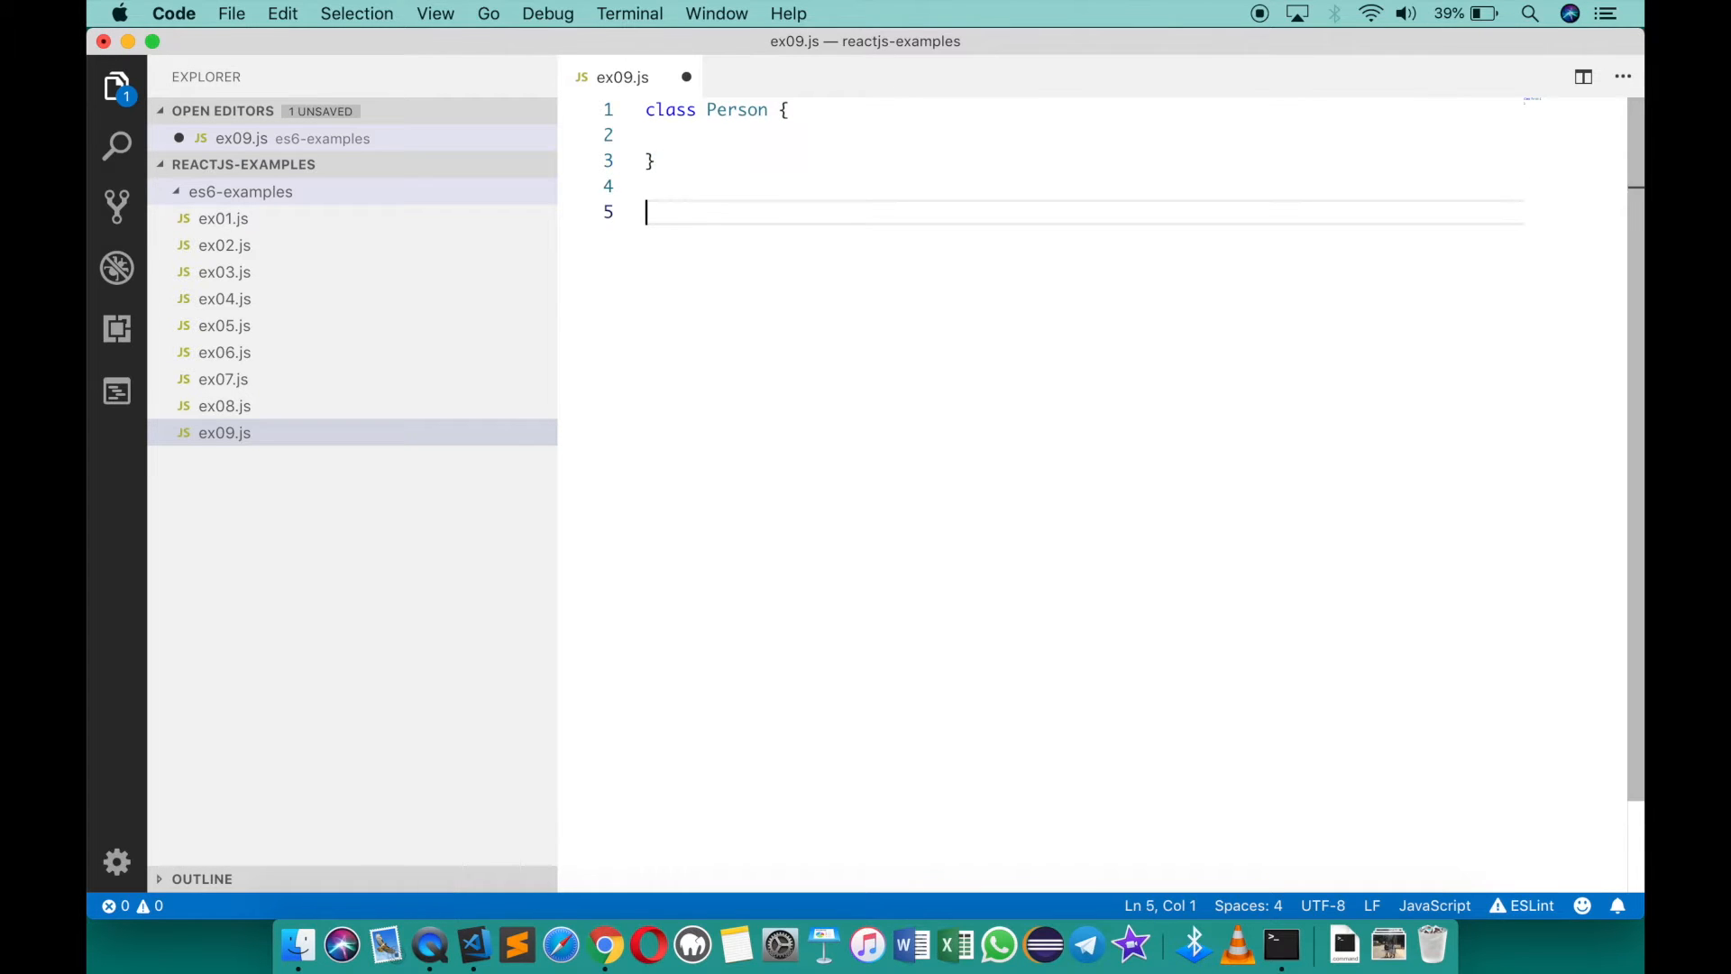
pyautogui.write('let p1')
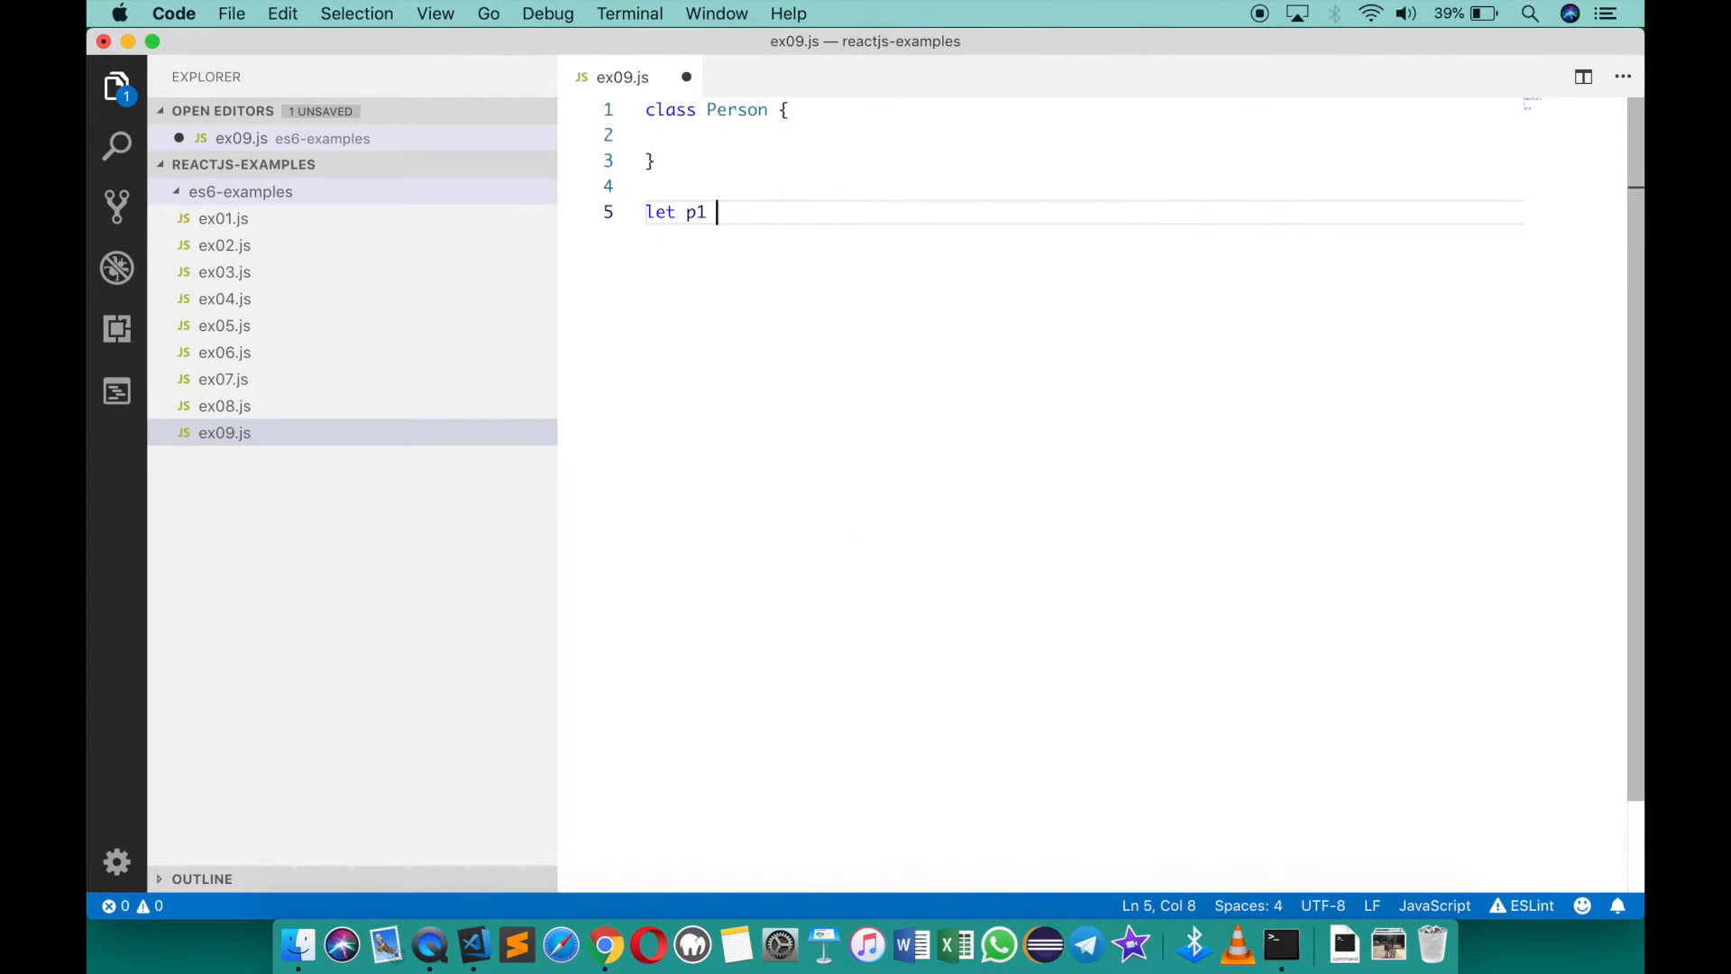
pyautogui.write('= new Person();')
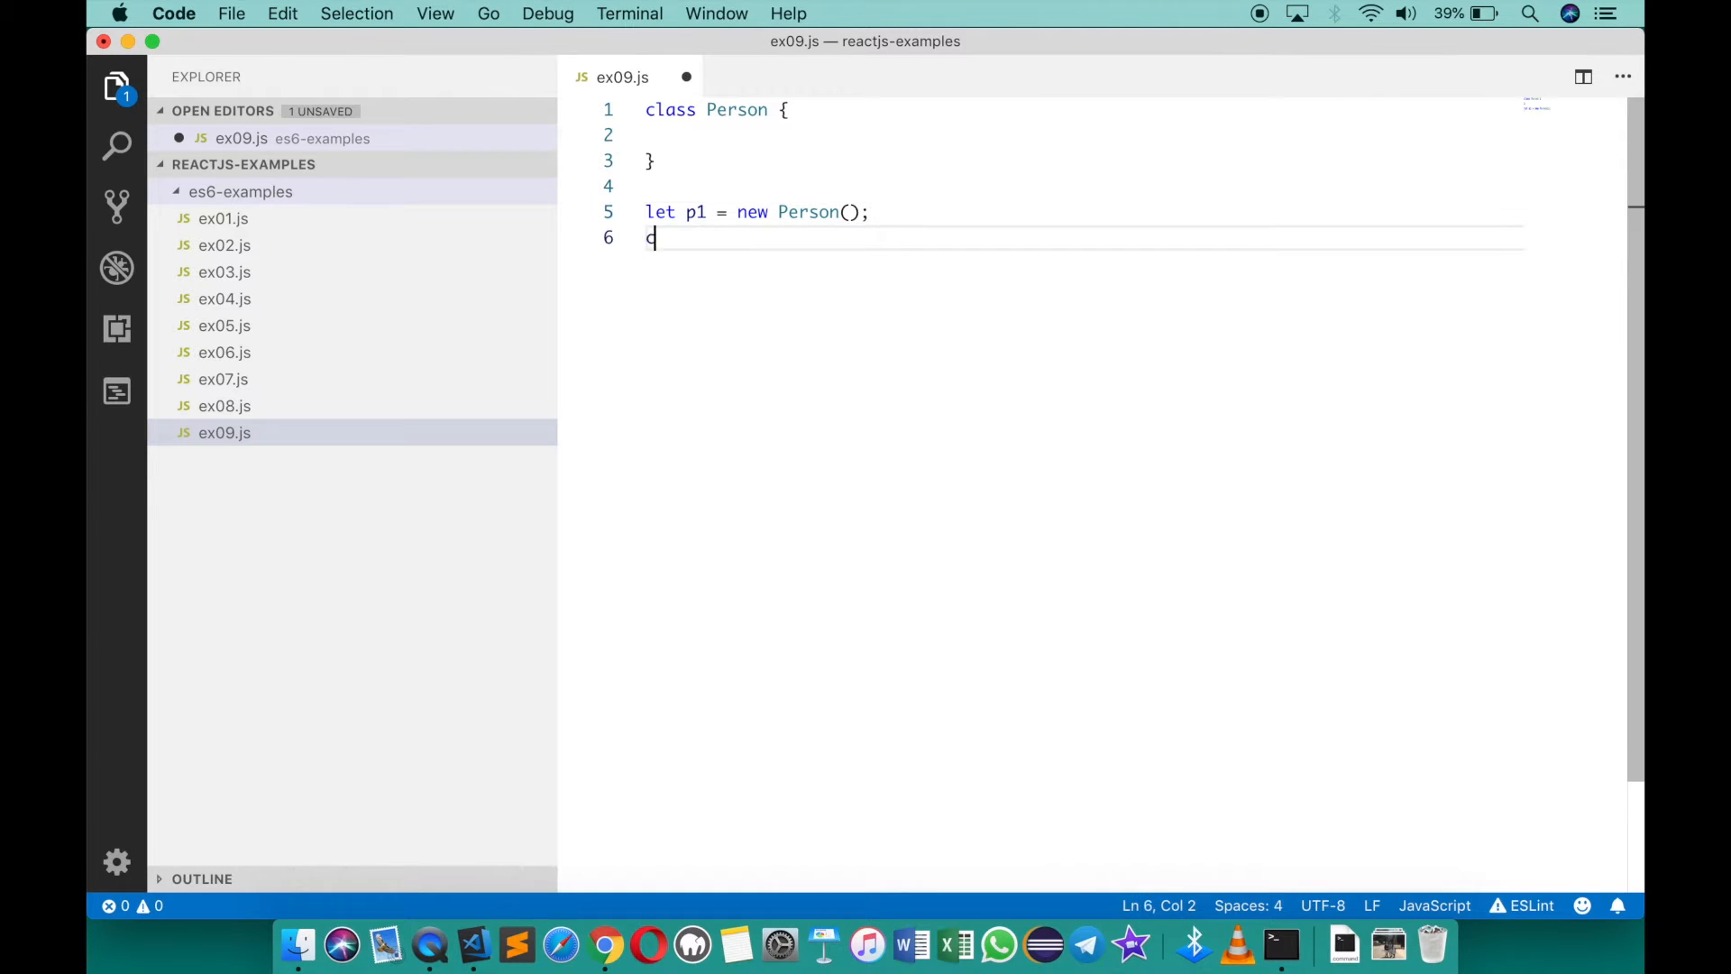
pyautogui.write('console.log(typeof(p1));')
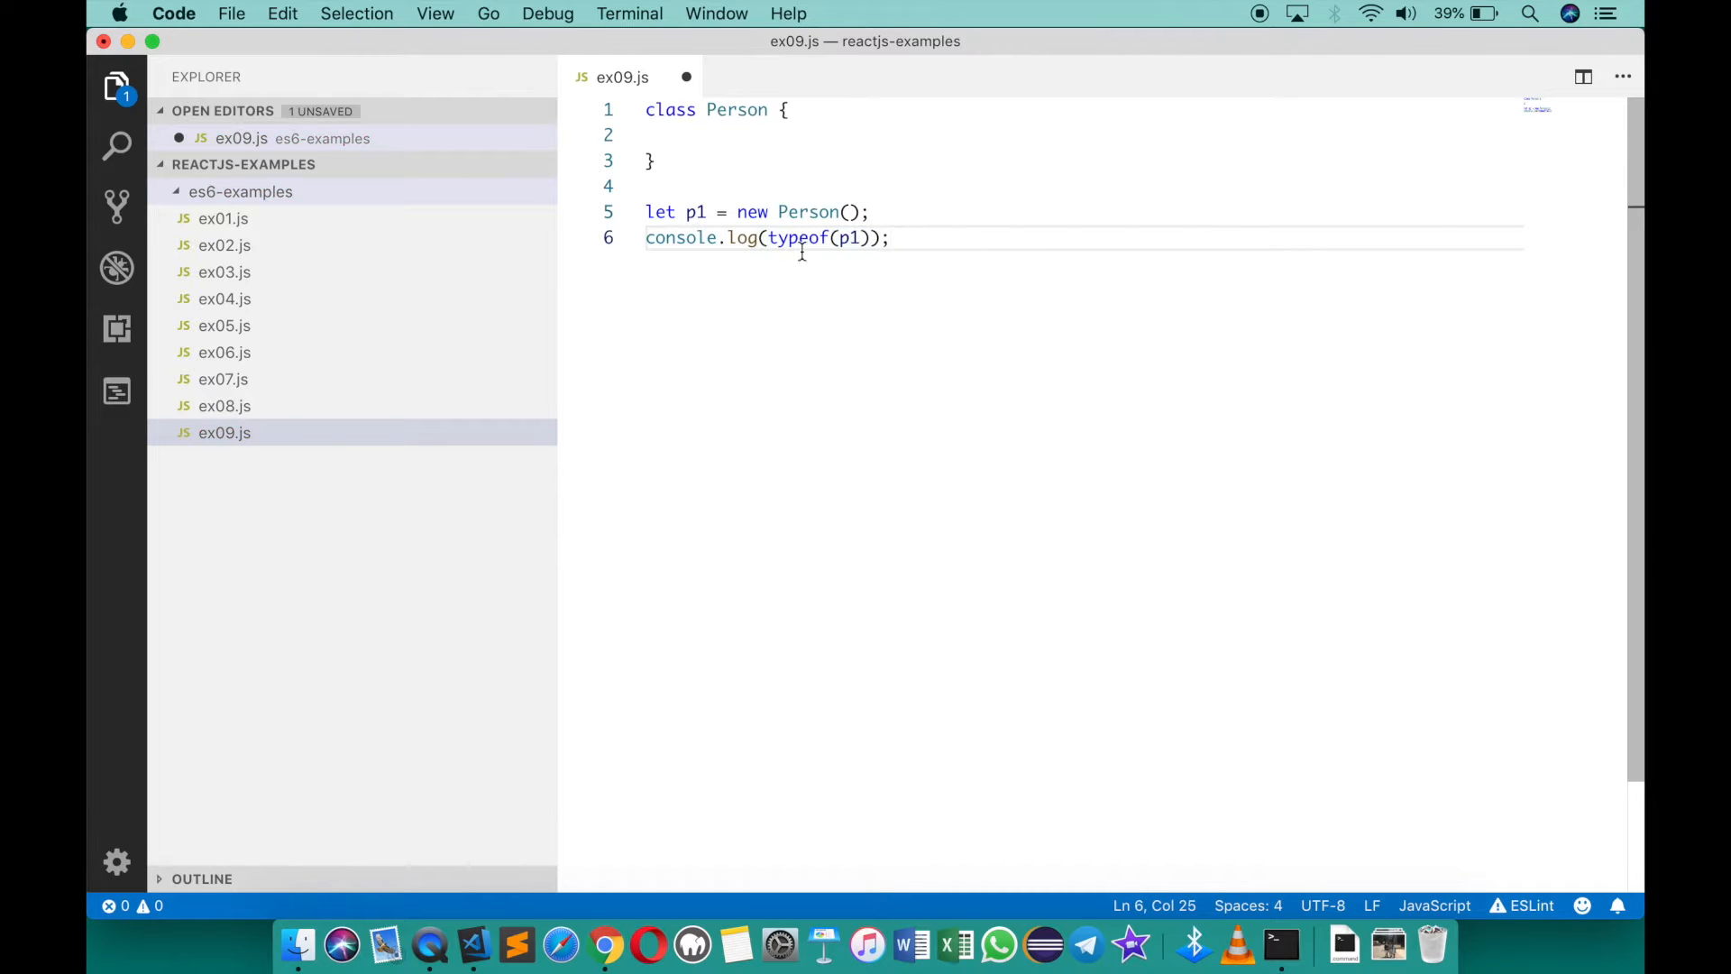
pyautogui.press('cmd+s')
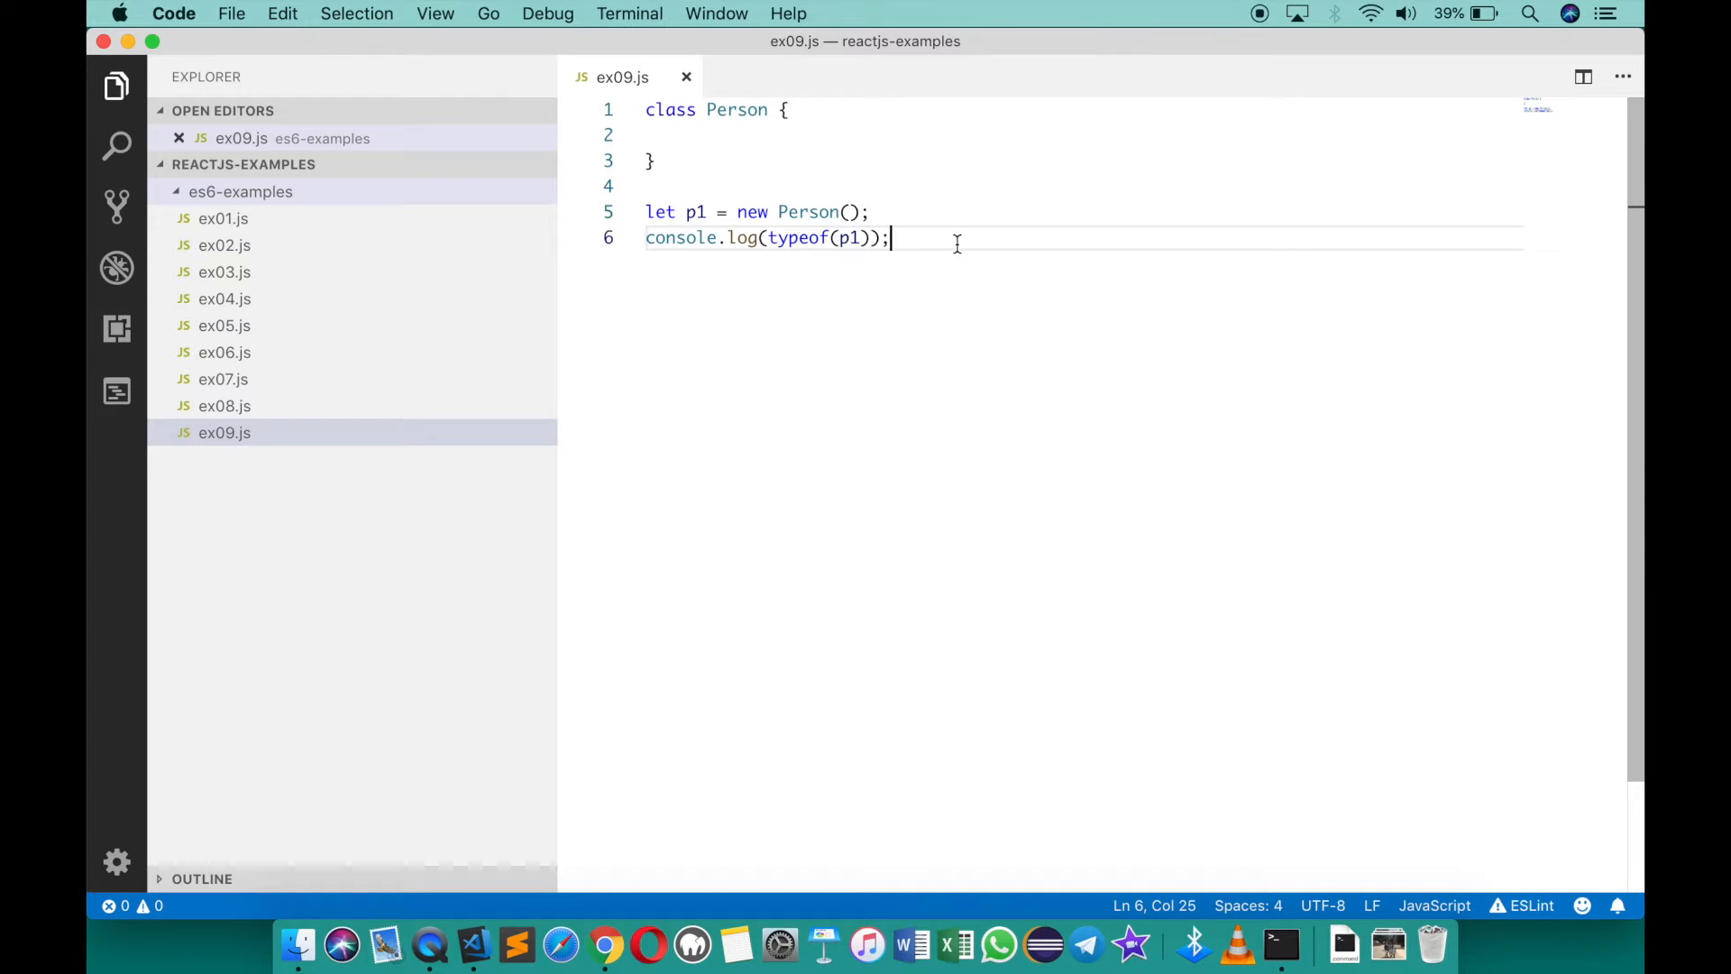
pyautogui.write('console.log(p1);')
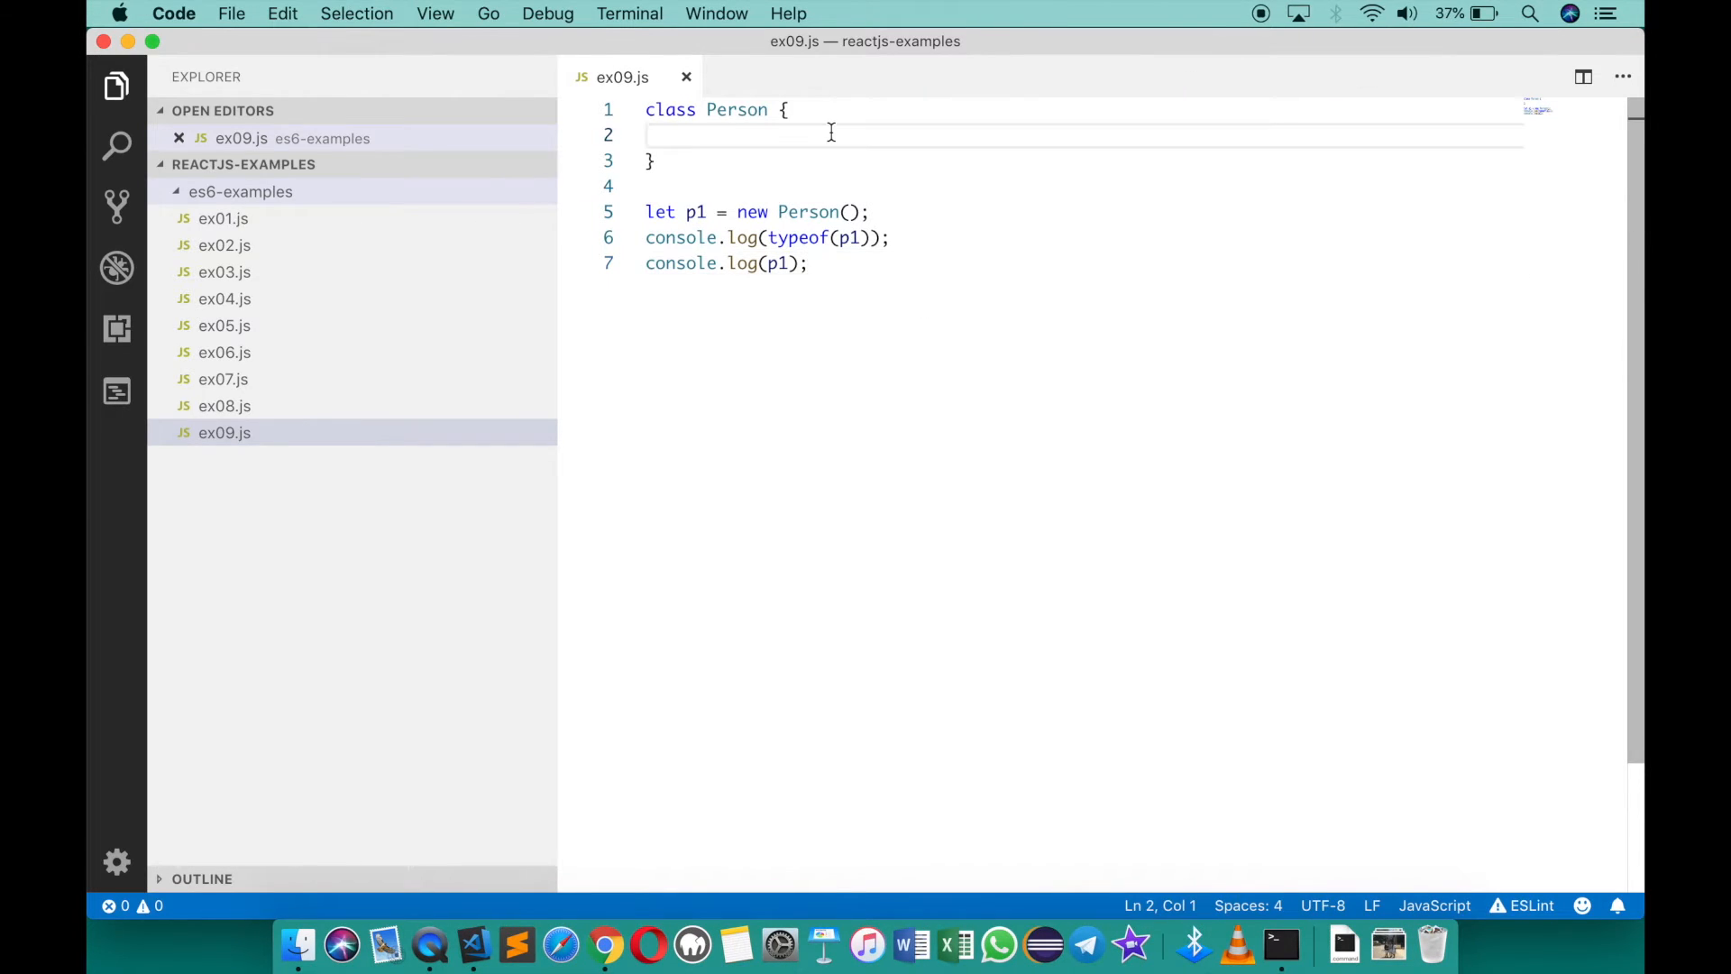
# Add a Person constructor setting this.name to '' and this.city to 'Bangalore'
pyautogui.write('constructor()')
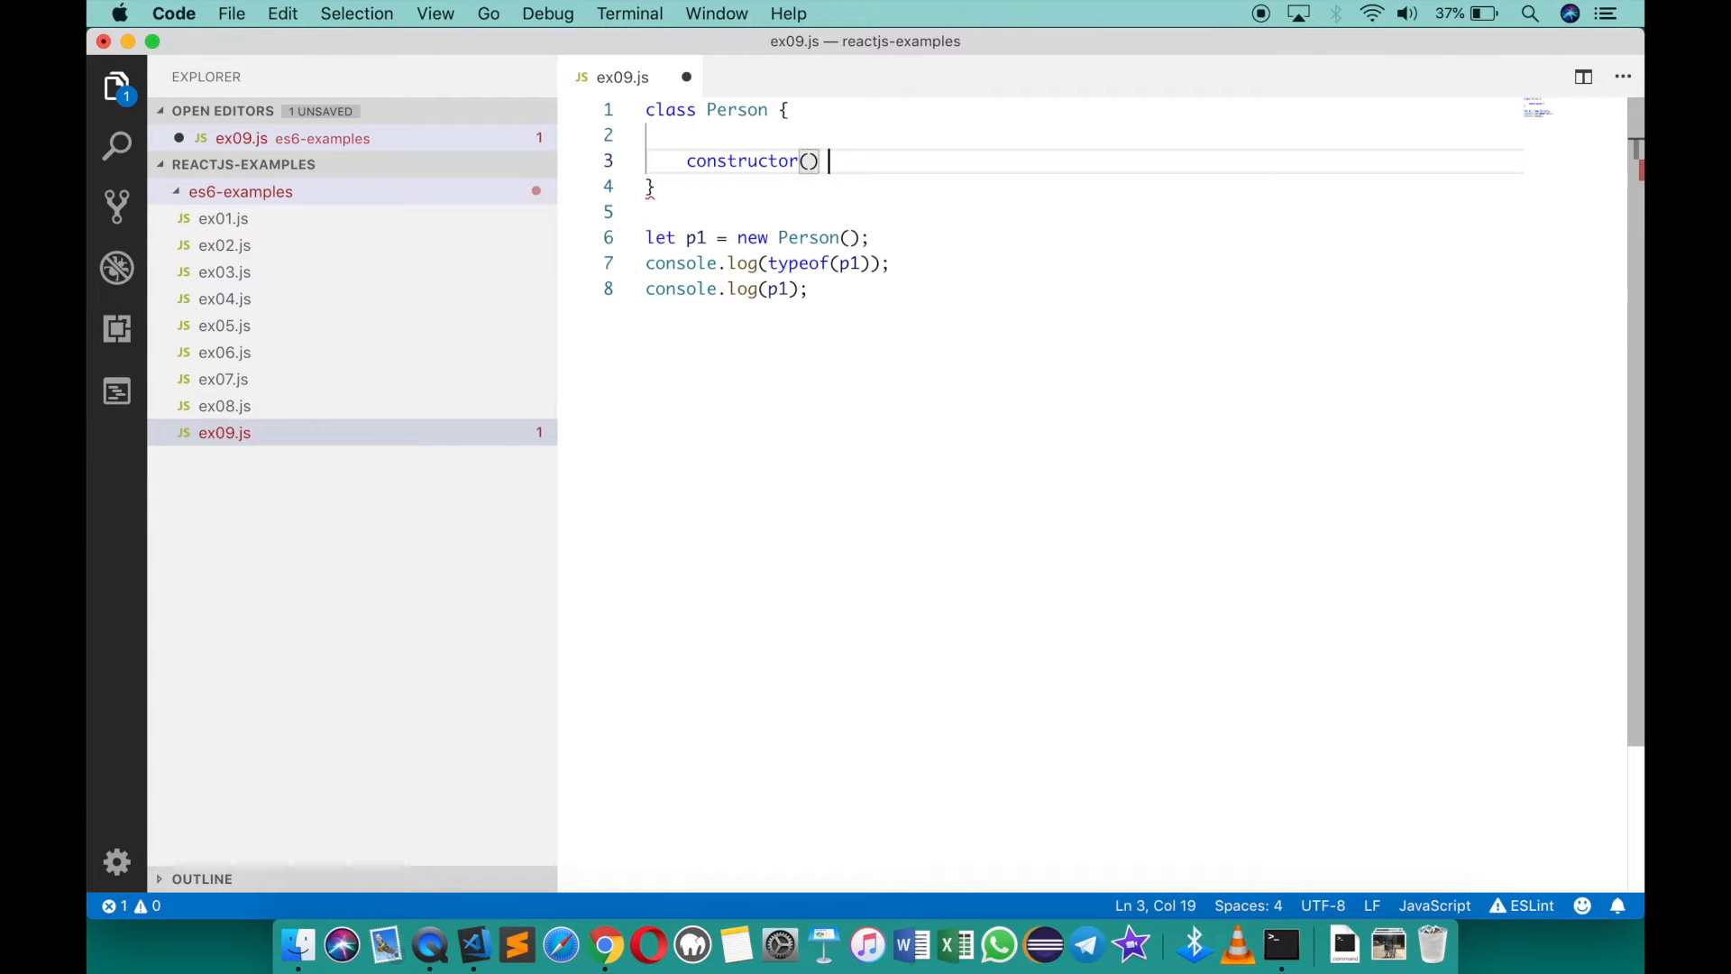
pyautogui.write('{')
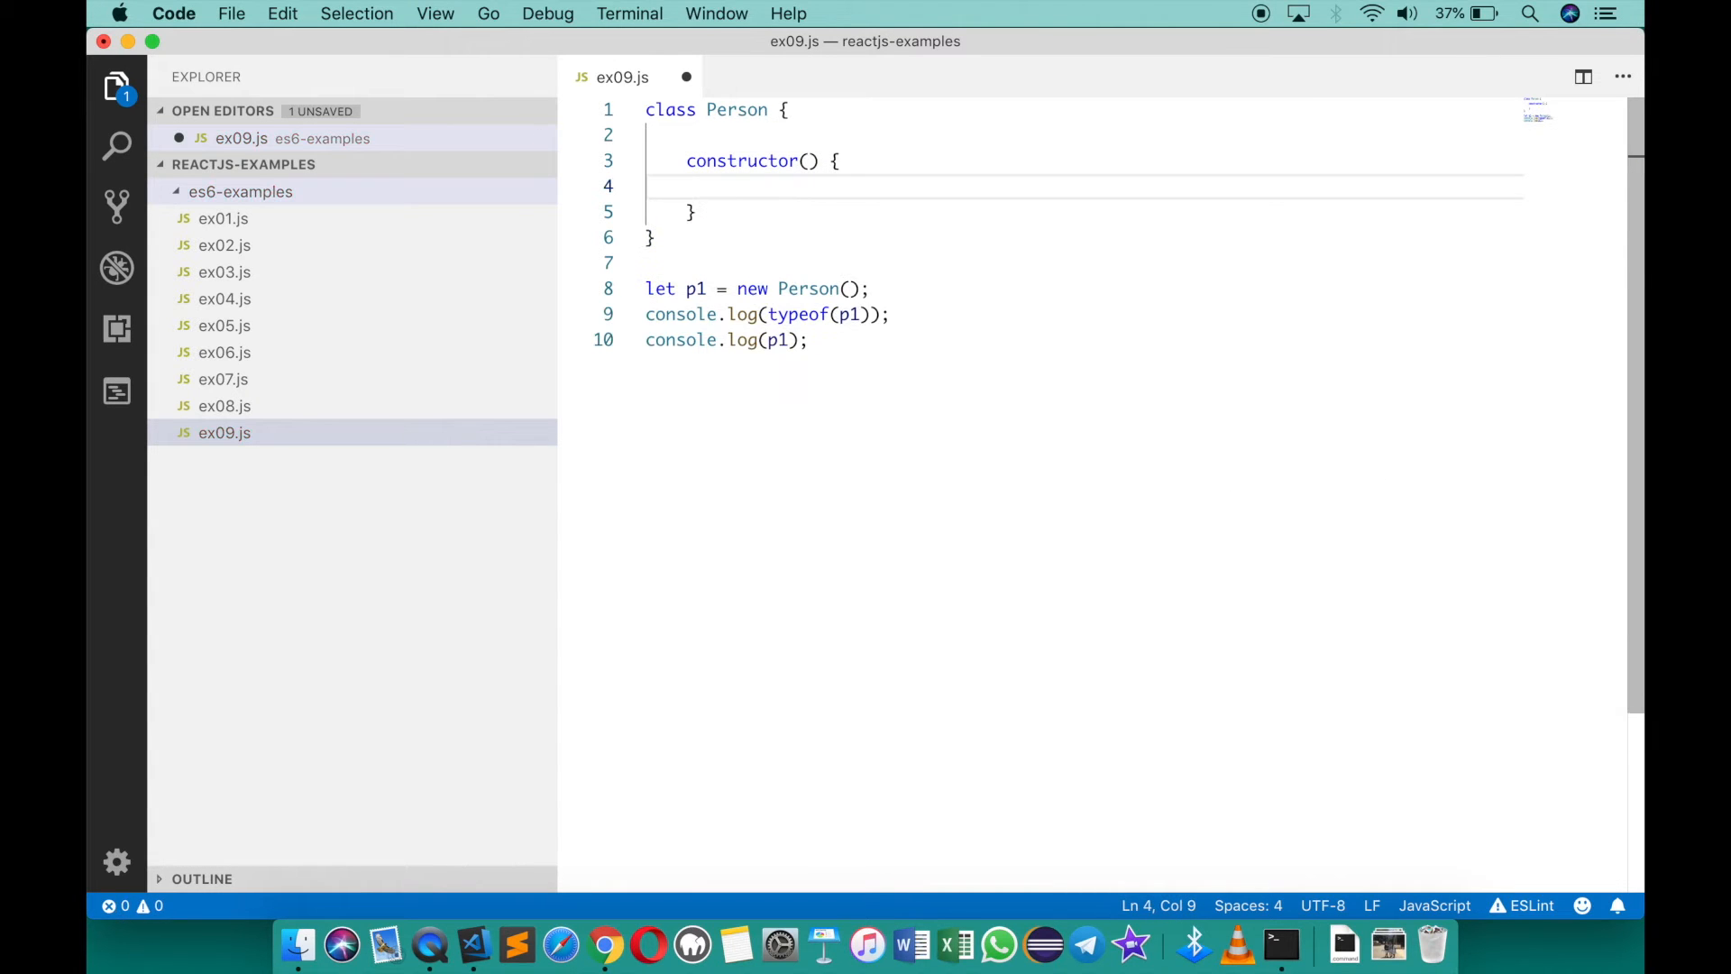
pyautogui.write("this.name = '';")
pyautogui.write('this.city')
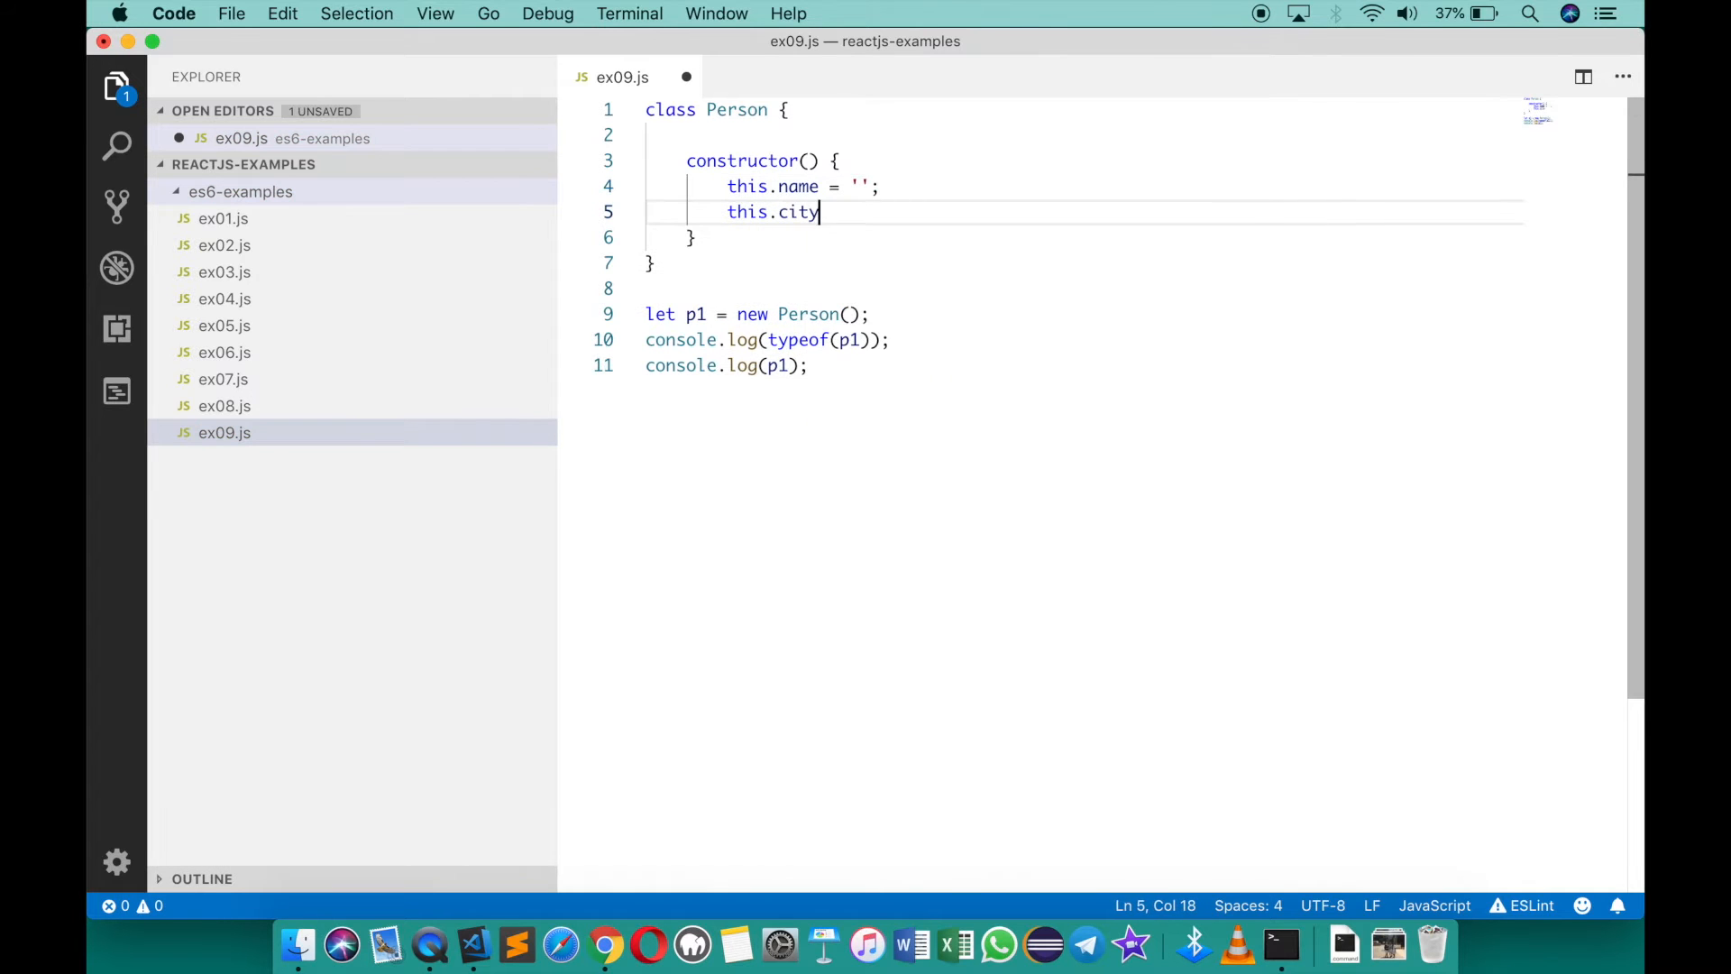
pyautogui.write("= 'Bangalore';")
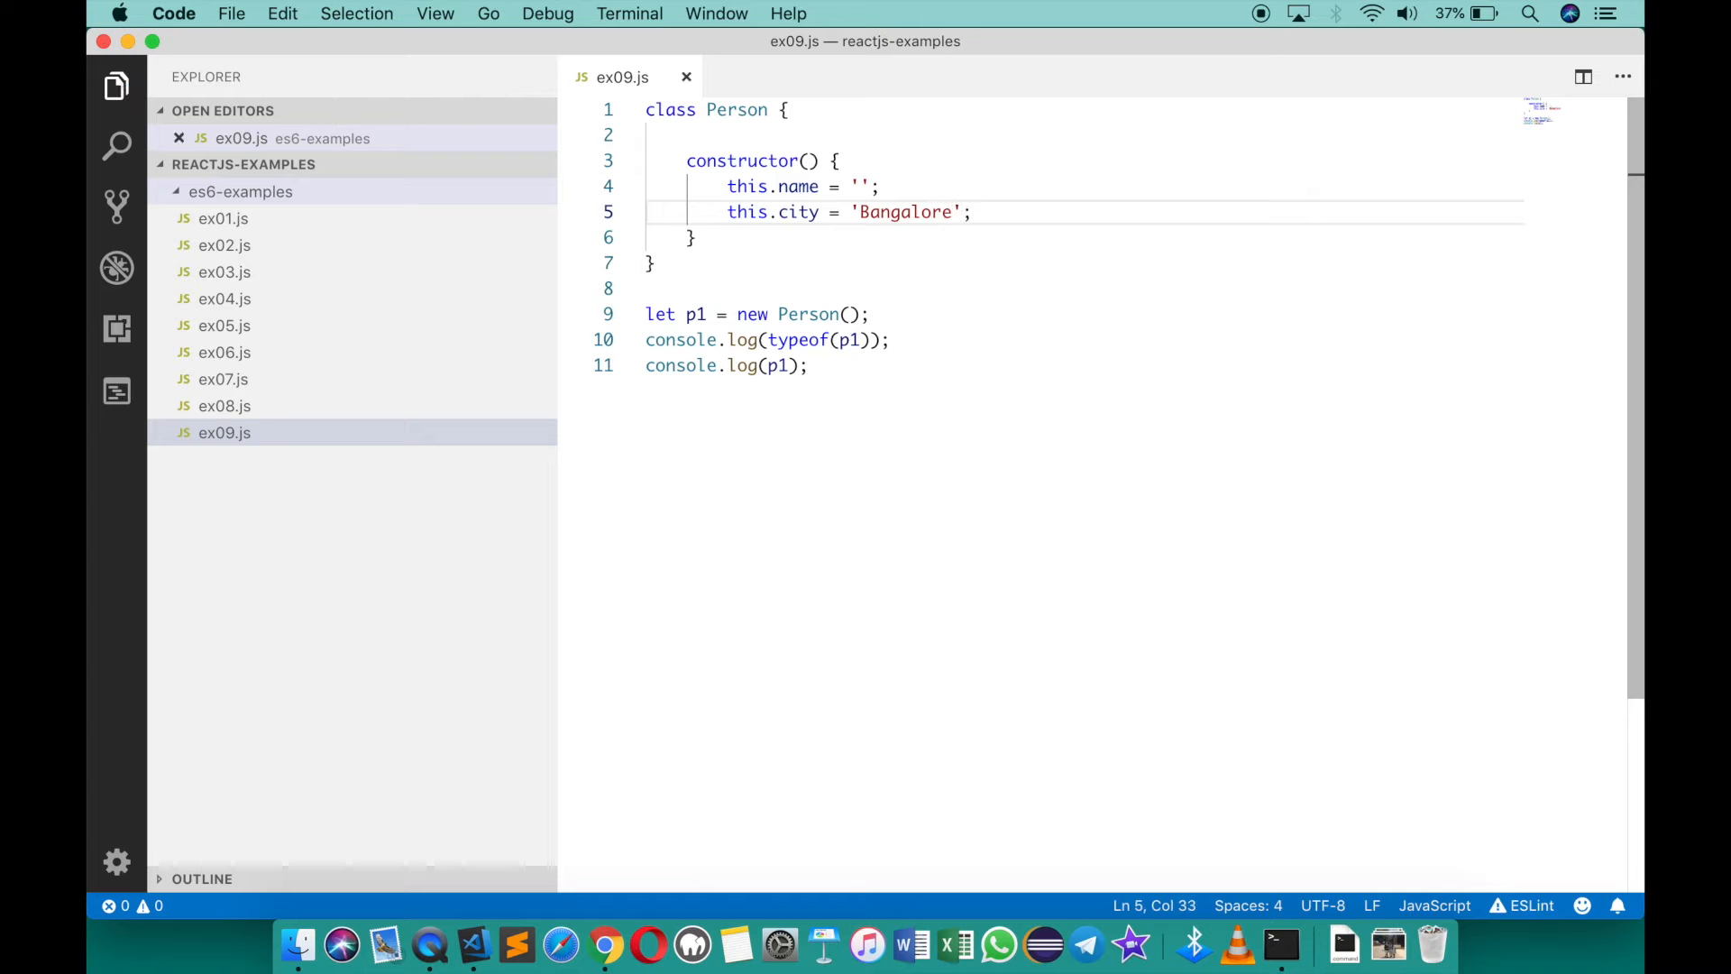
pyautogui.click(1279, 946)
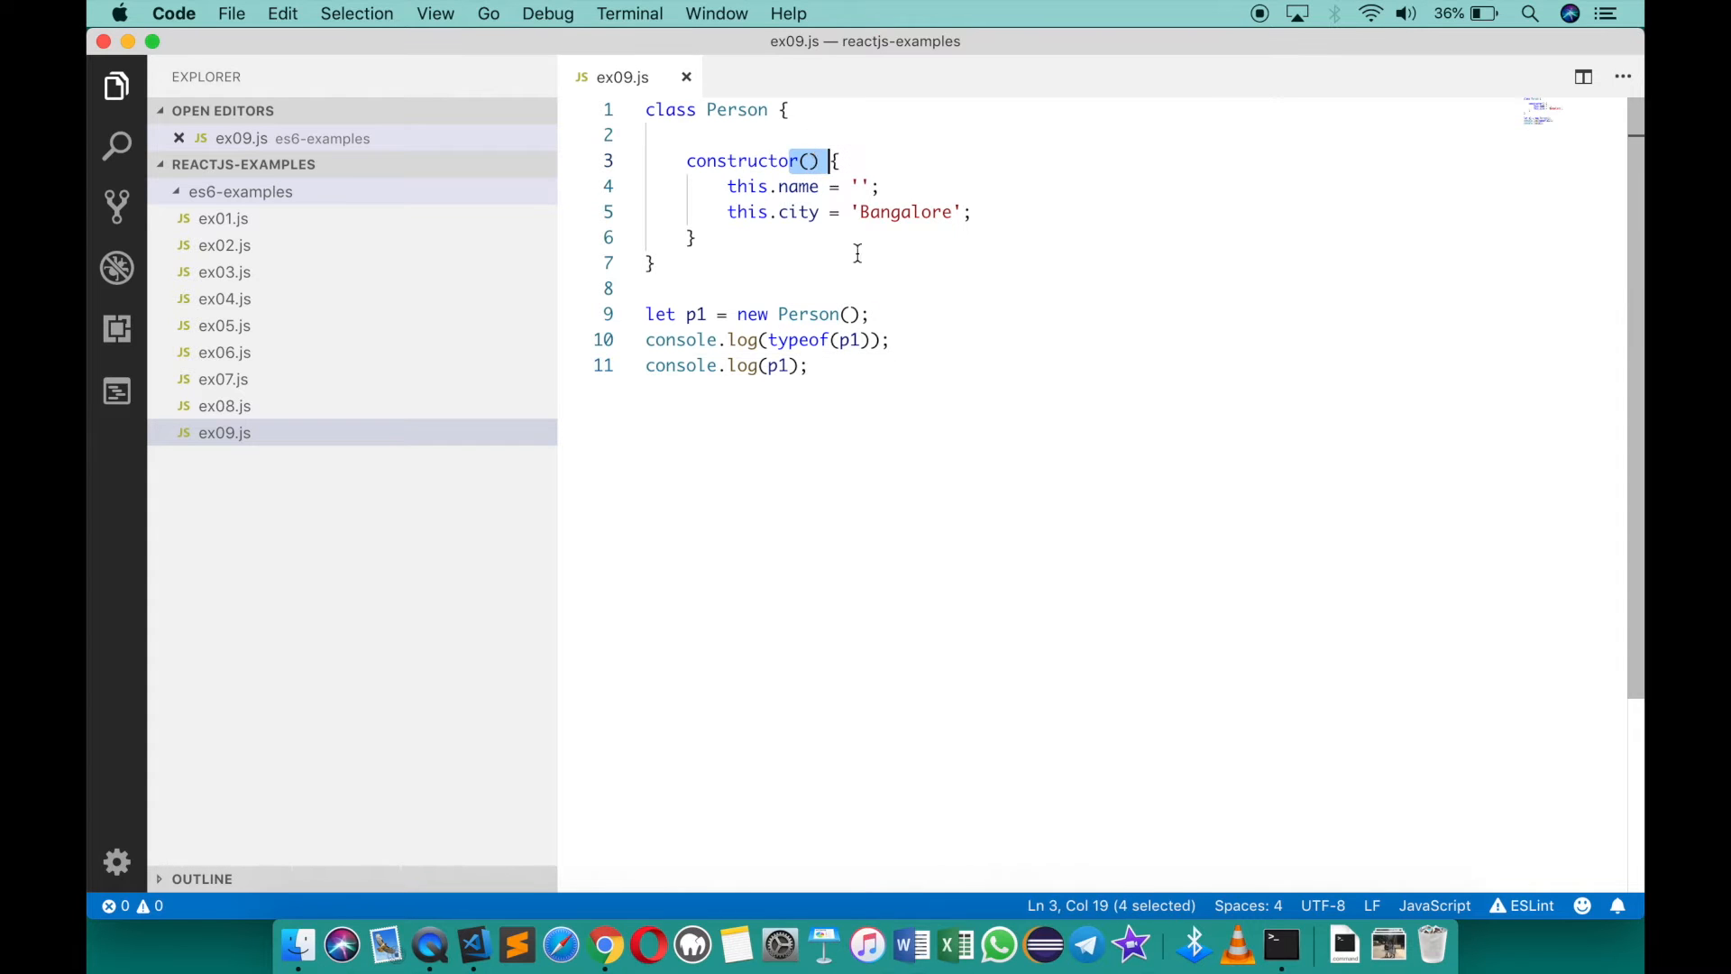
# Give the constructor parameters name, city = 'Bangalore' and assign this.name = name, this.city = city
pyautogui.click(808, 162)
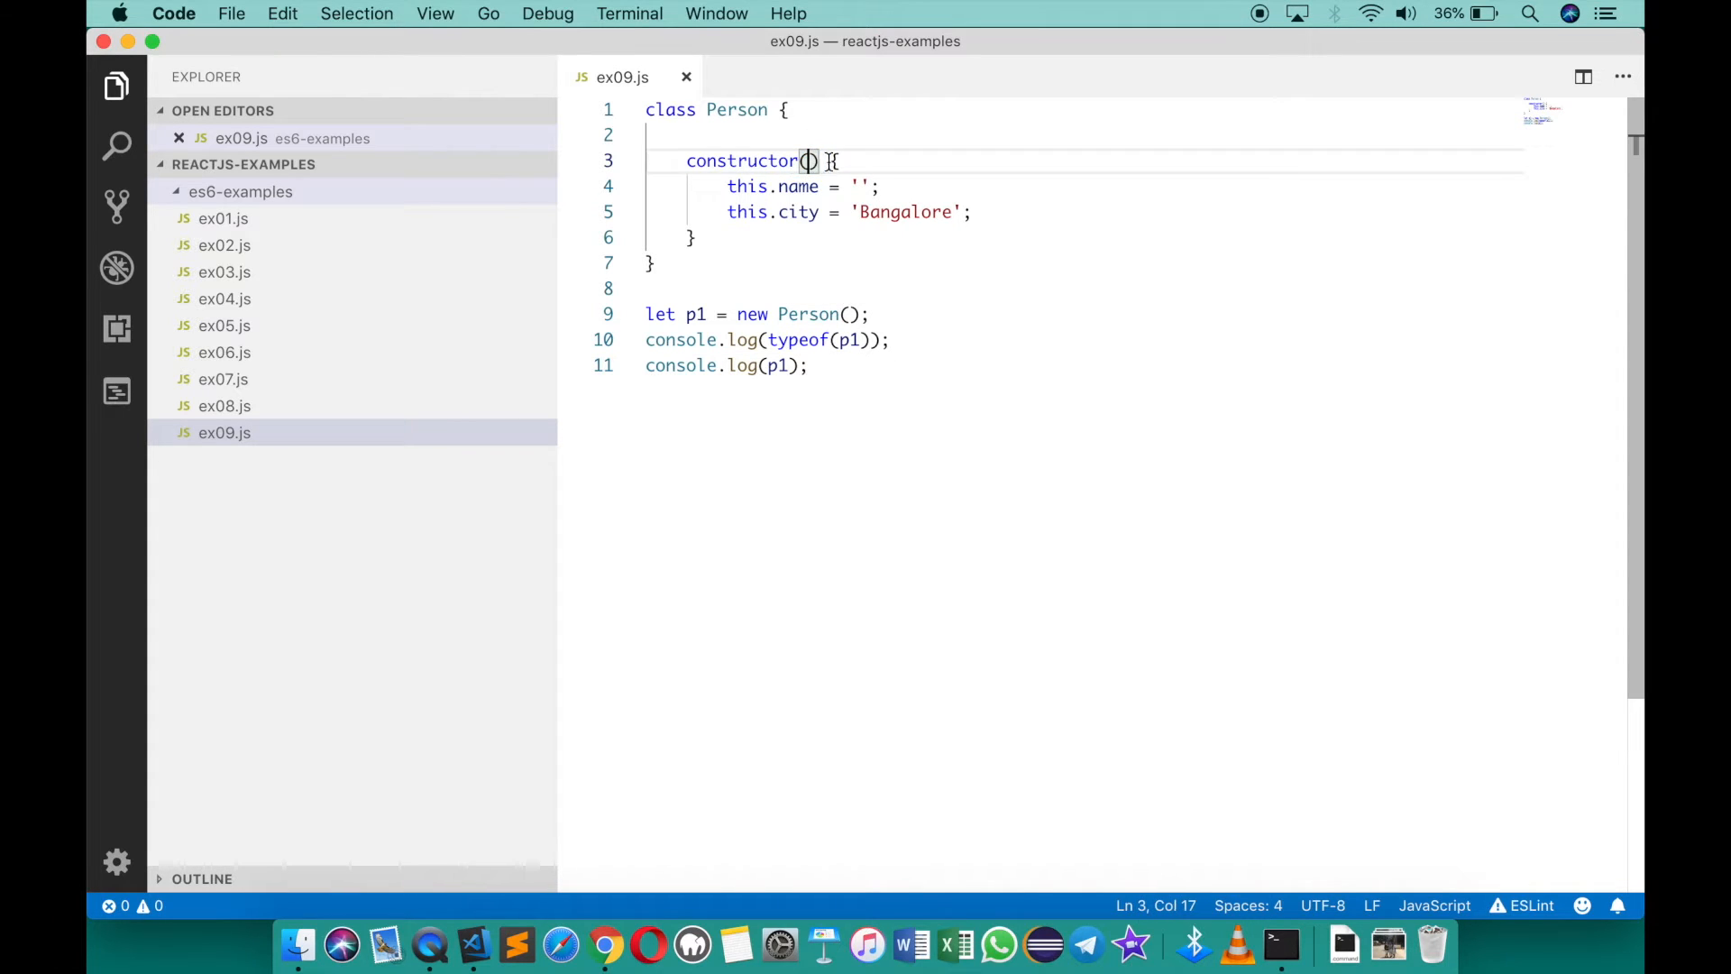
pyautogui.write('name,')
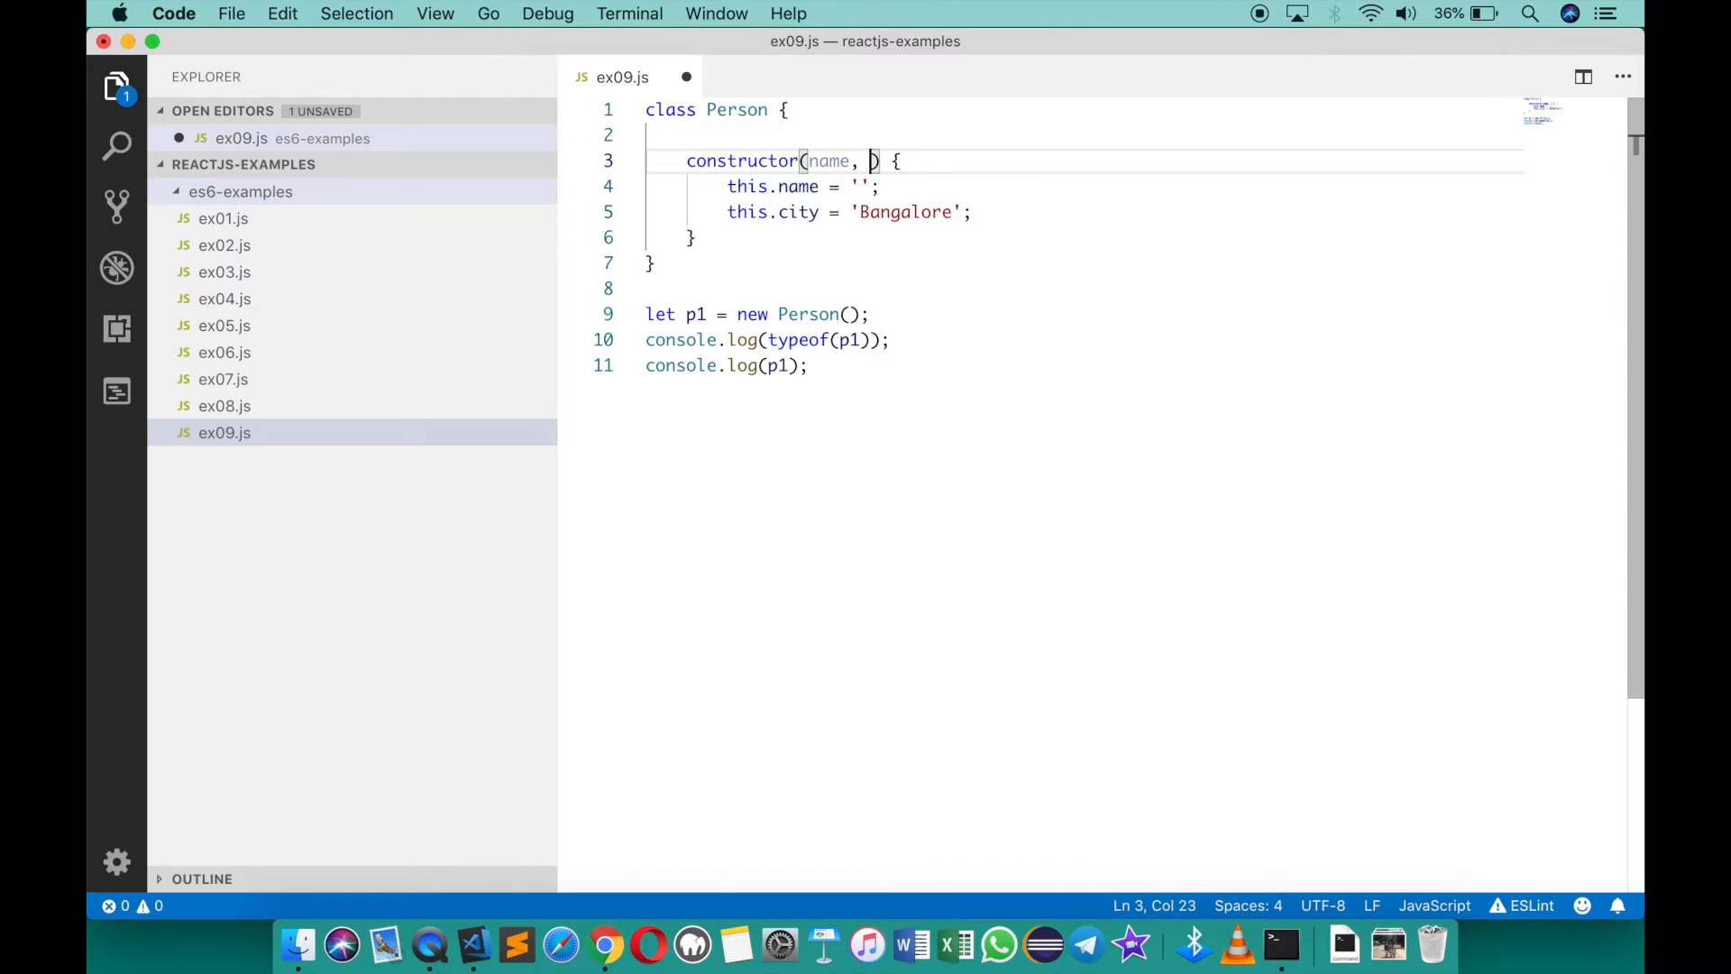
pyautogui.write('city = B')
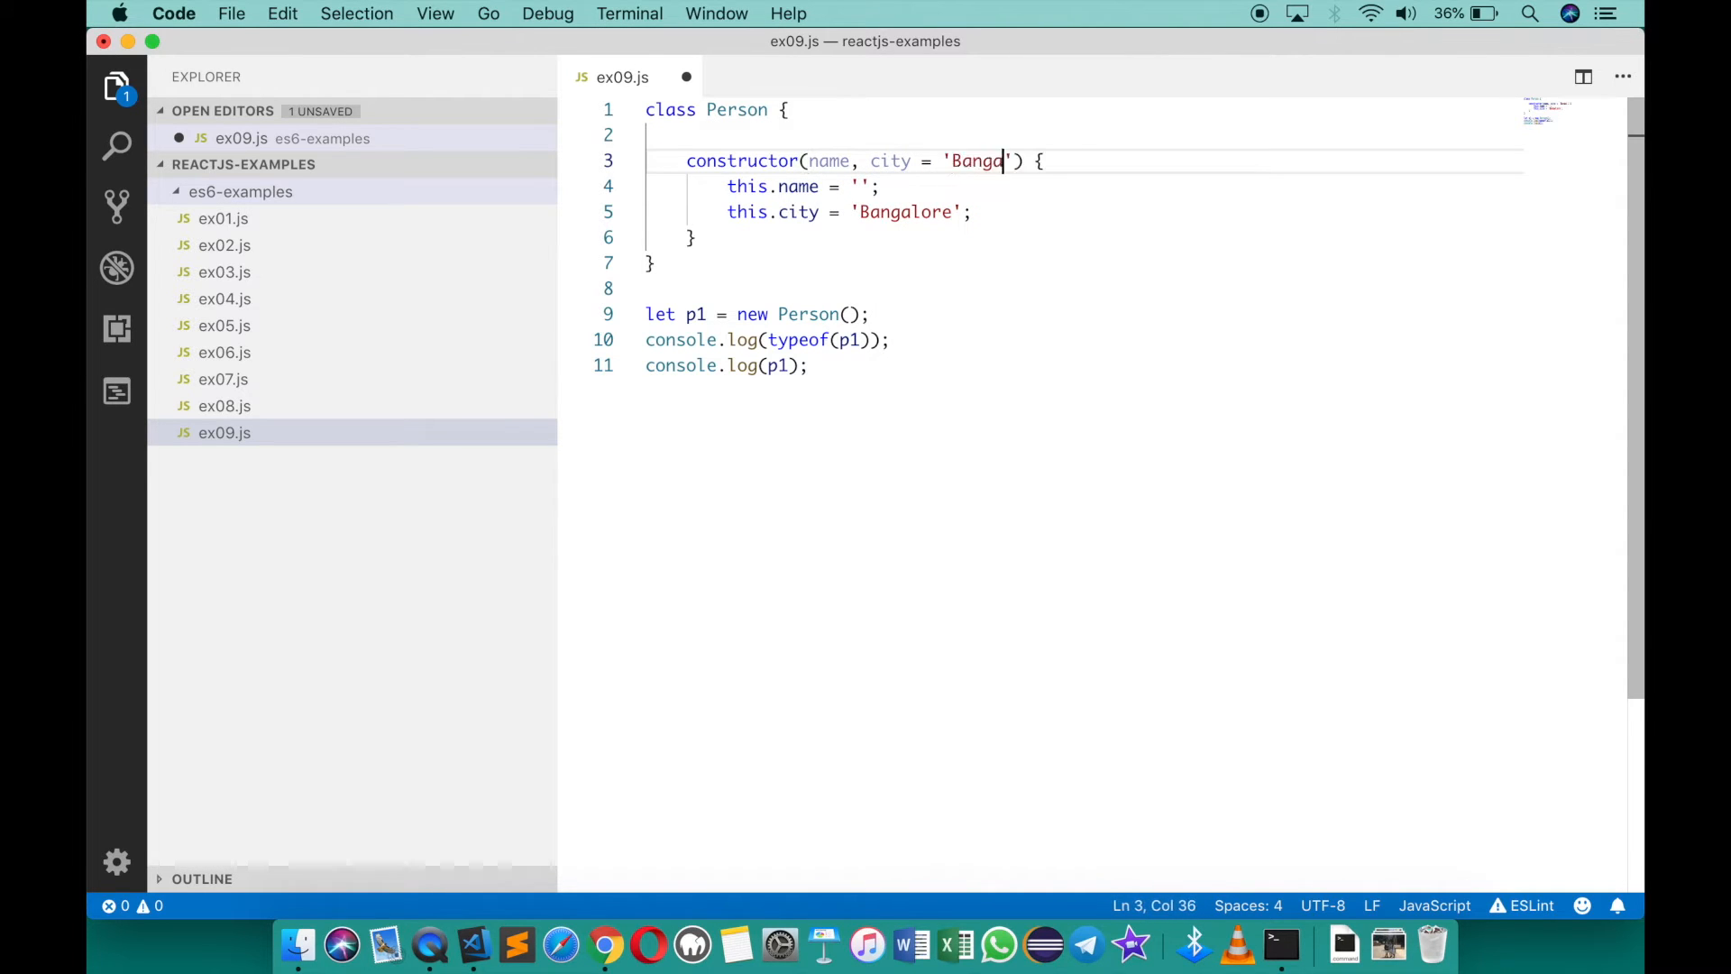
pyautogui.write('lore')
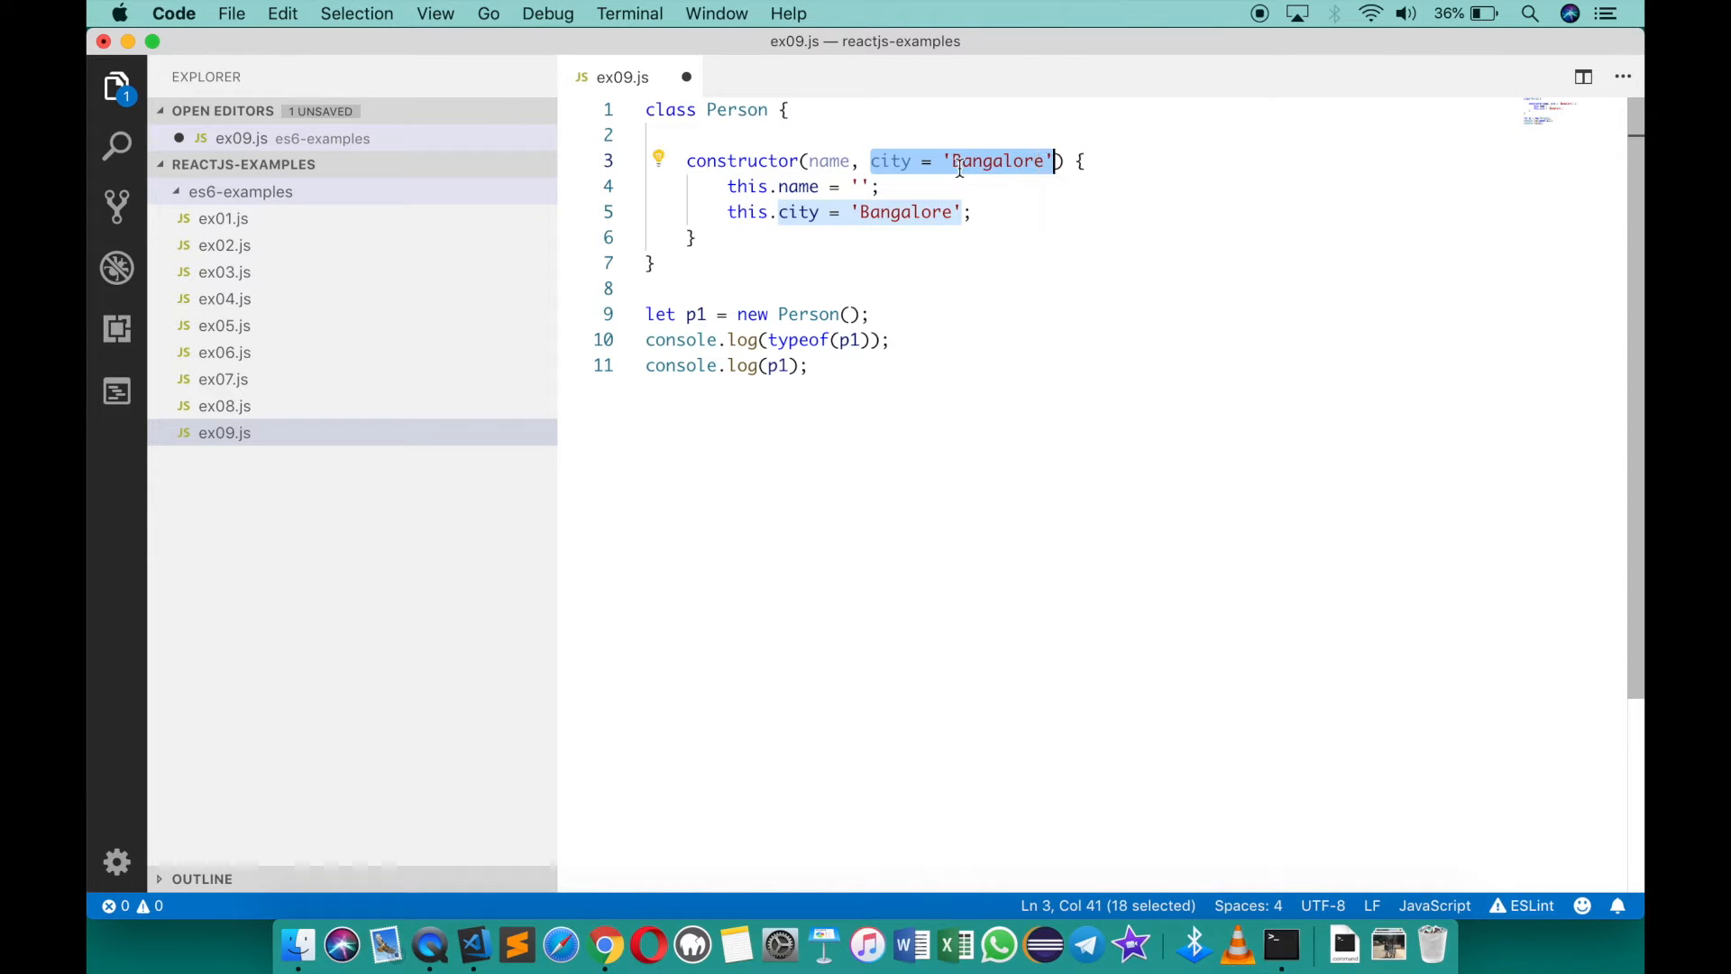
pyautogui.click(852, 186)
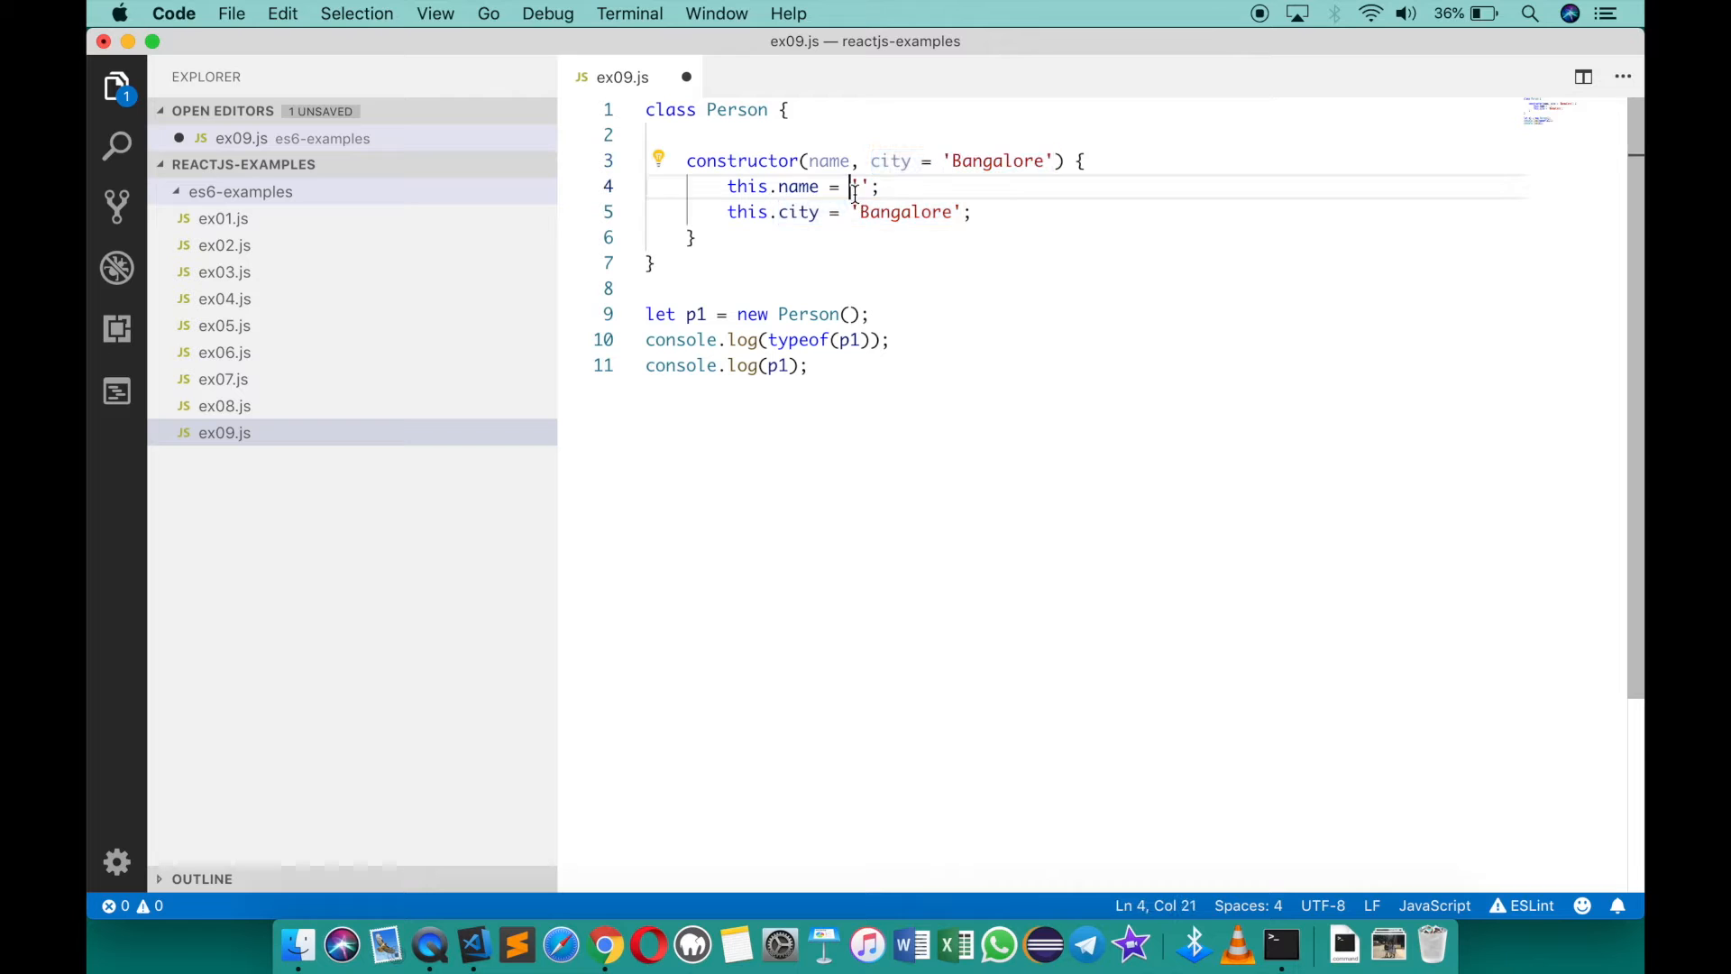
pyautogui.write('name')
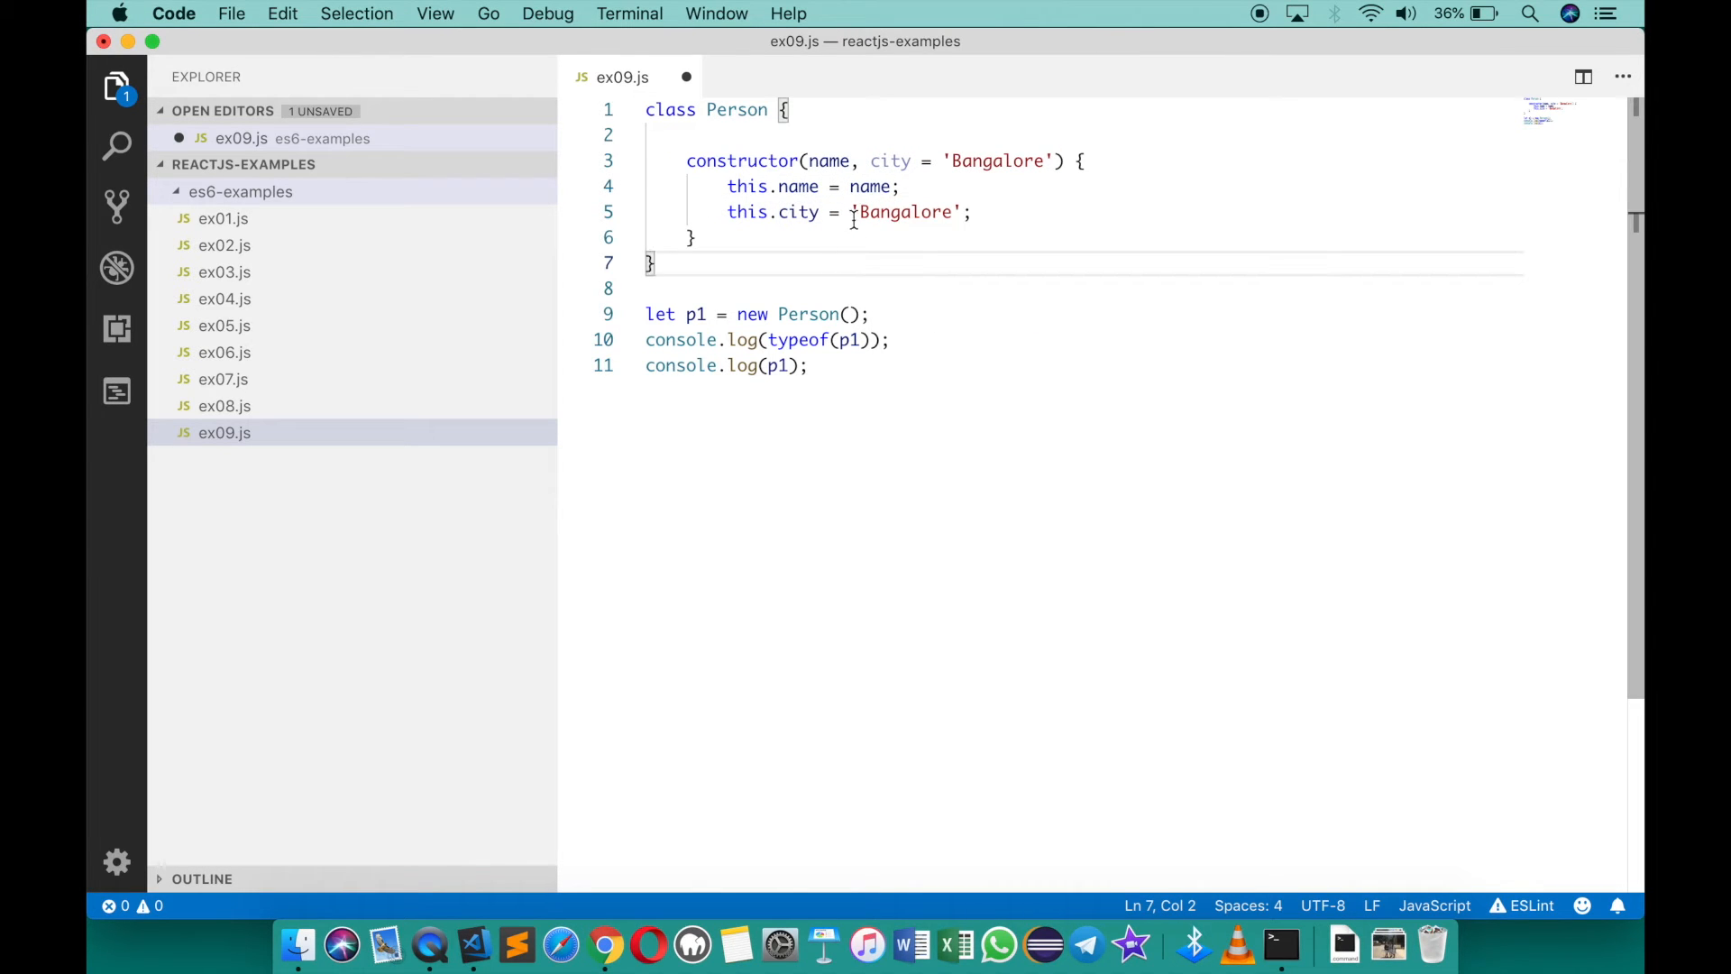
pyautogui.write('city')
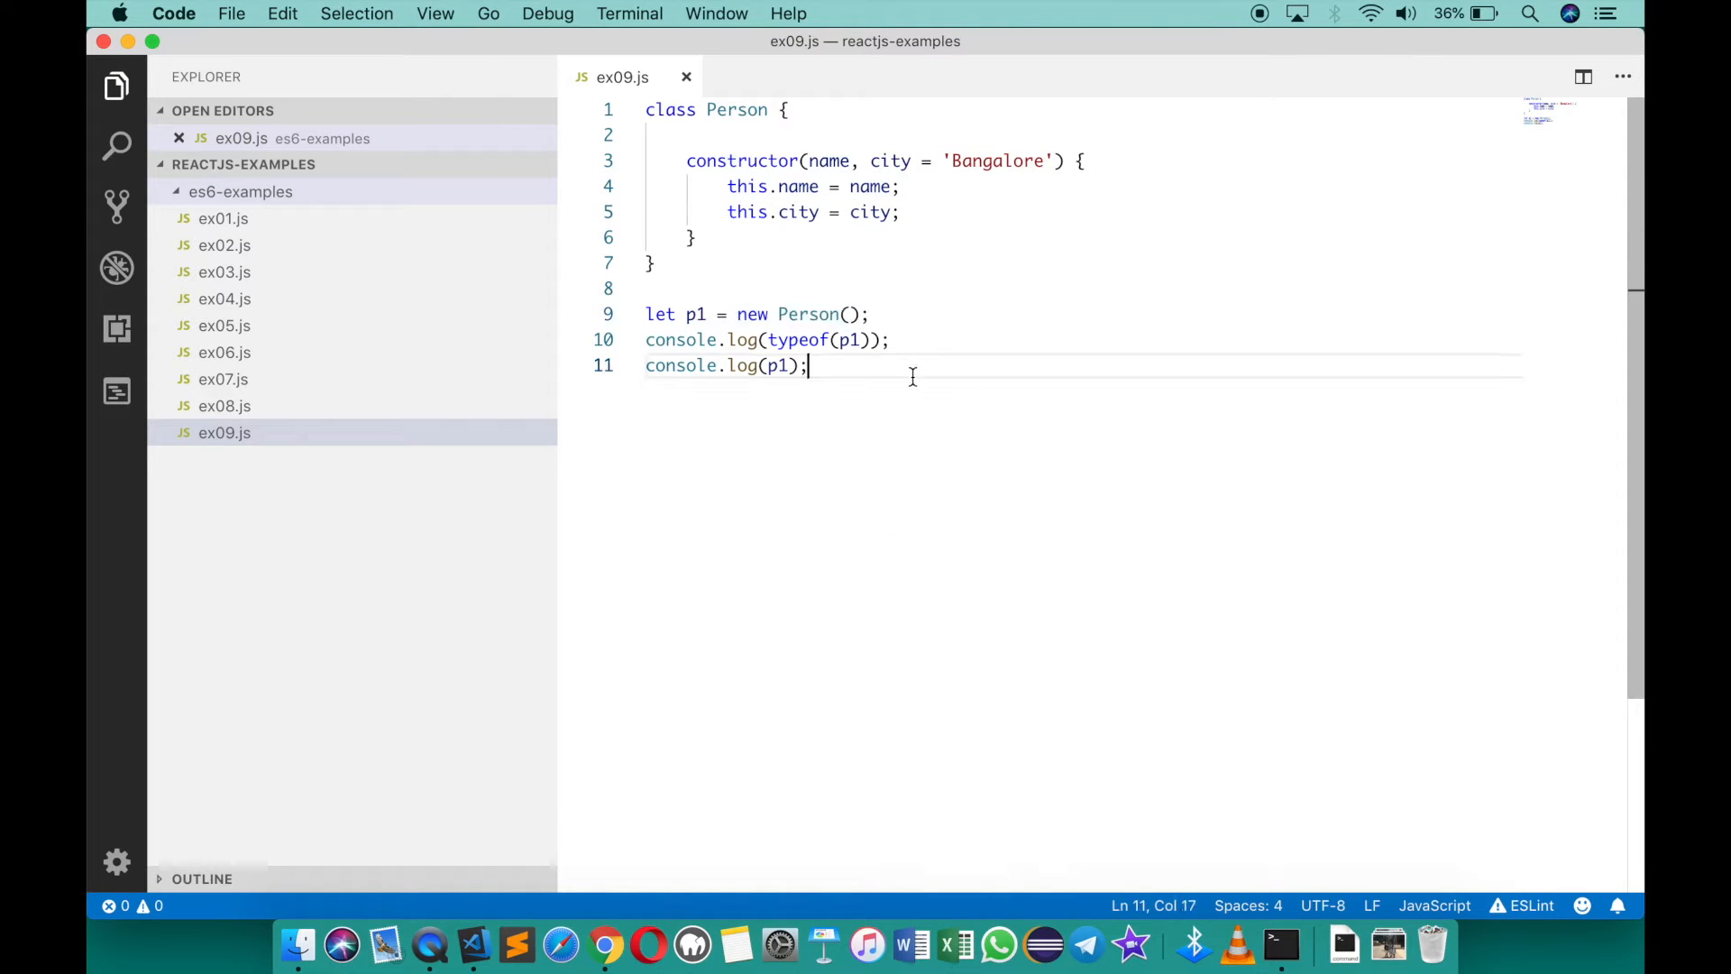
# Add p2 = new Person('Vinod') and p3 = new Person('John', 'Dallas'), logging both
pyautogui.write('let p')
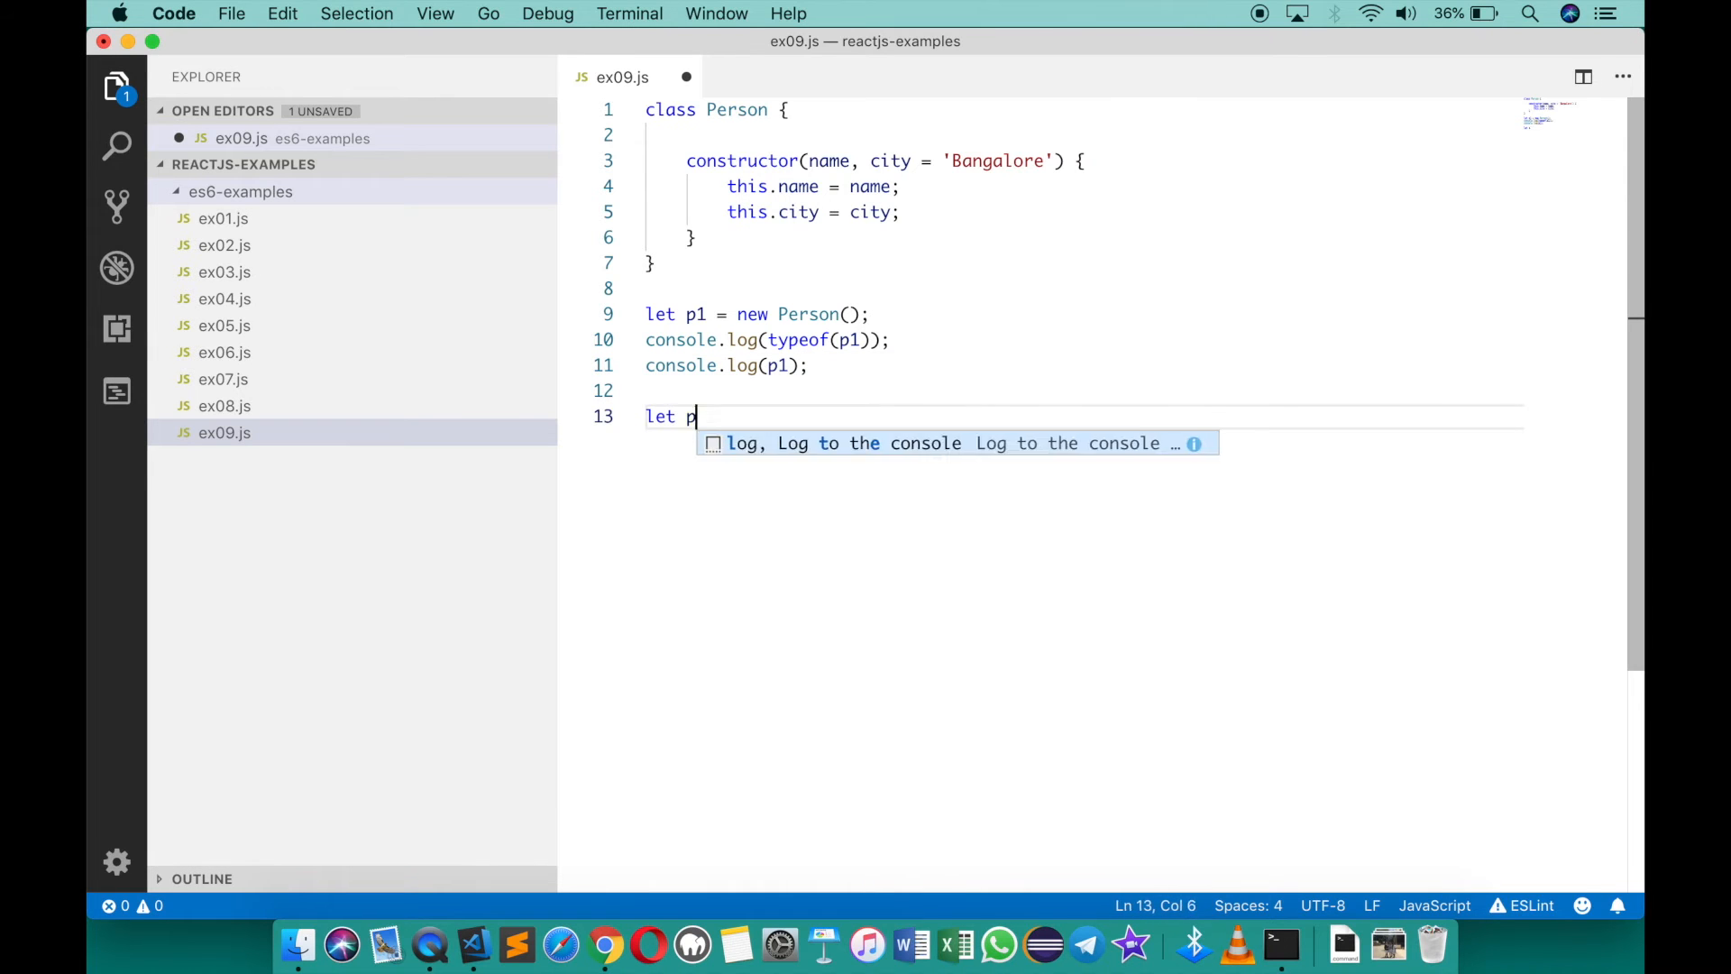
pyautogui.write('2 = new Person(')
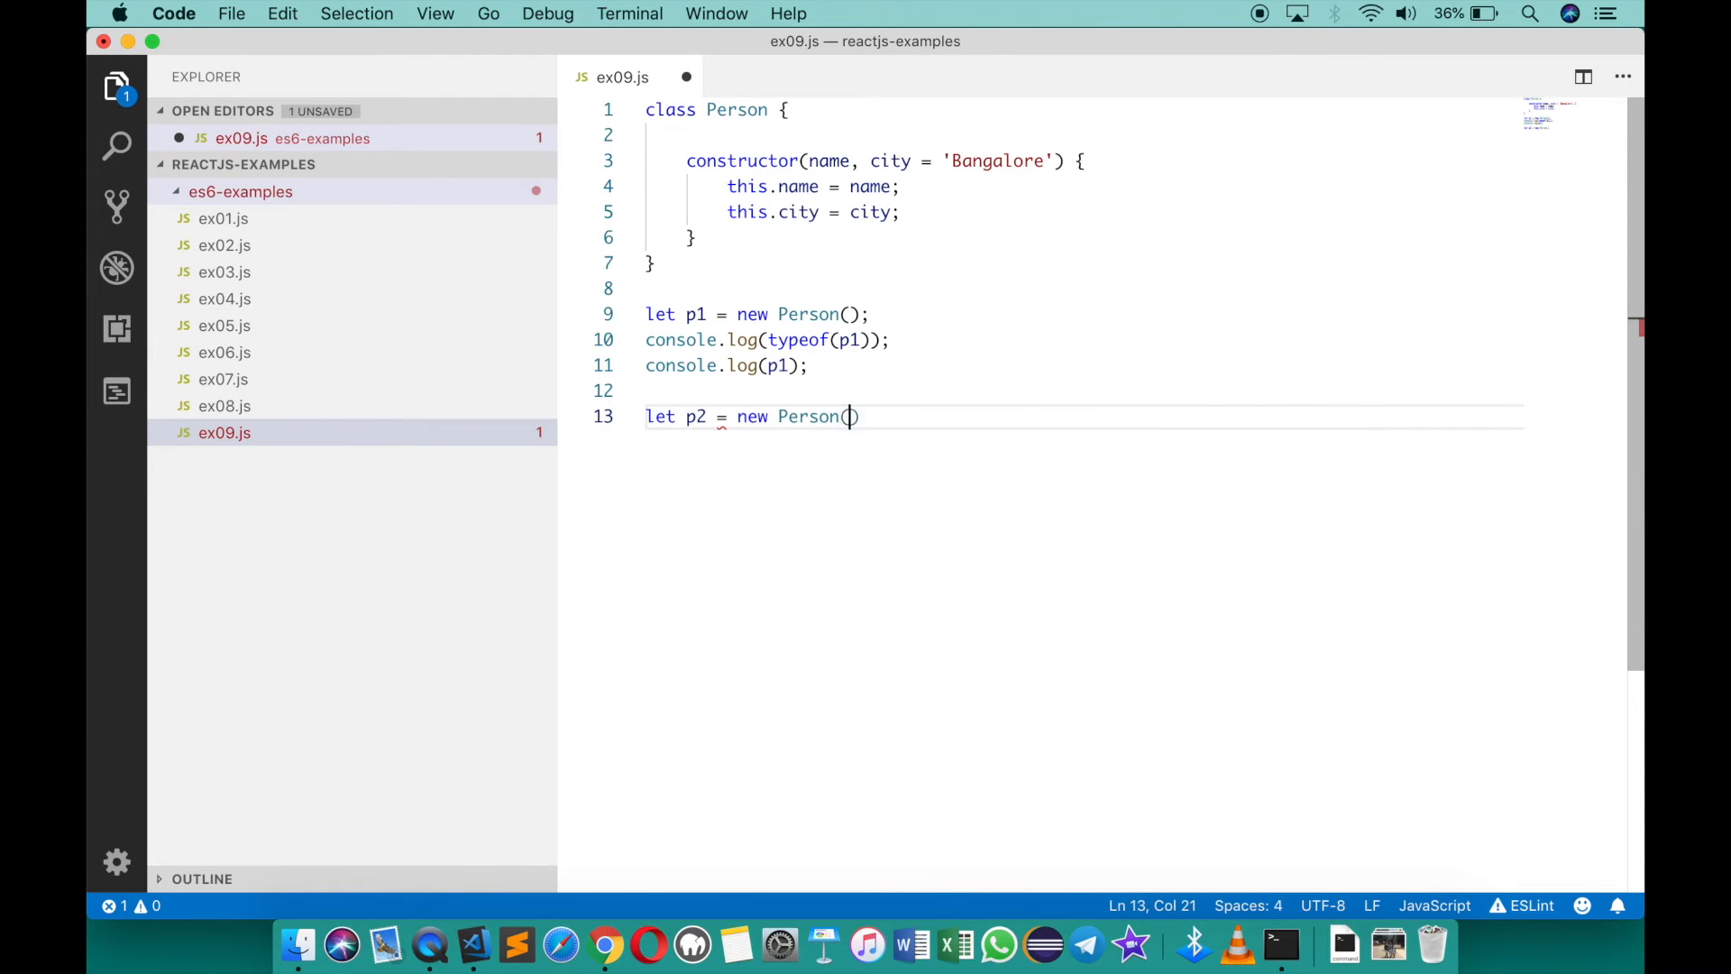
pyautogui.write("'Vinod',")
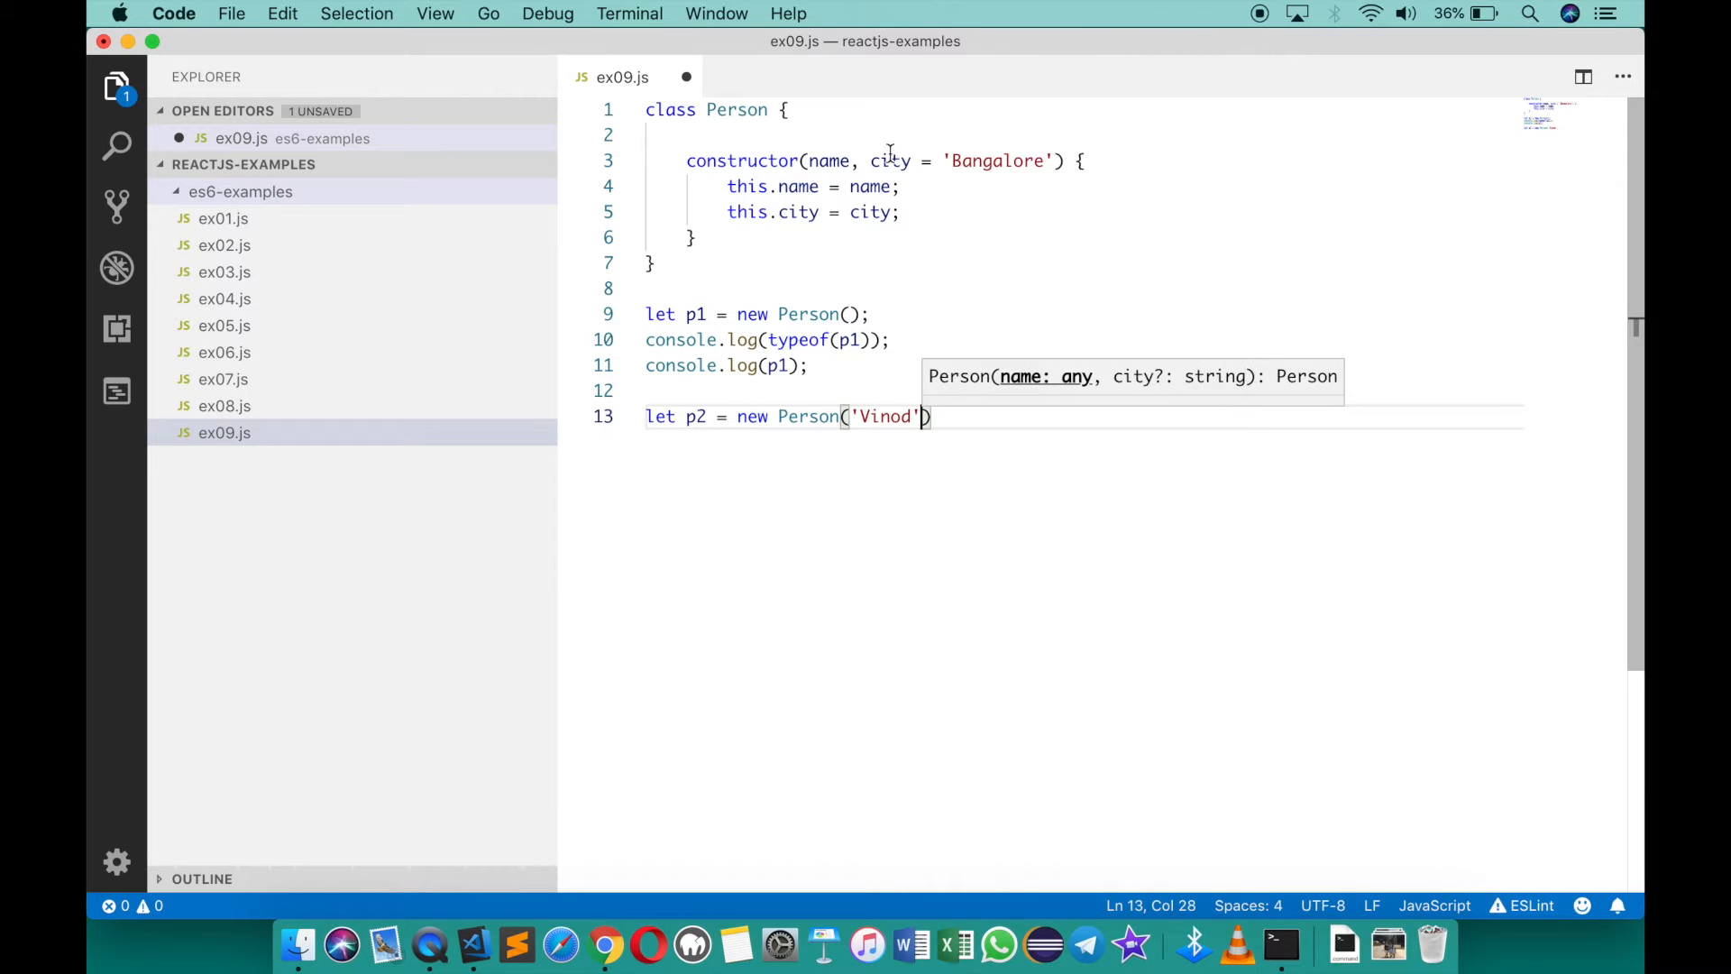
pyautogui.write(';')
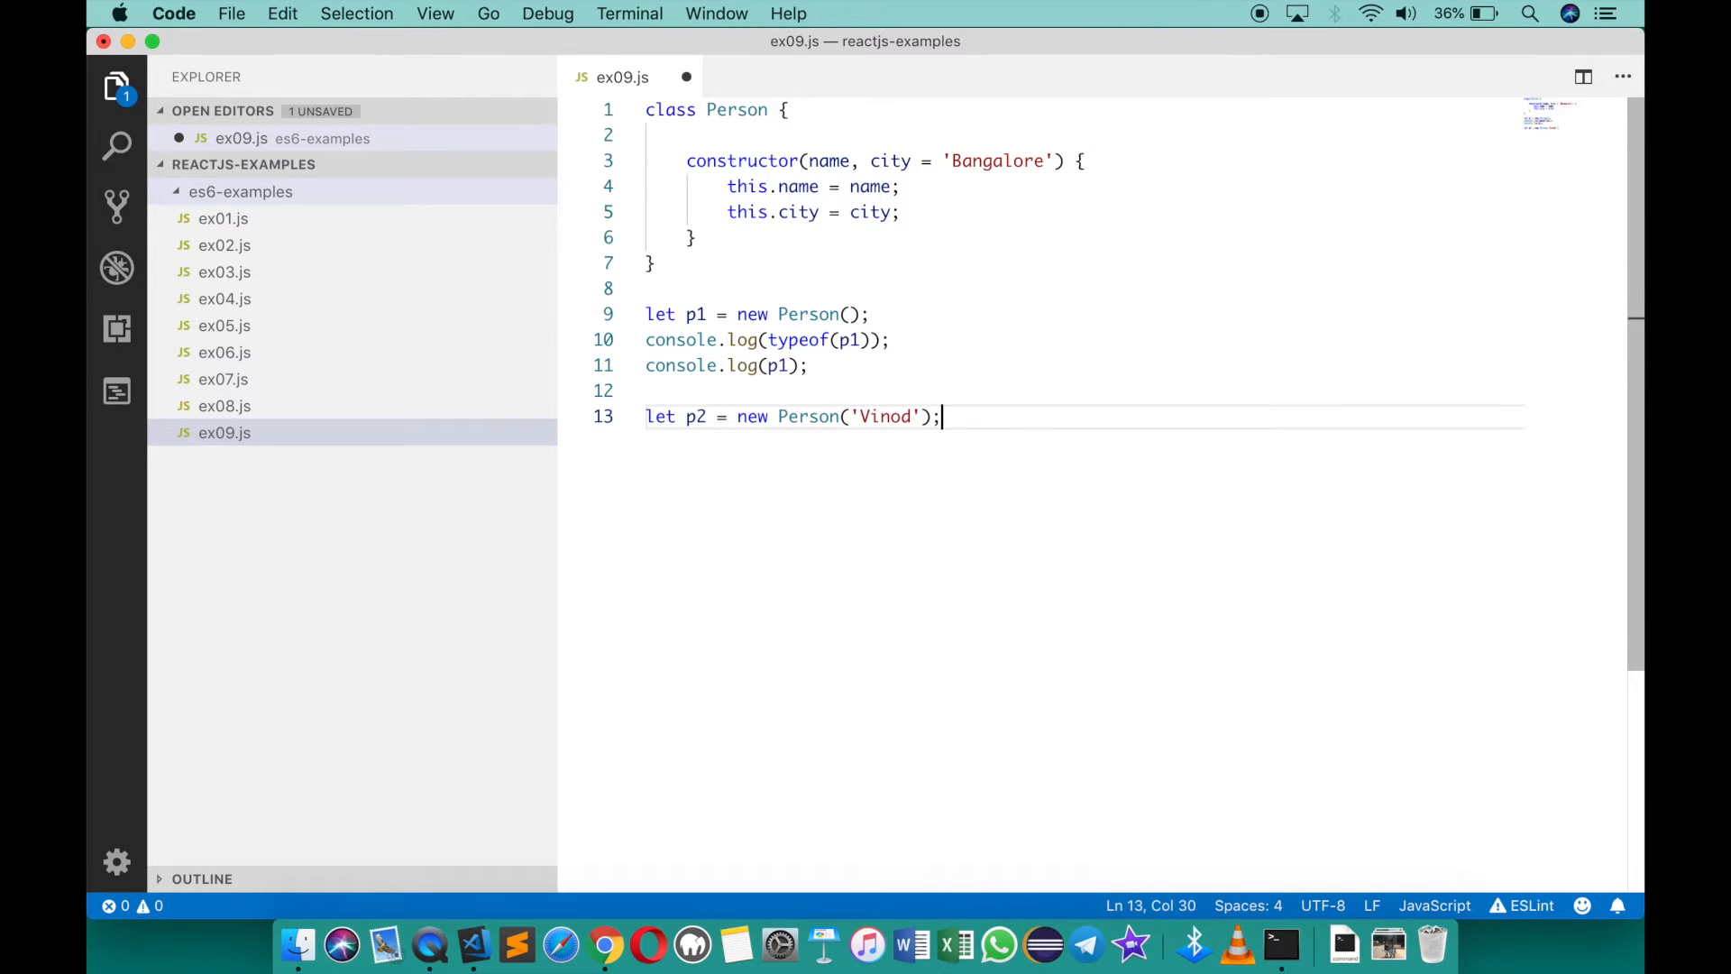
pyautogui.write("let p3 = new Person('John', 'Dallas');")
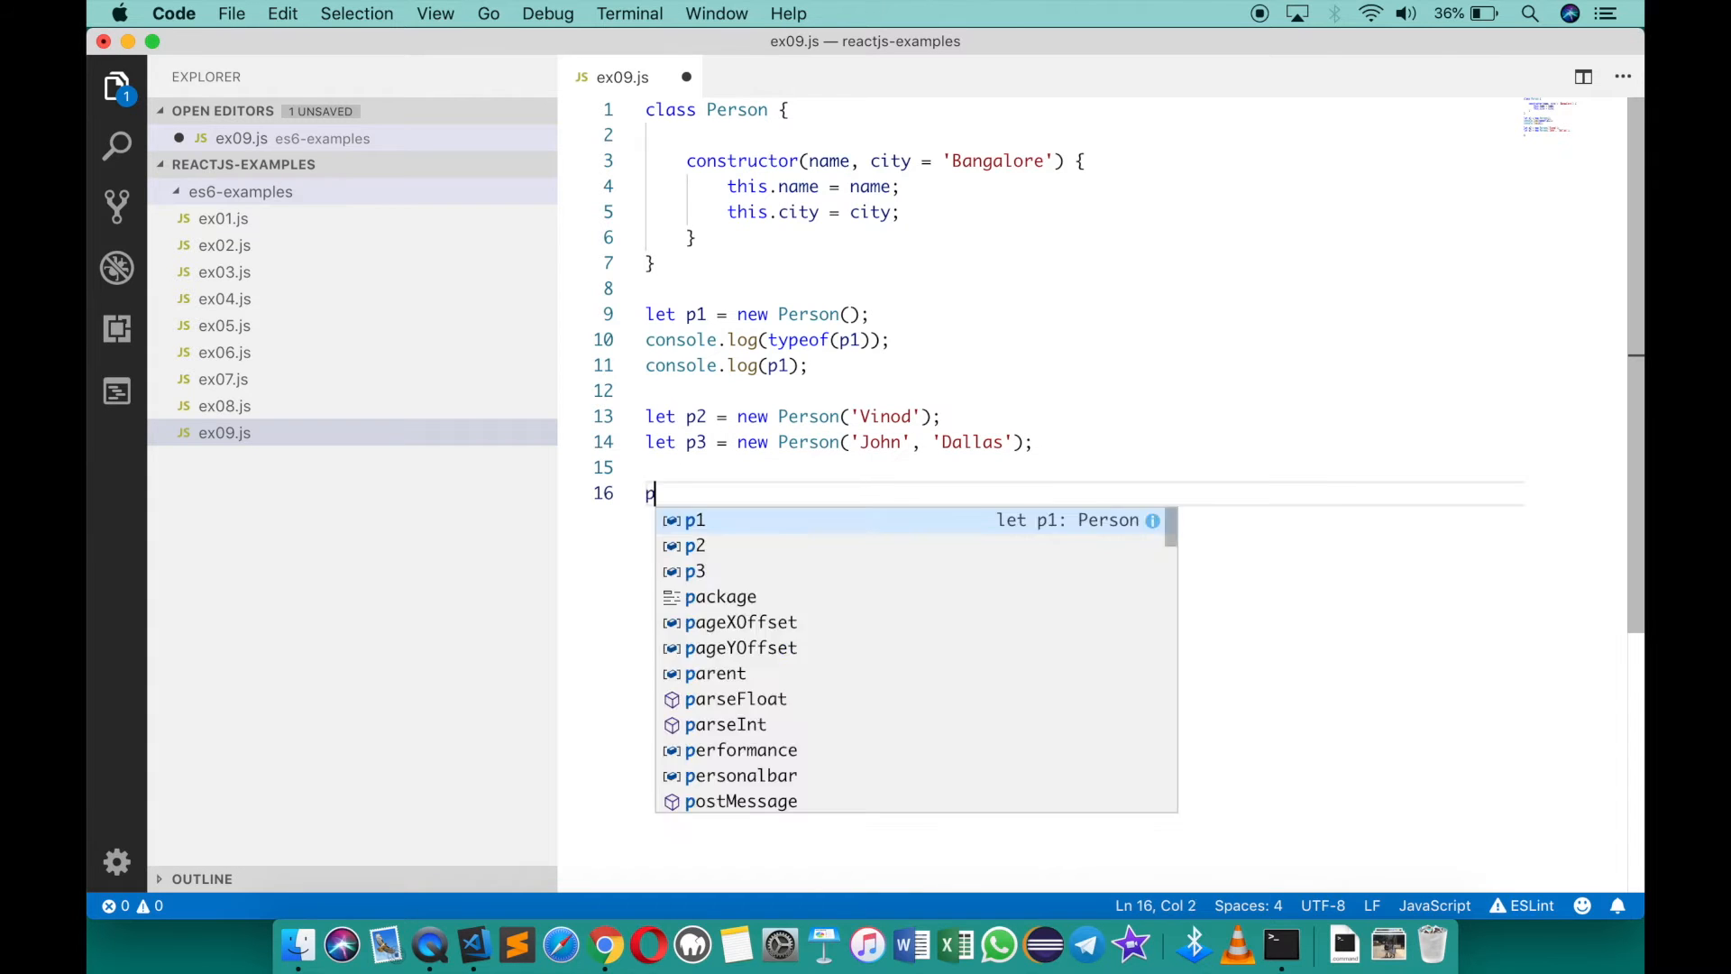
pyautogui.write('console.log(p2);')
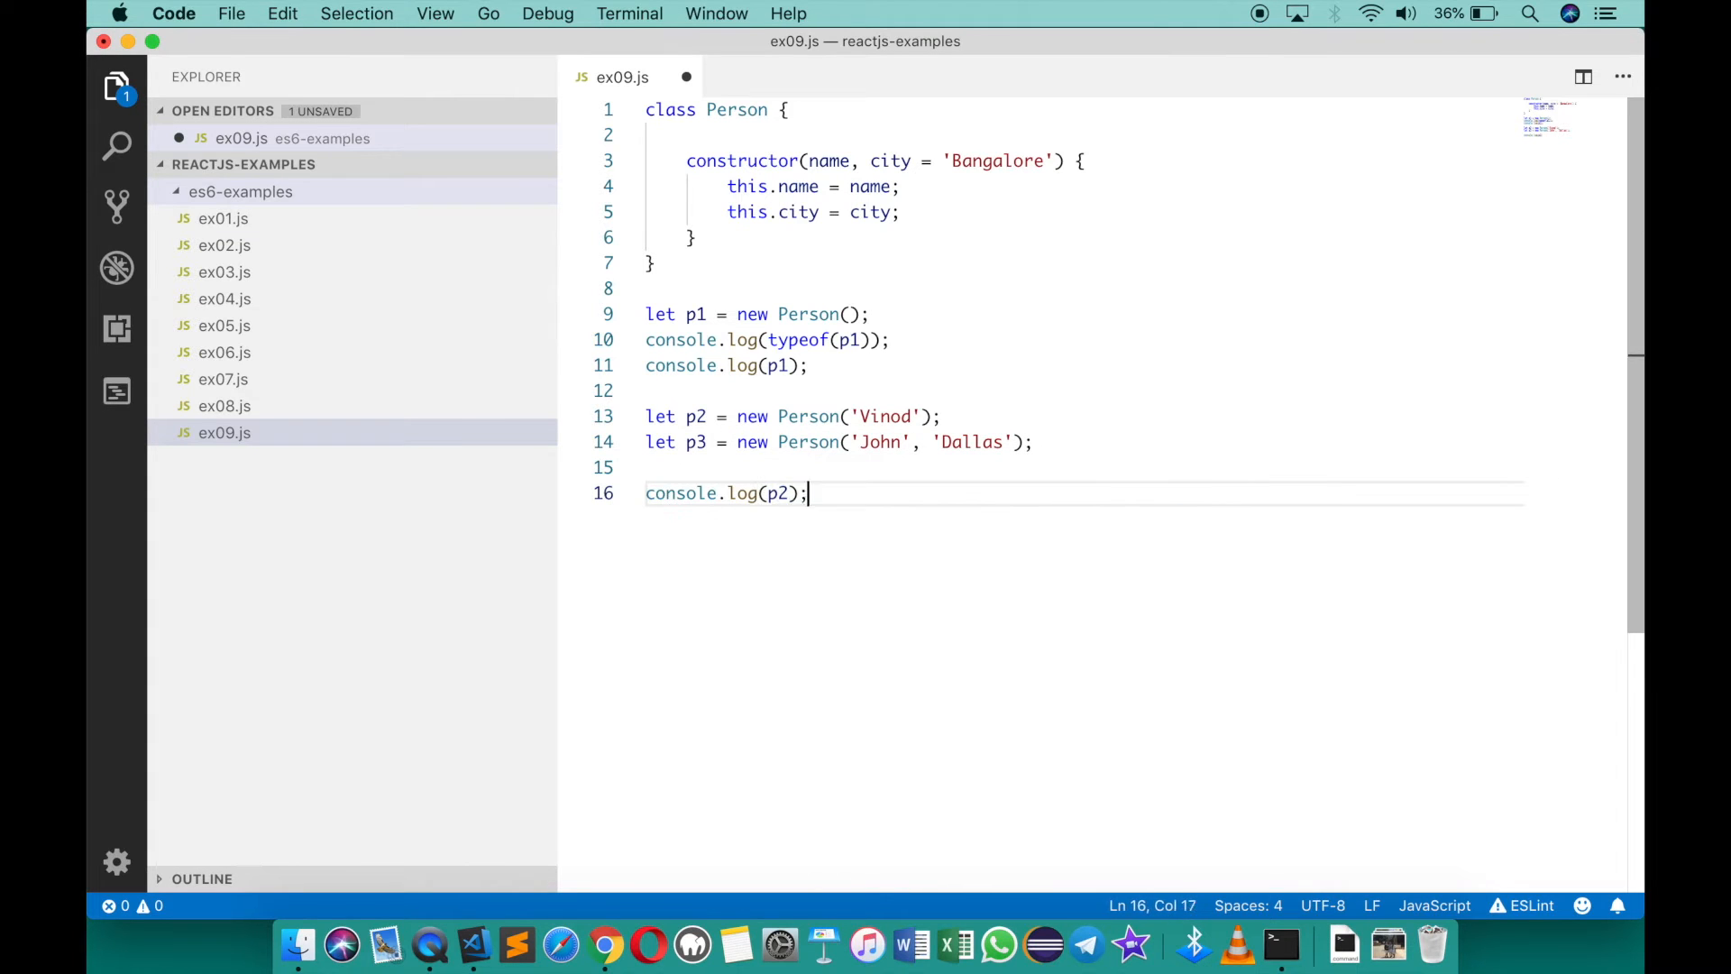
pyautogui.write('console.log(p3);')
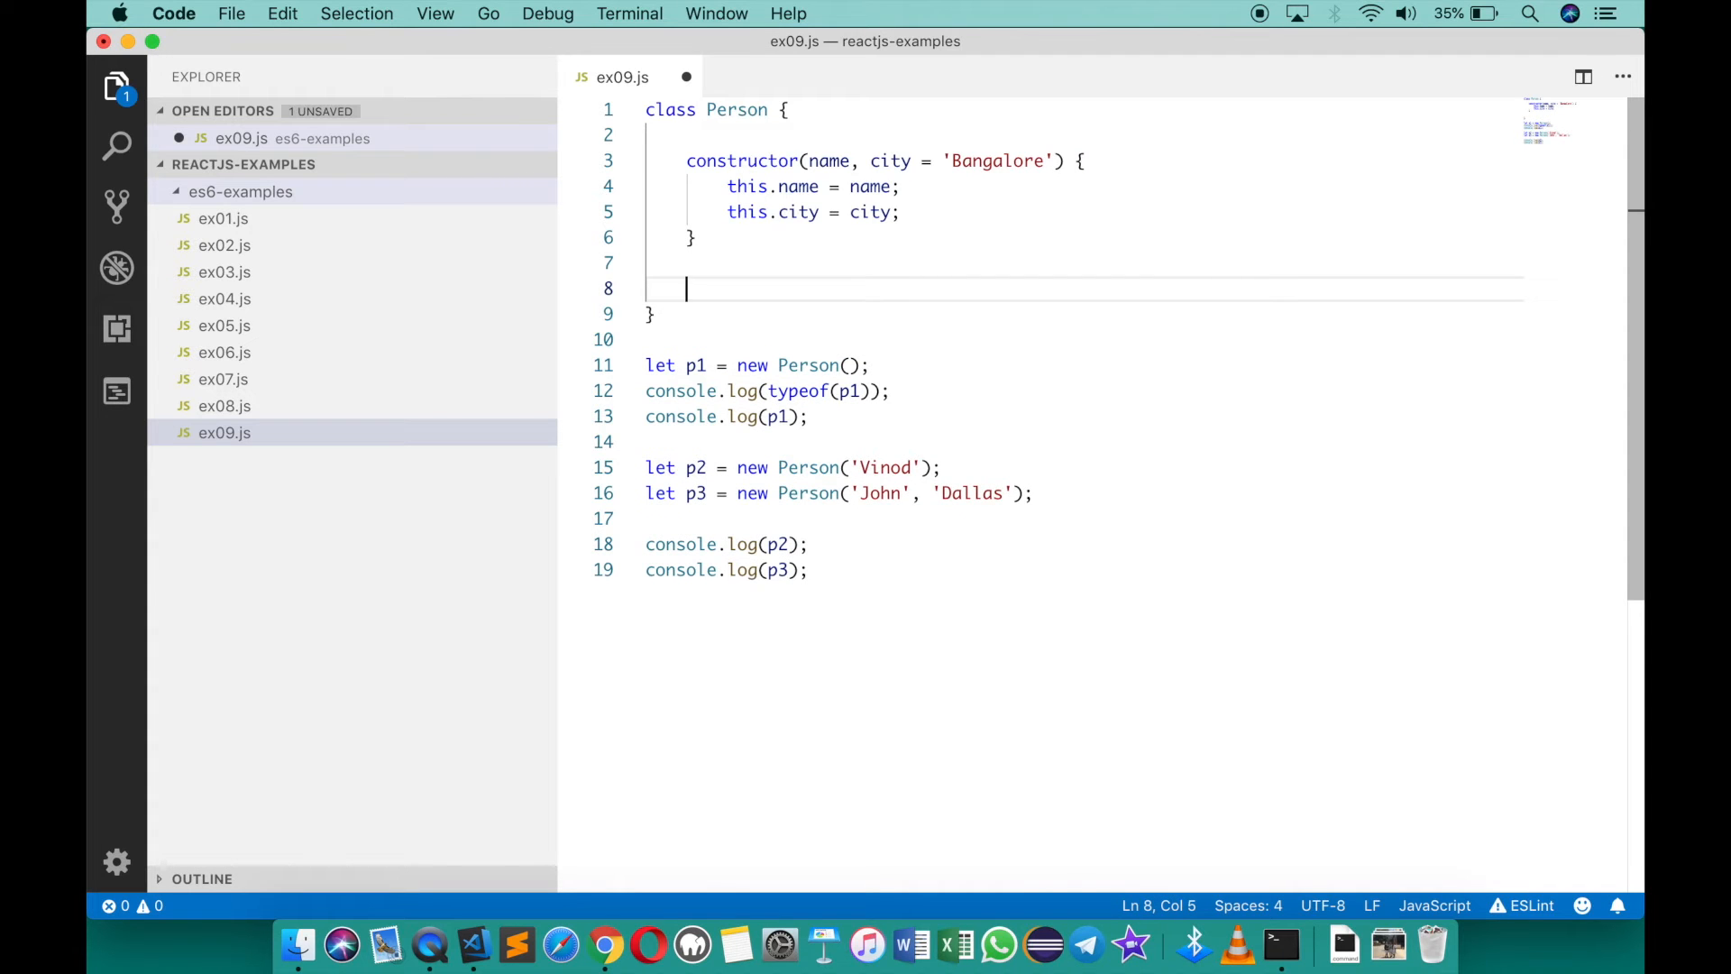
# Add a printInfo() method logging 'Name = ' this.name and 'City = ' this.city
pyautogui.write('p')
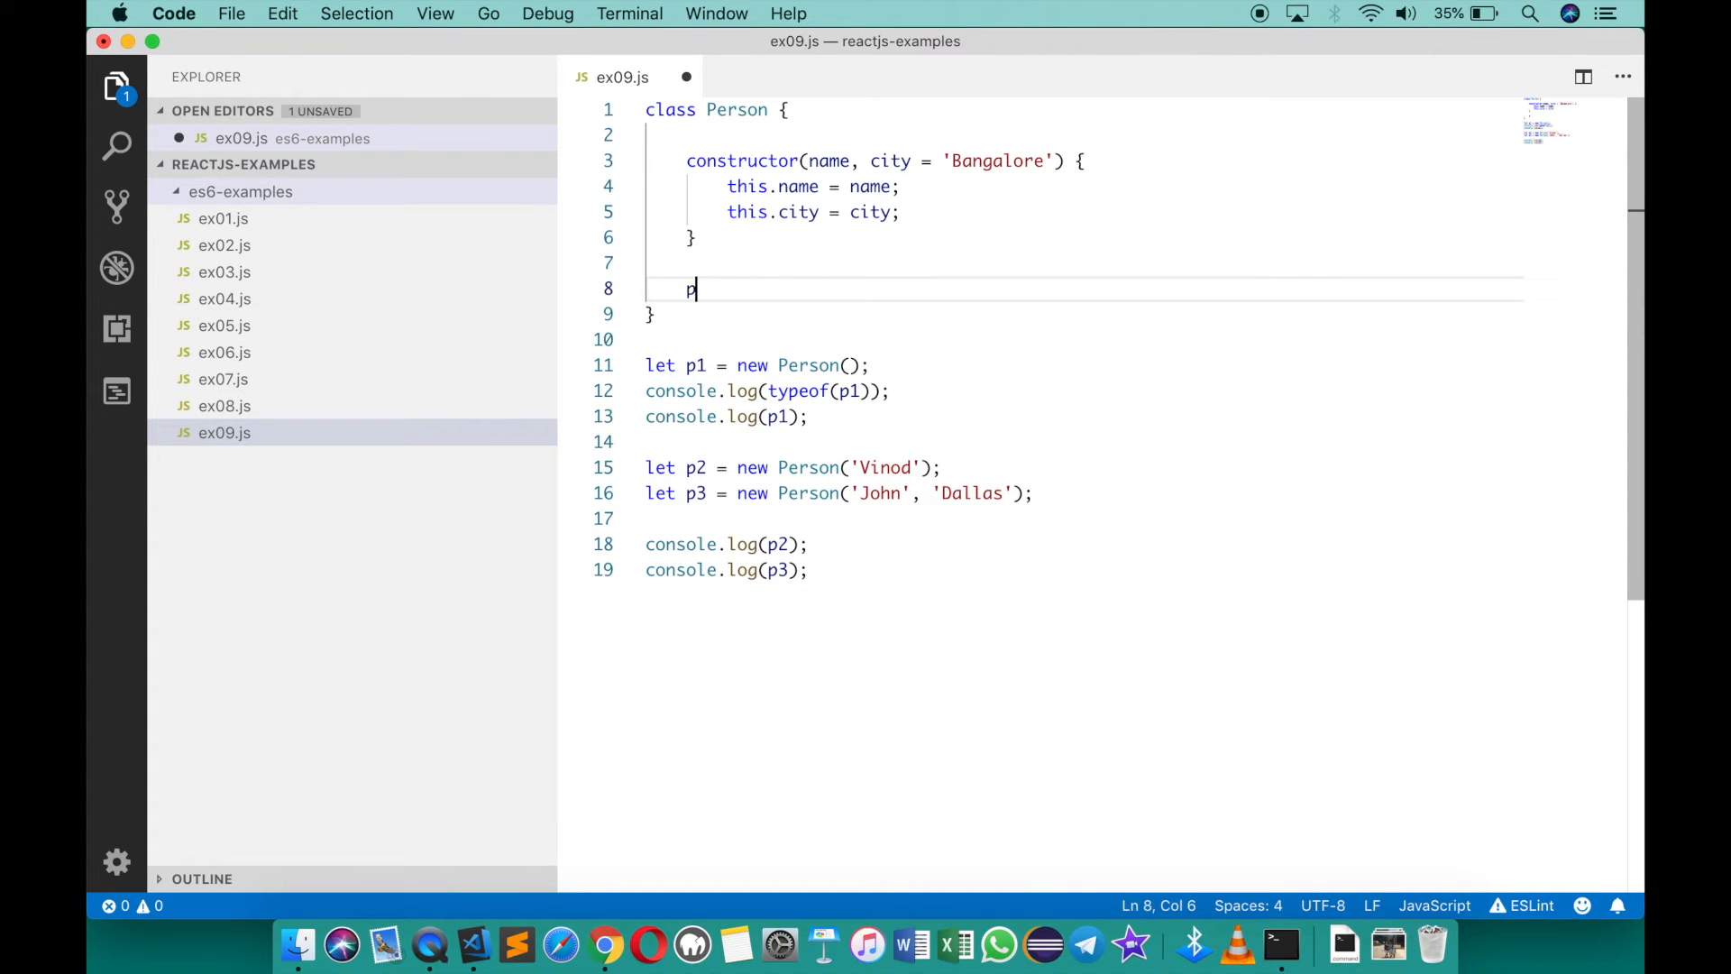
pyautogui.write('rintInfo() {')
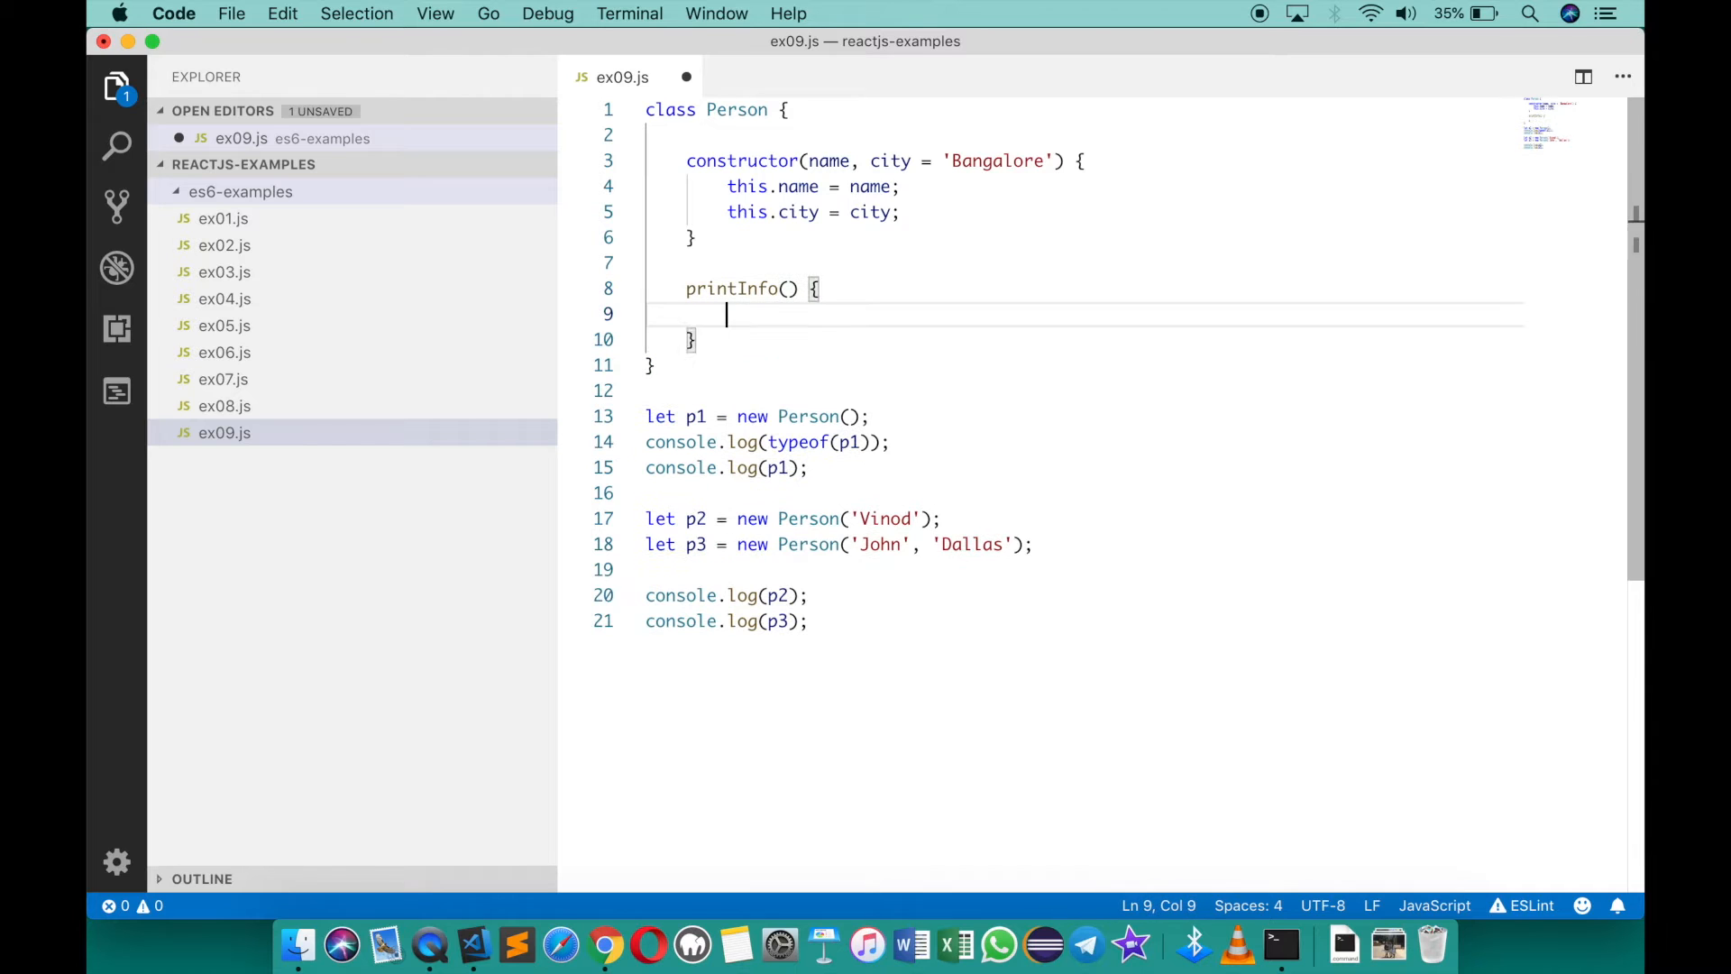
pyautogui.write("console.log('')")
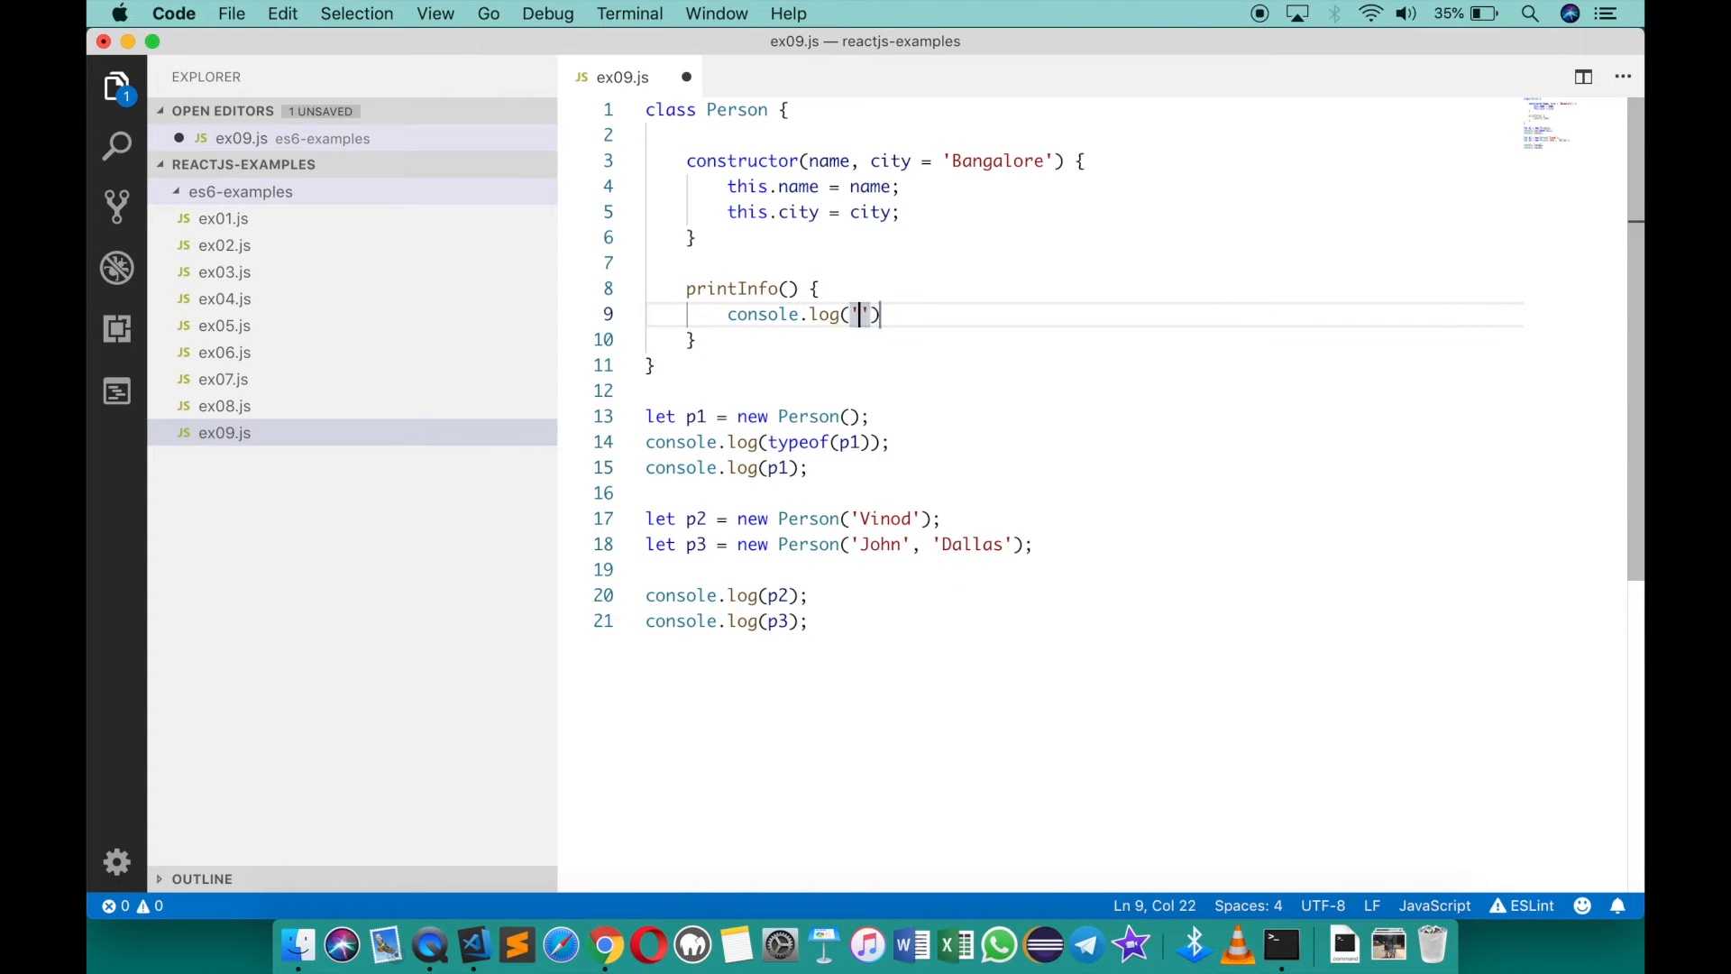
pyautogui.write("Name = ',")
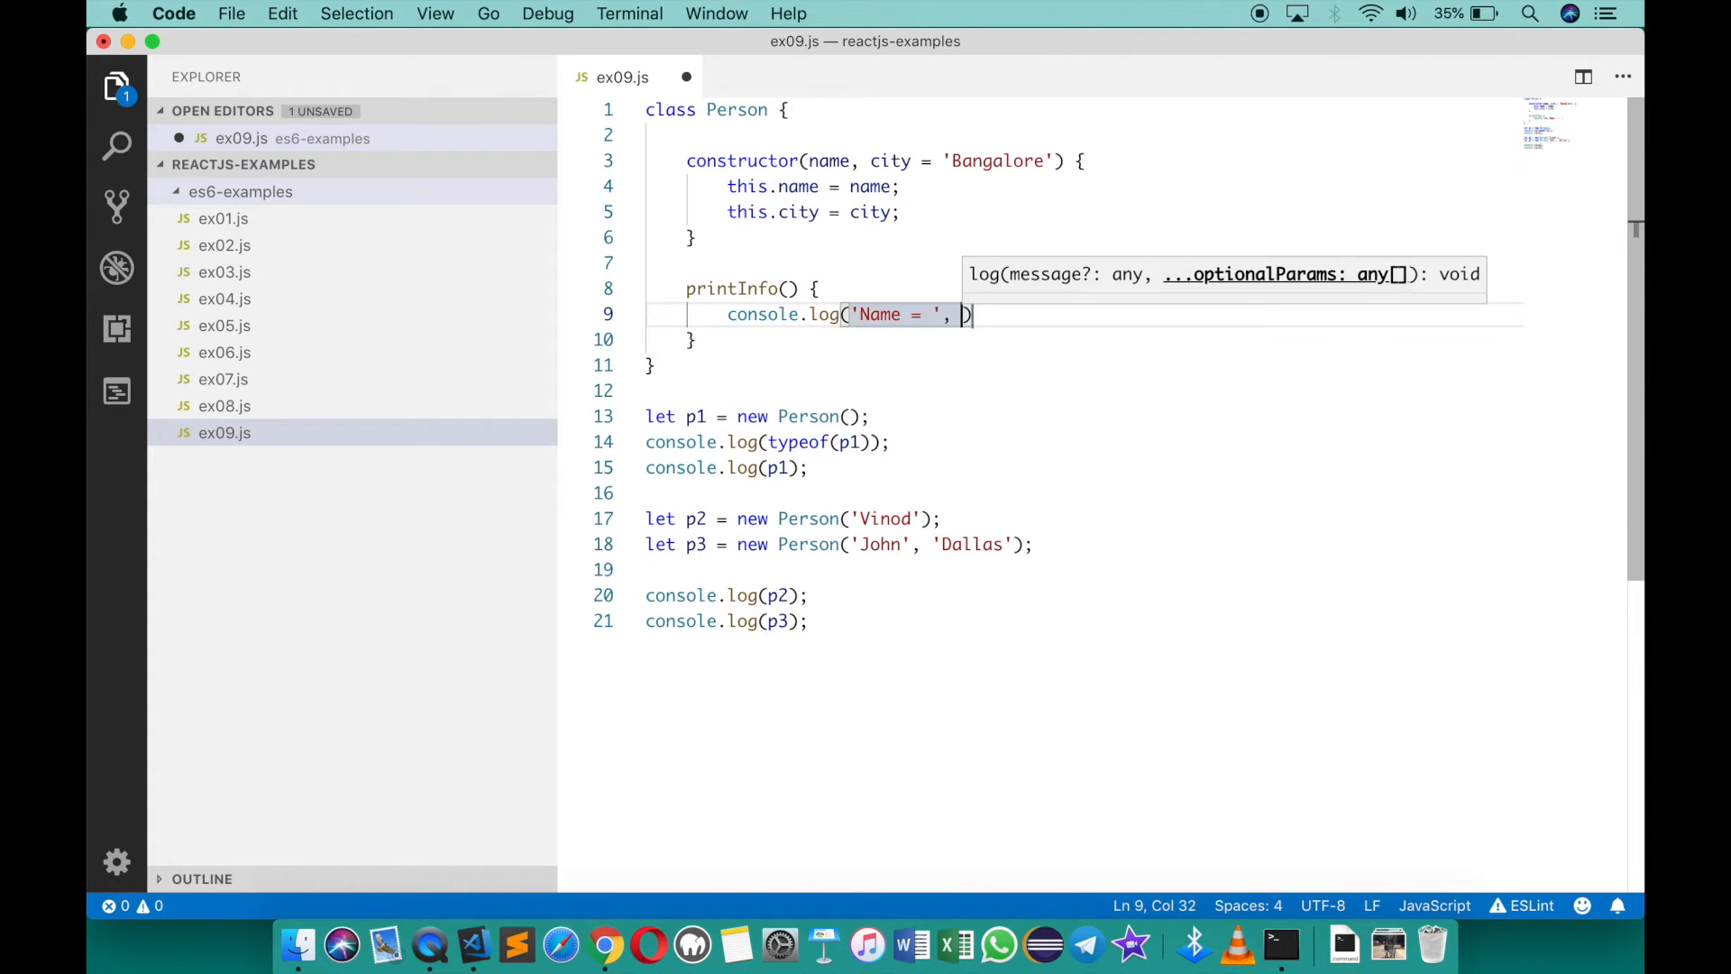
pyautogui.write('this.name);')
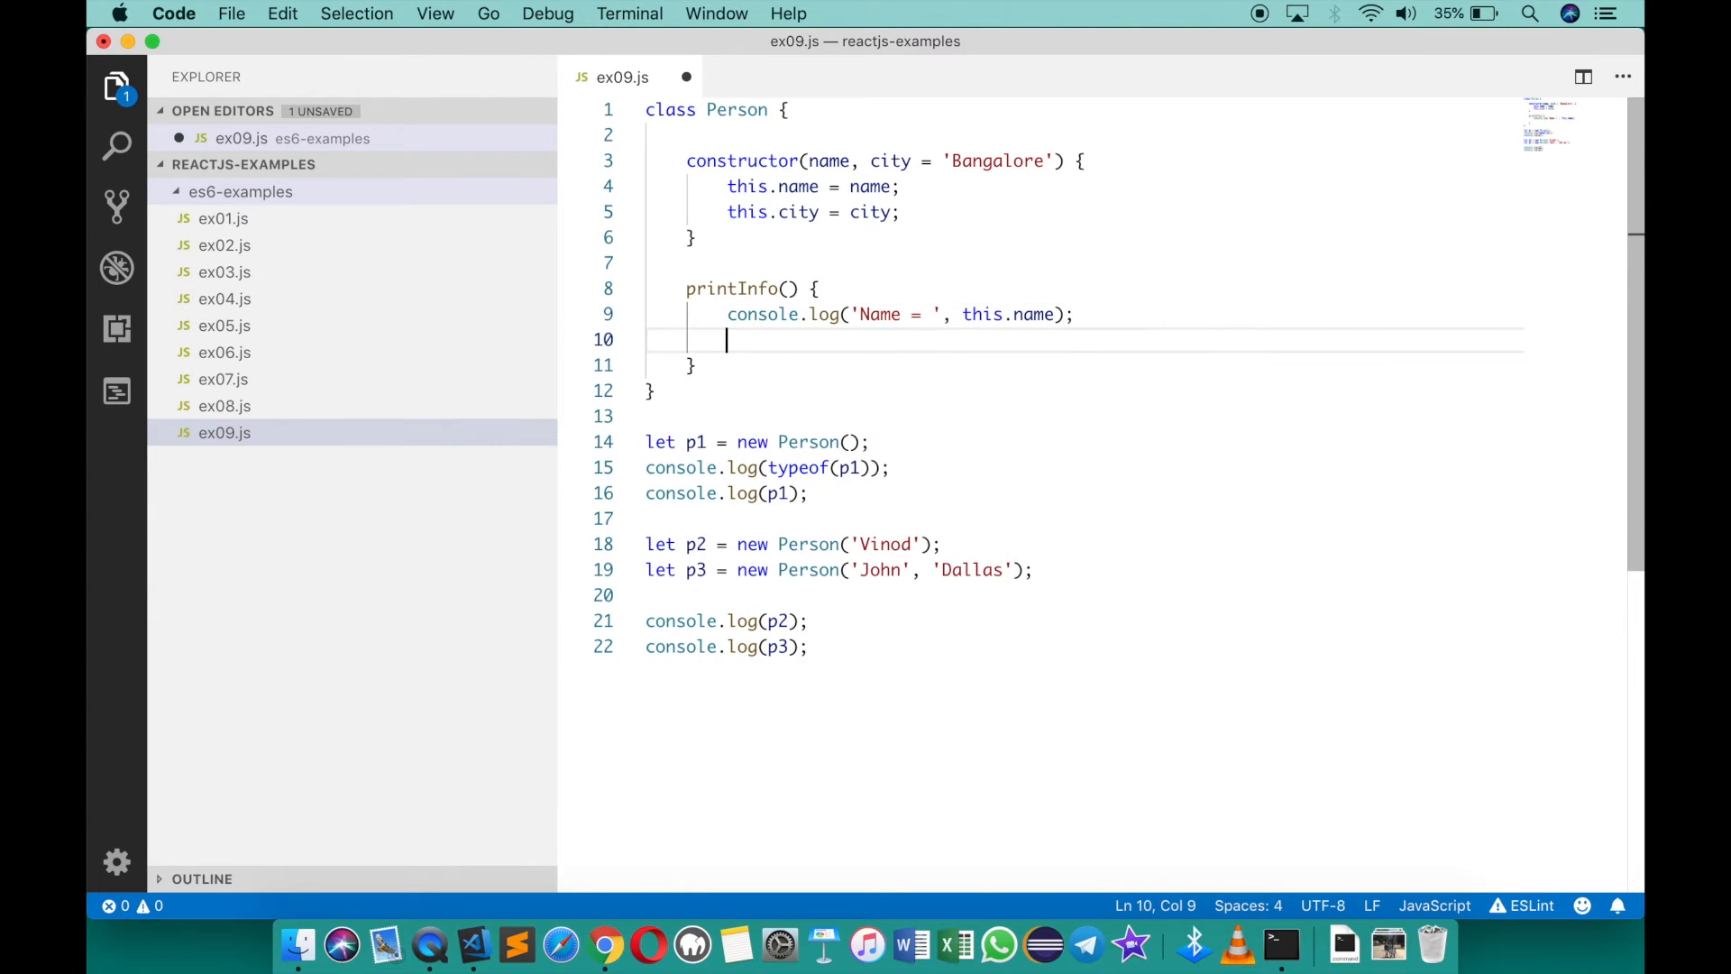
pyautogui.write("console.log('City ')")
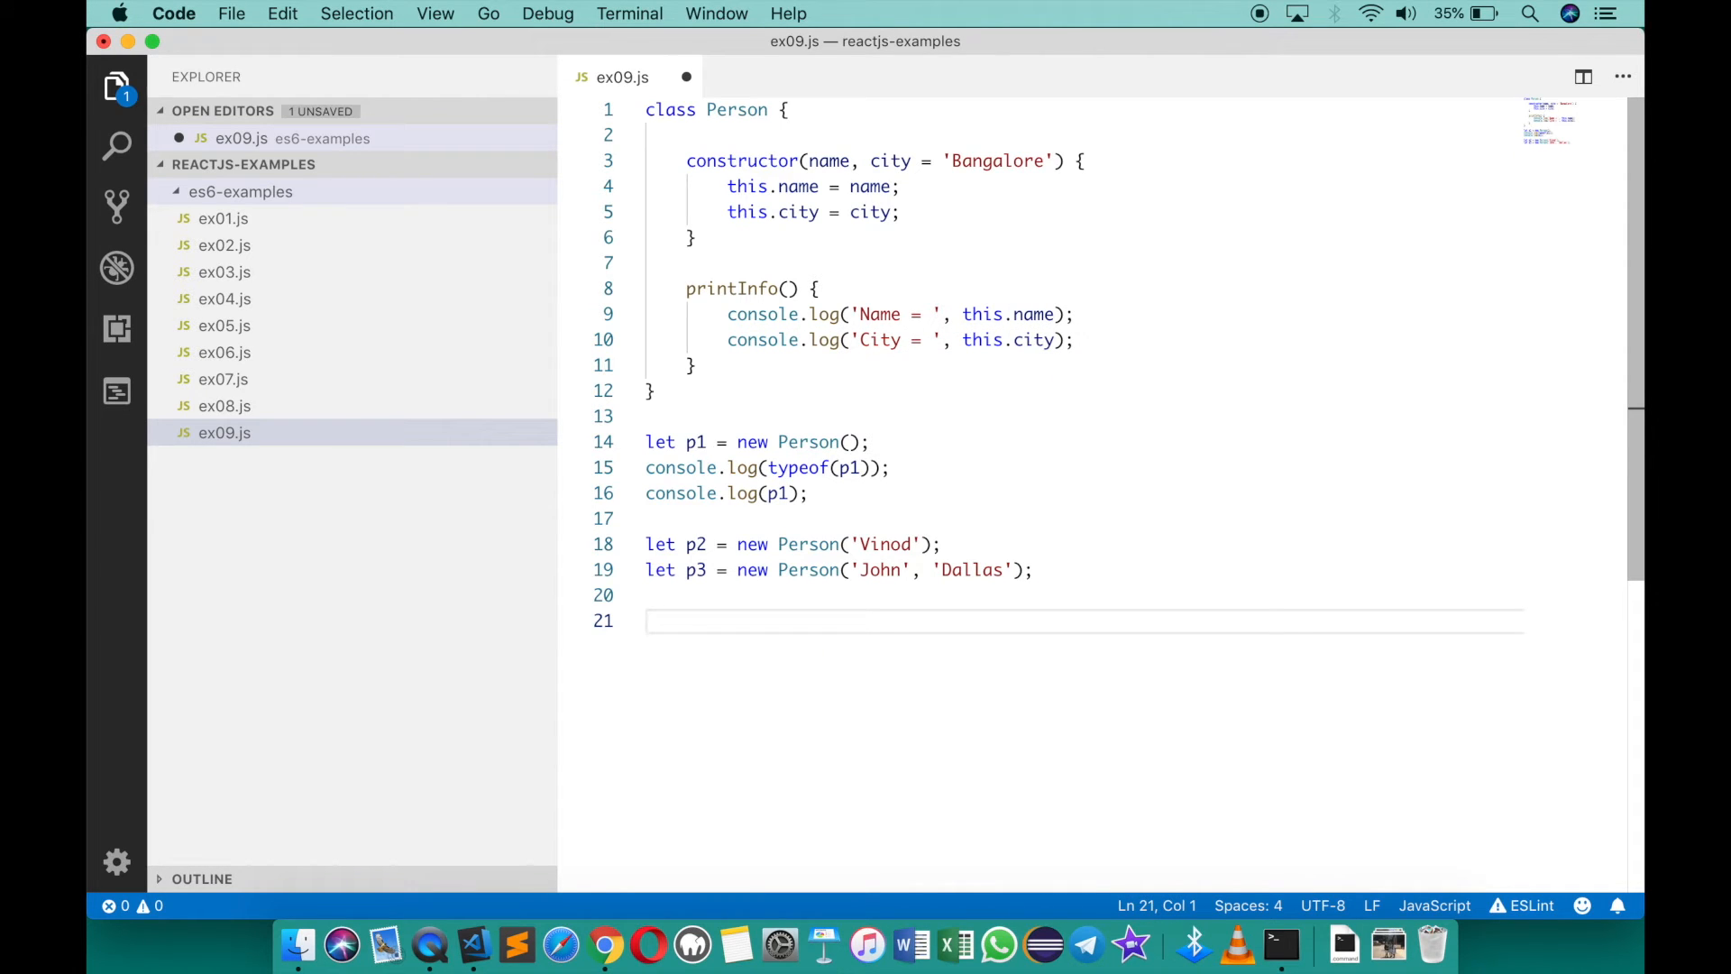
# Call printInfo() on p1, p2 and p3
pyautogui.write('p1.print')
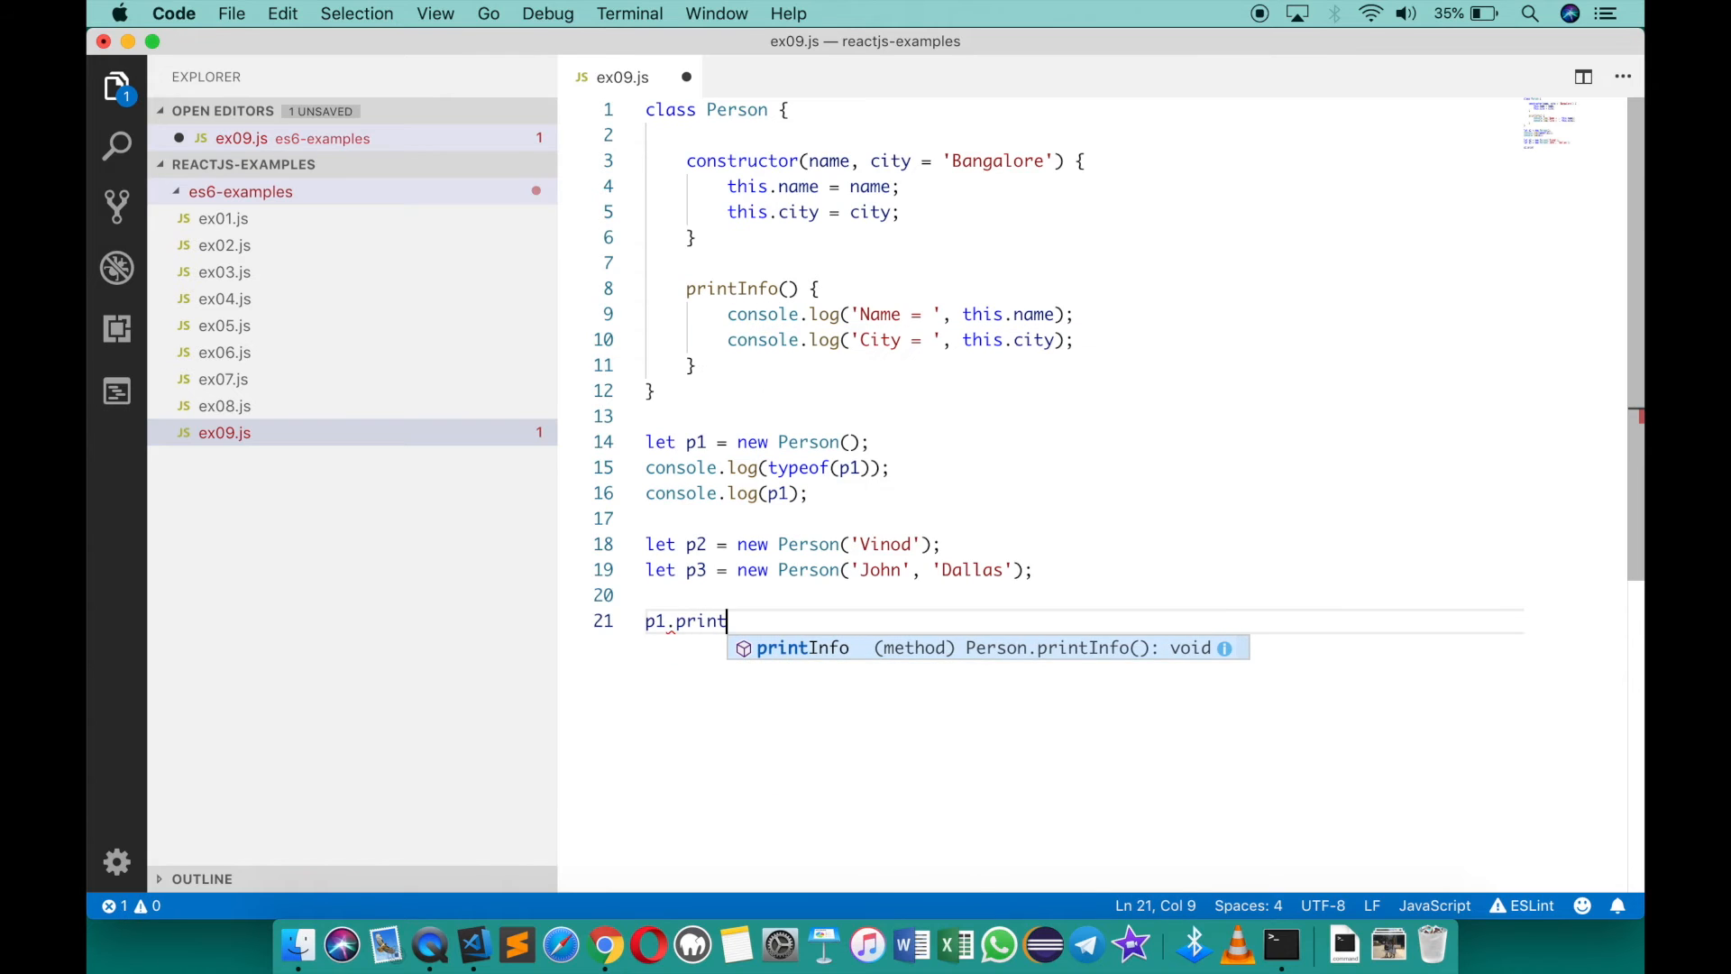
pyautogui.write('Info();')
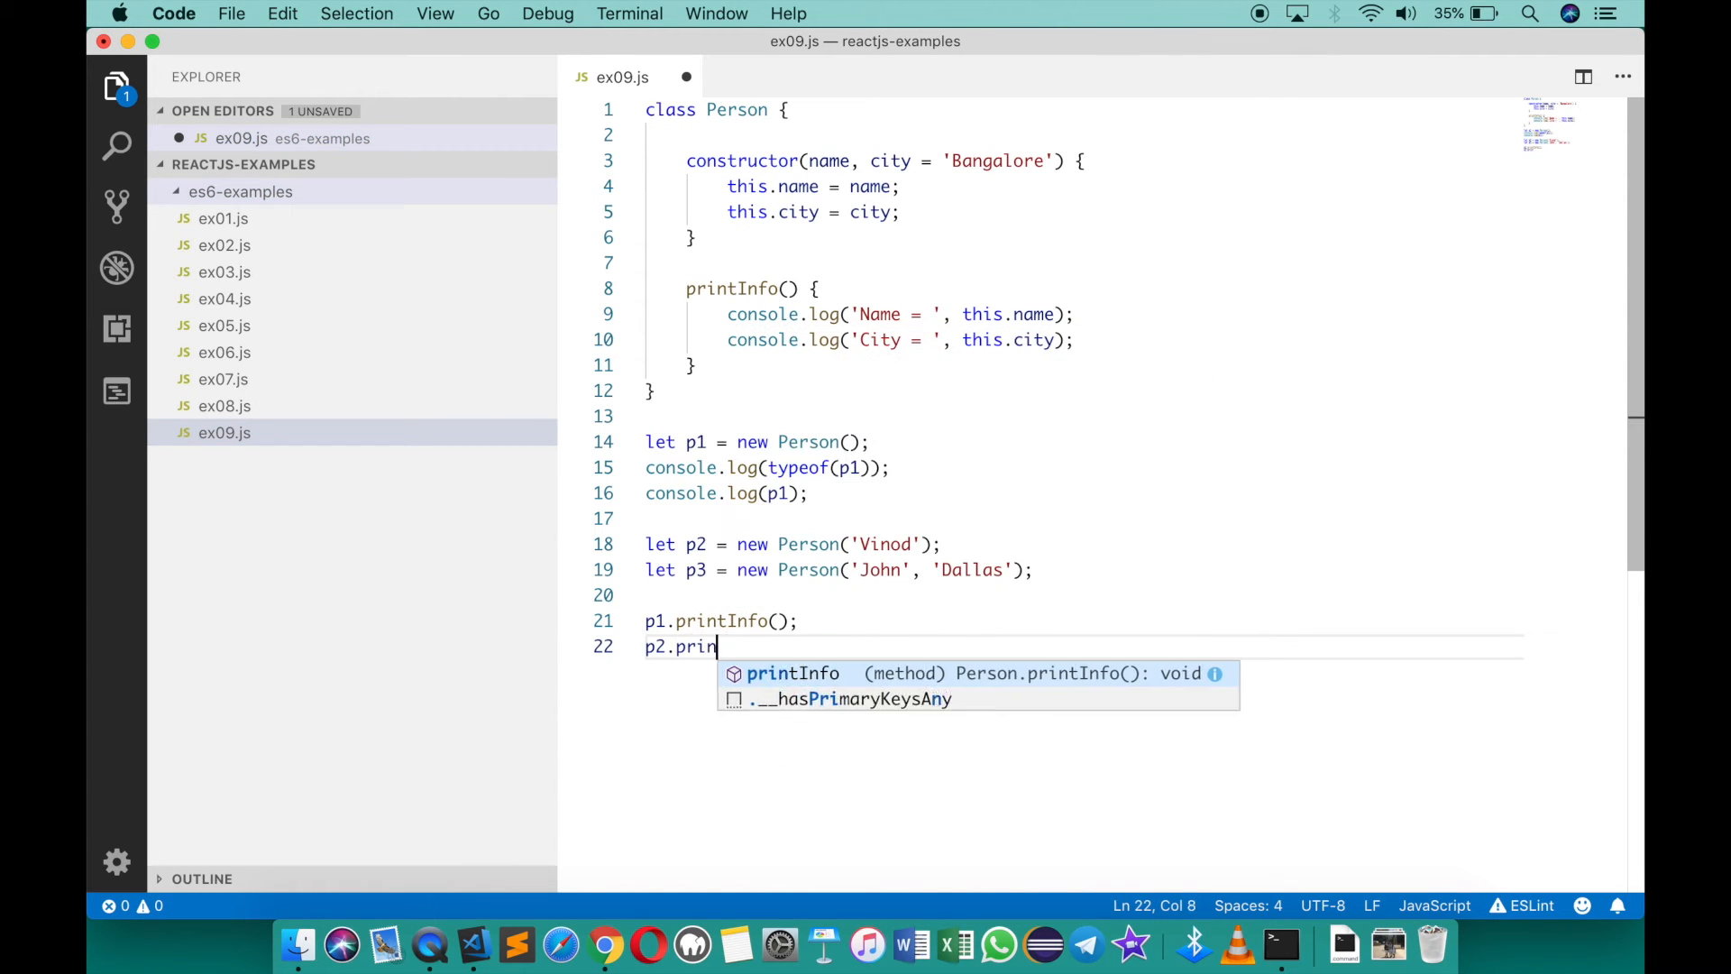
pyautogui.write('tInfo();')
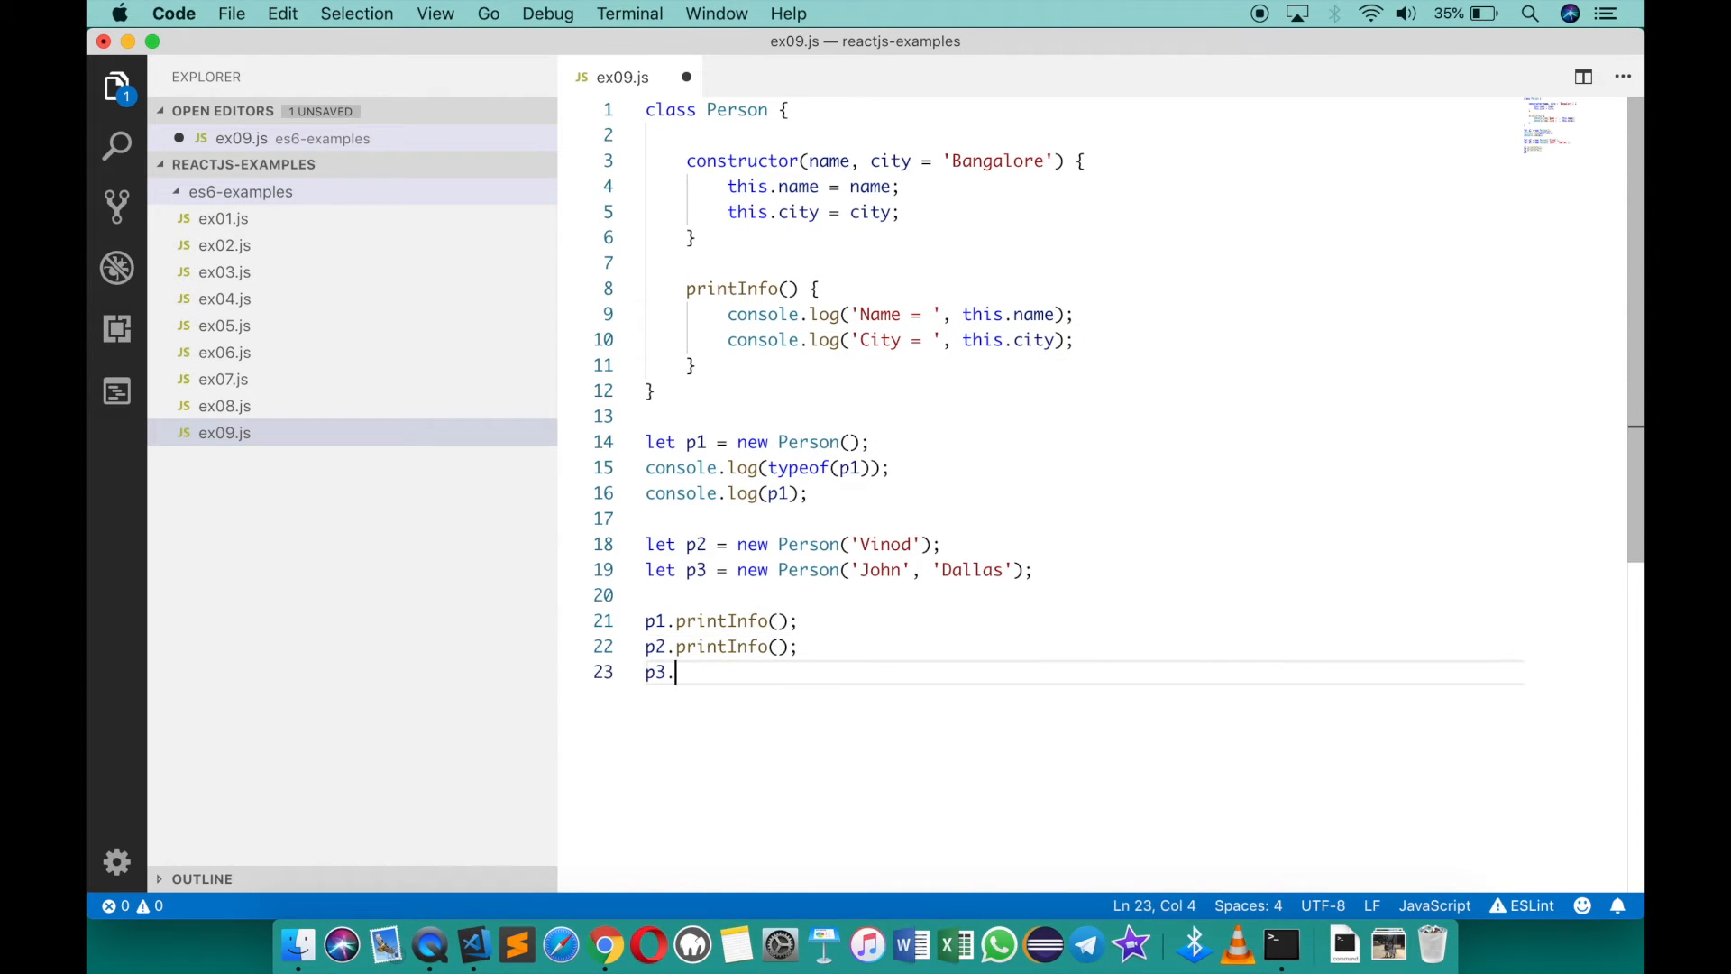
pyautogui.write('printInfo();')
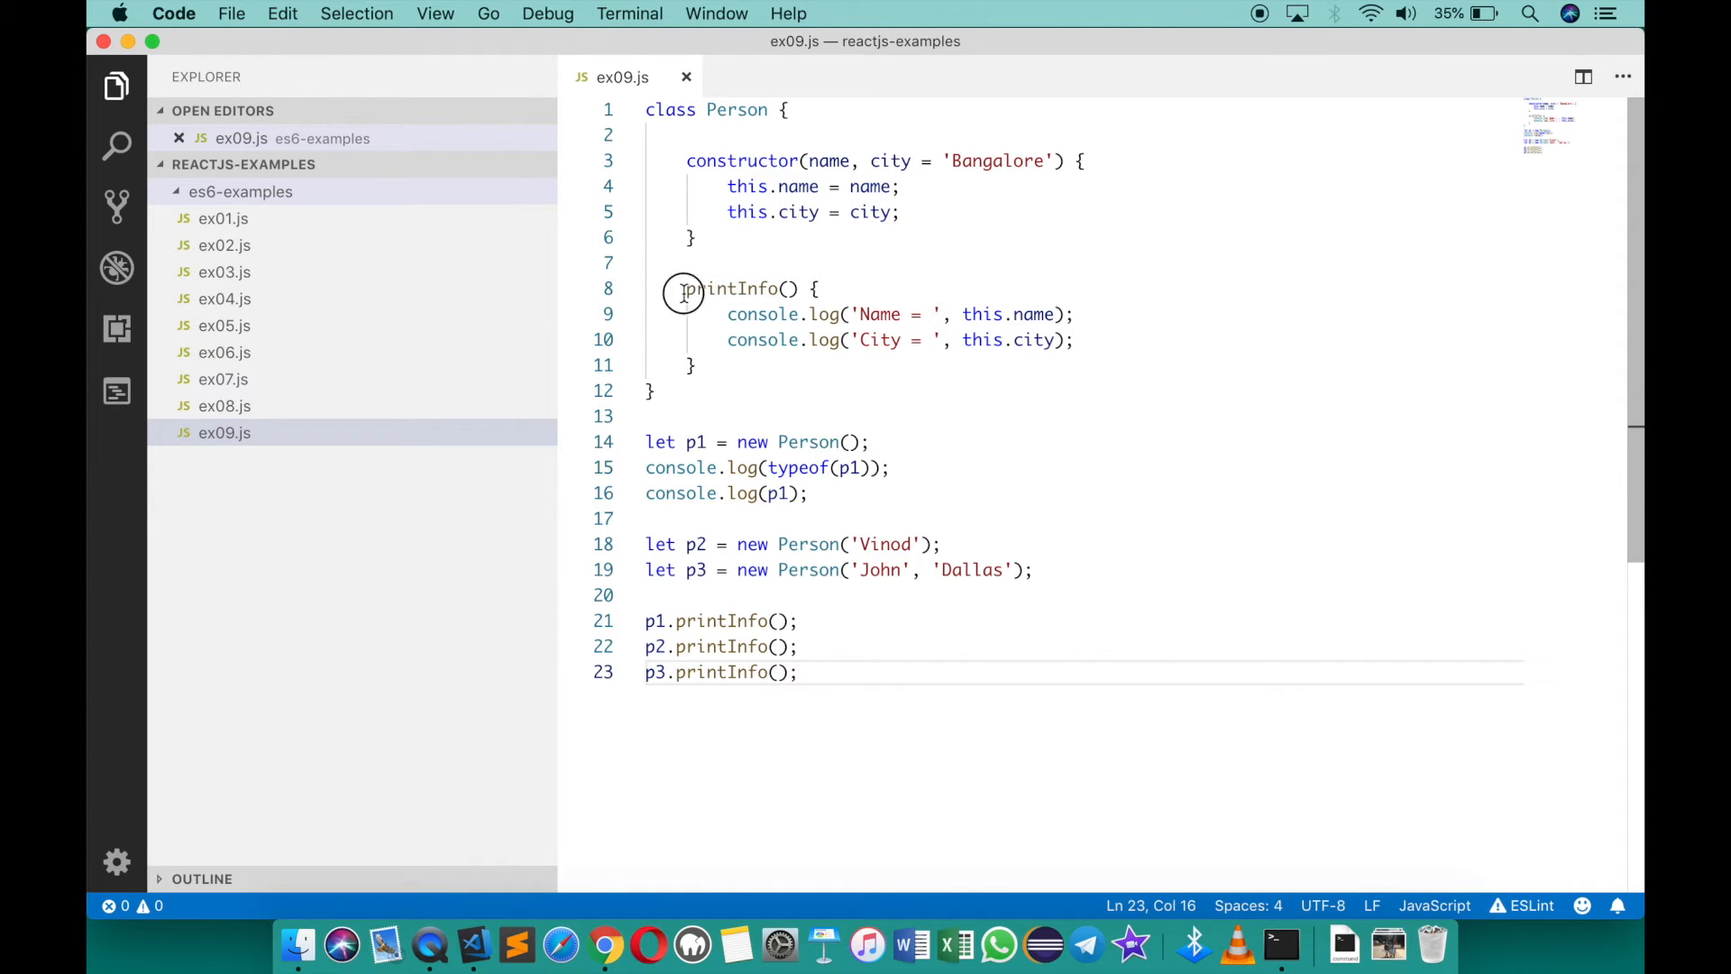
pyautogui.moveTo(682, 289); pyautogui.dragTo(695, 365)
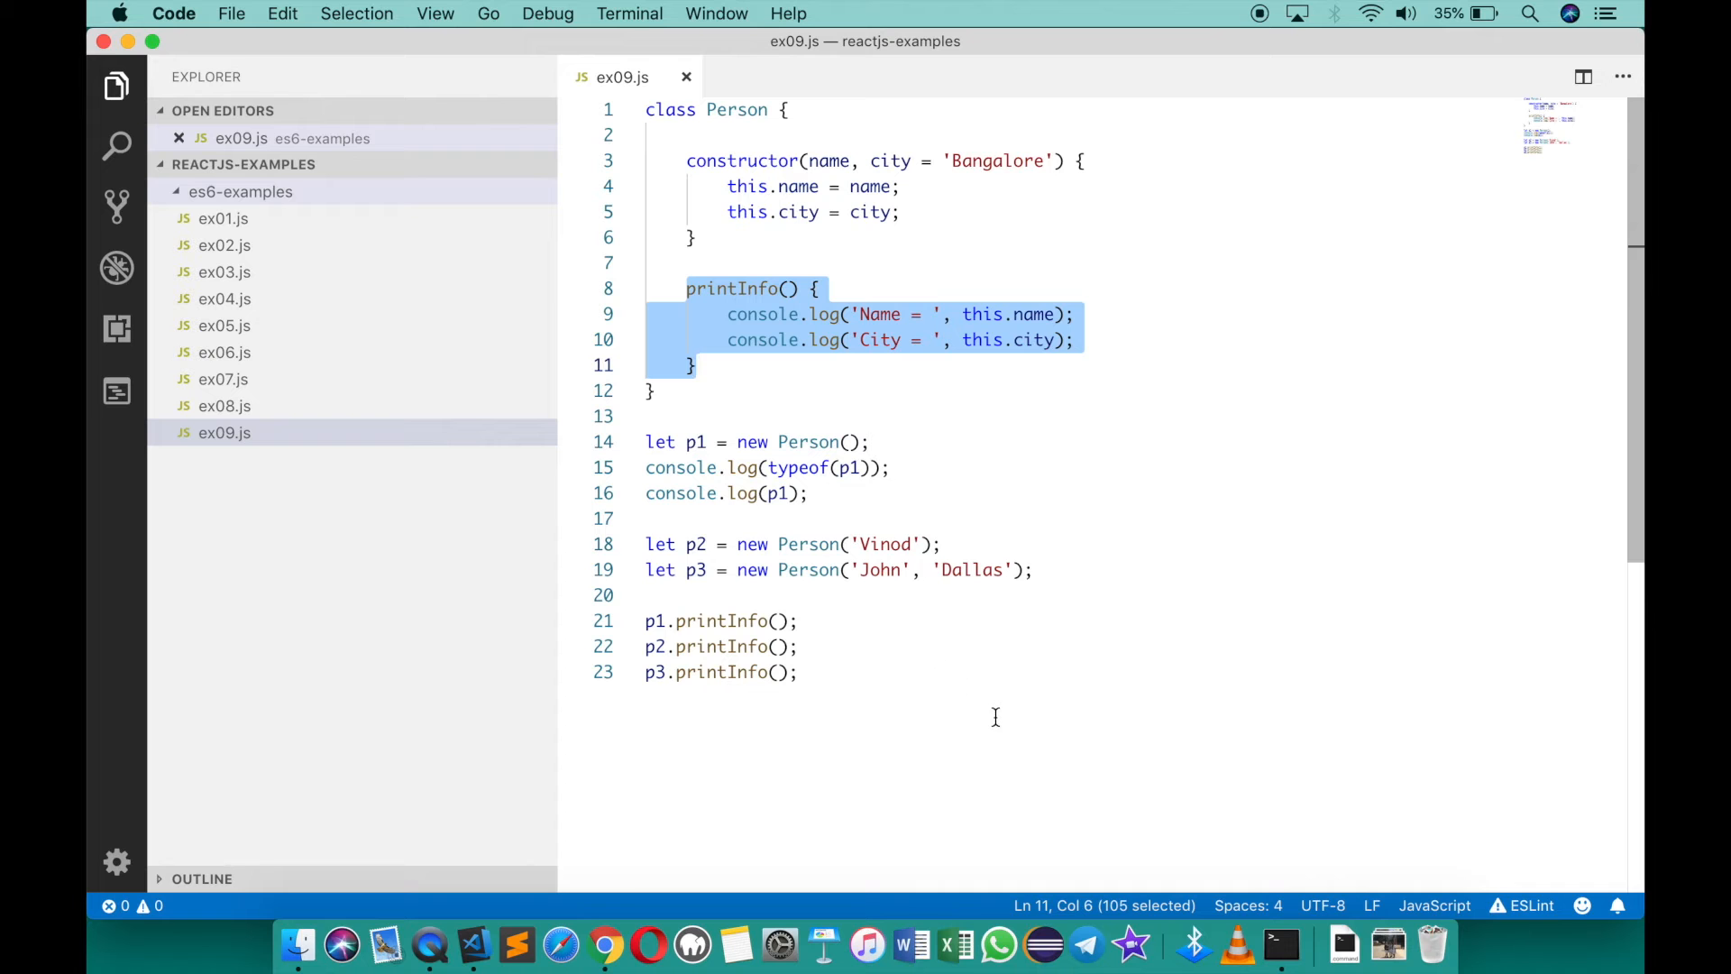
pyautogui.click(1280, 945)
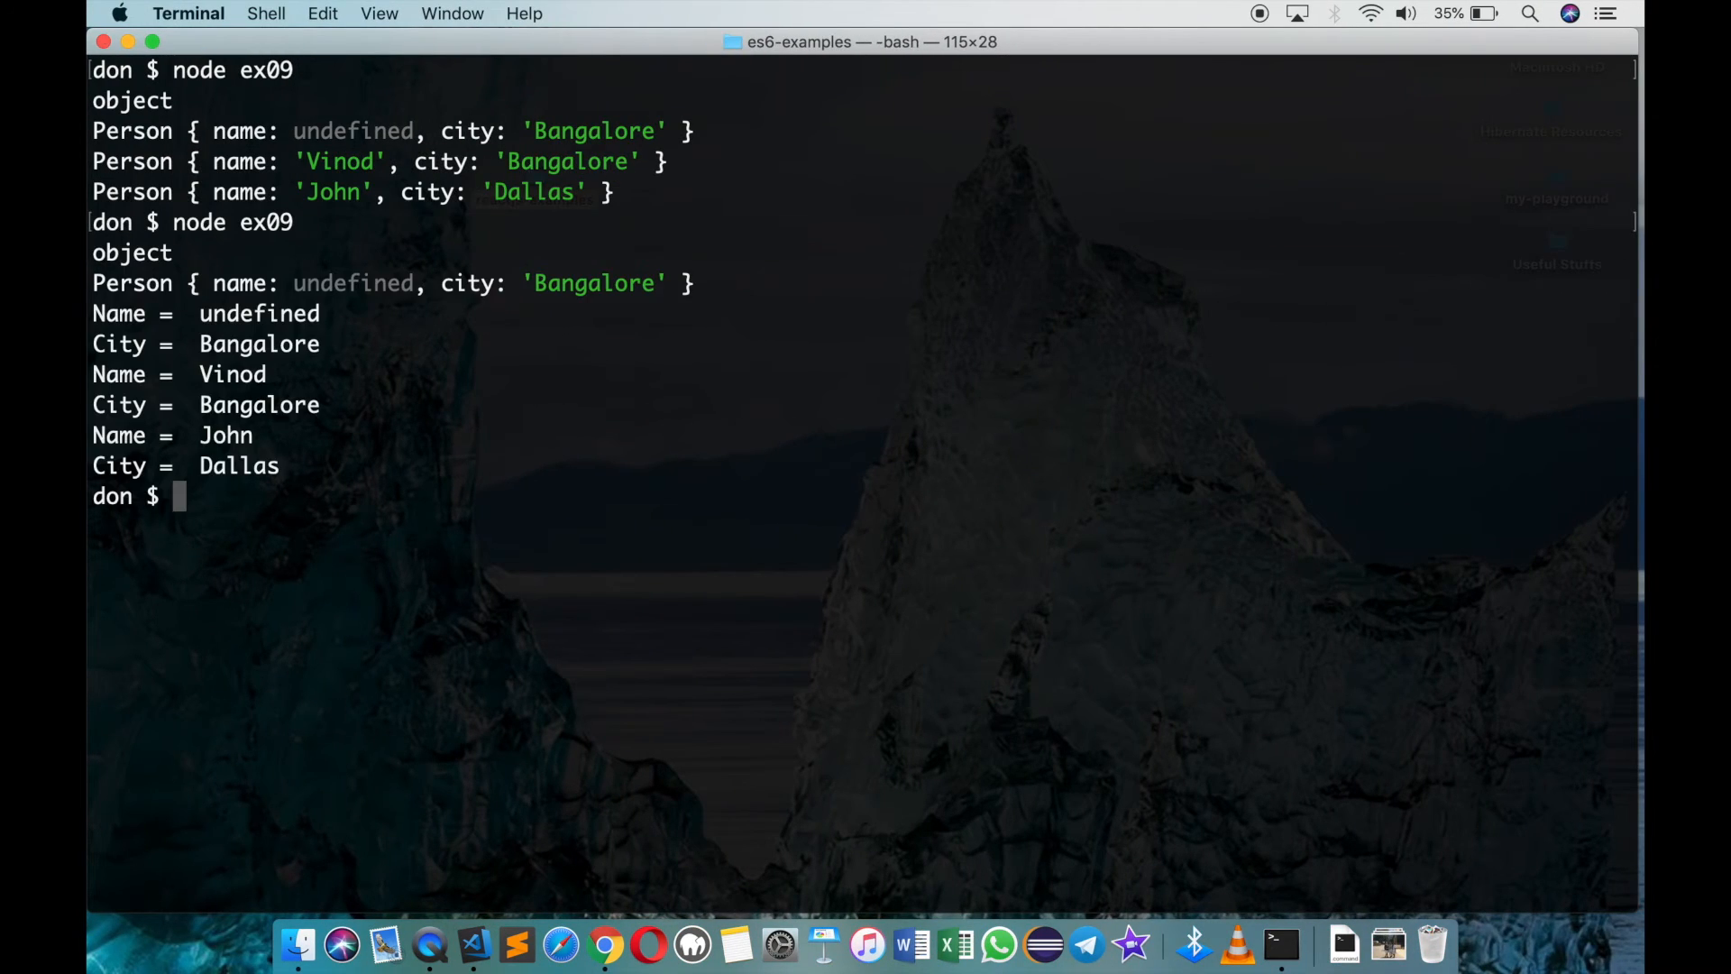
# Highlight the Name and City lines printed by node ex09
pyautogui.moveTo(93, 313); pyautogui.dragTo(280, 476)
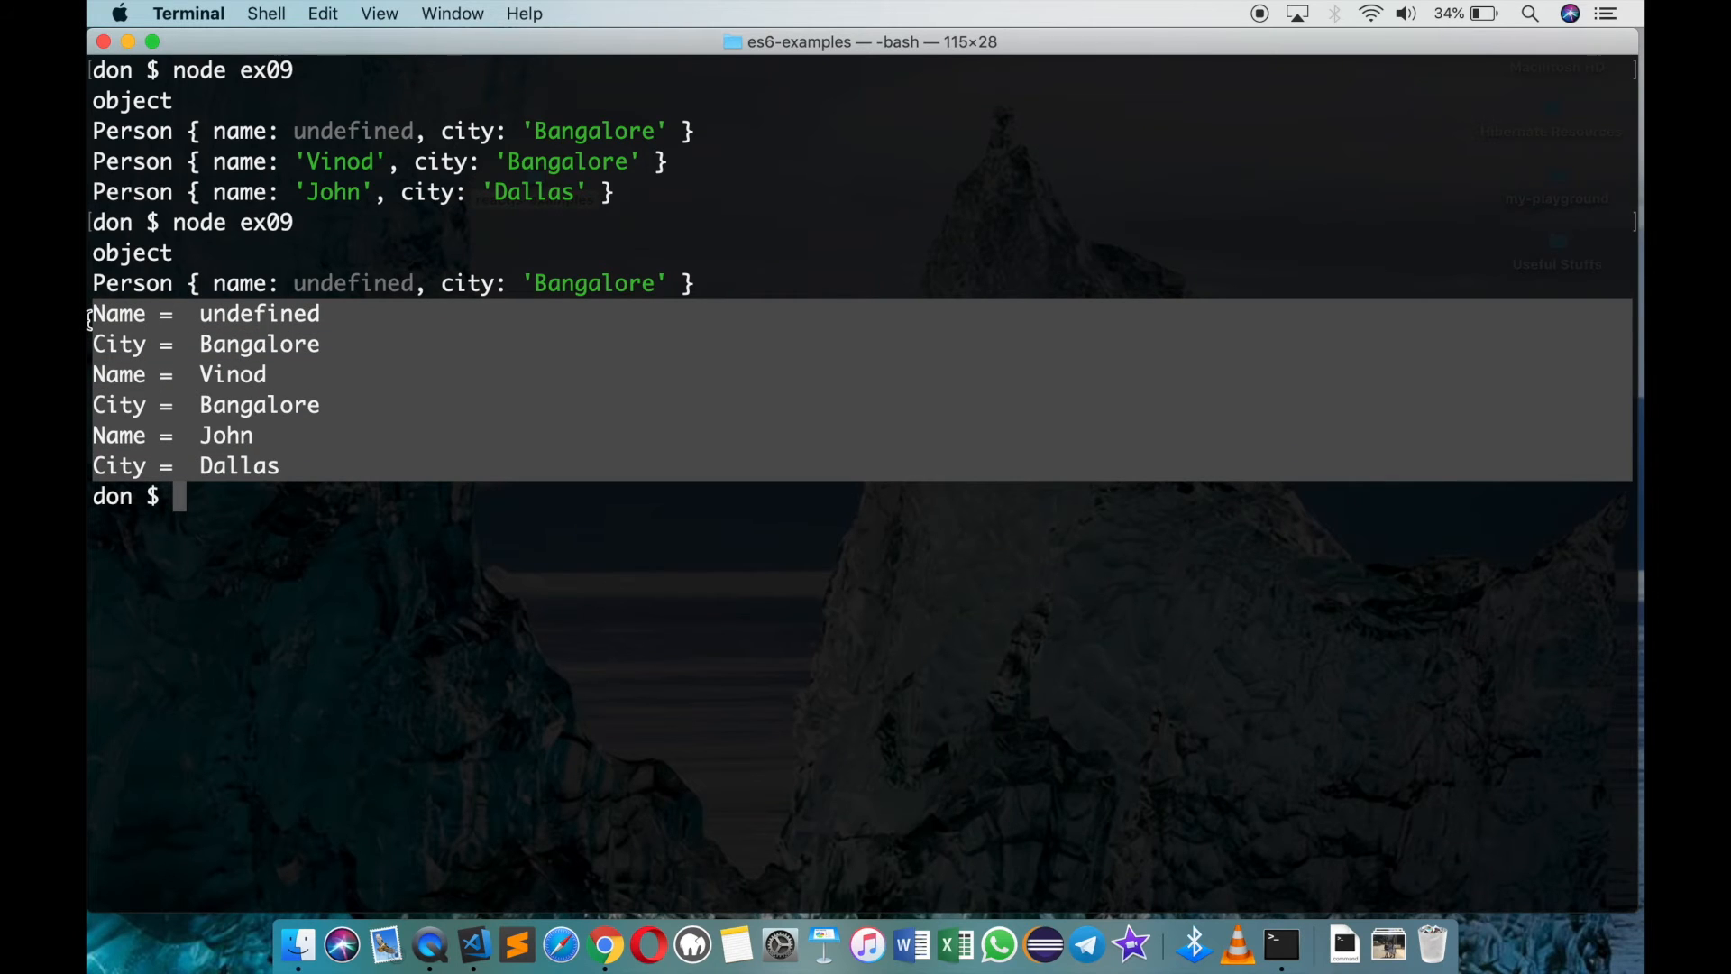
pyautogui.moveTo(264, 326)
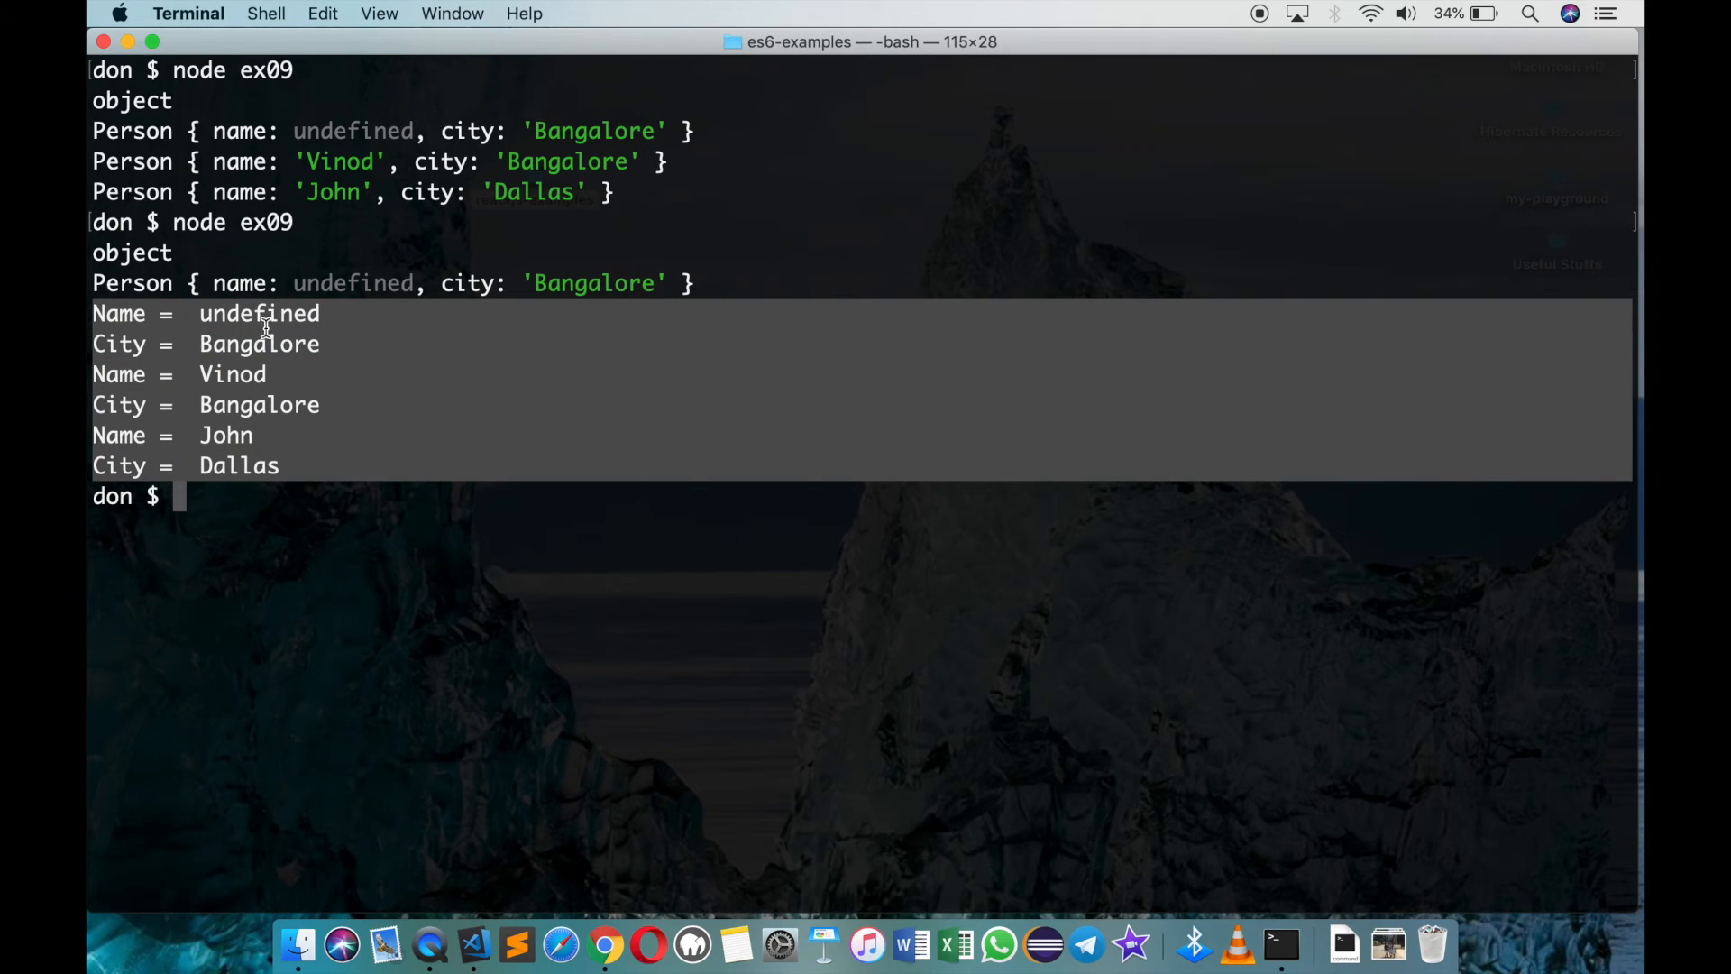
pyautogui.moveTo(383, 419)
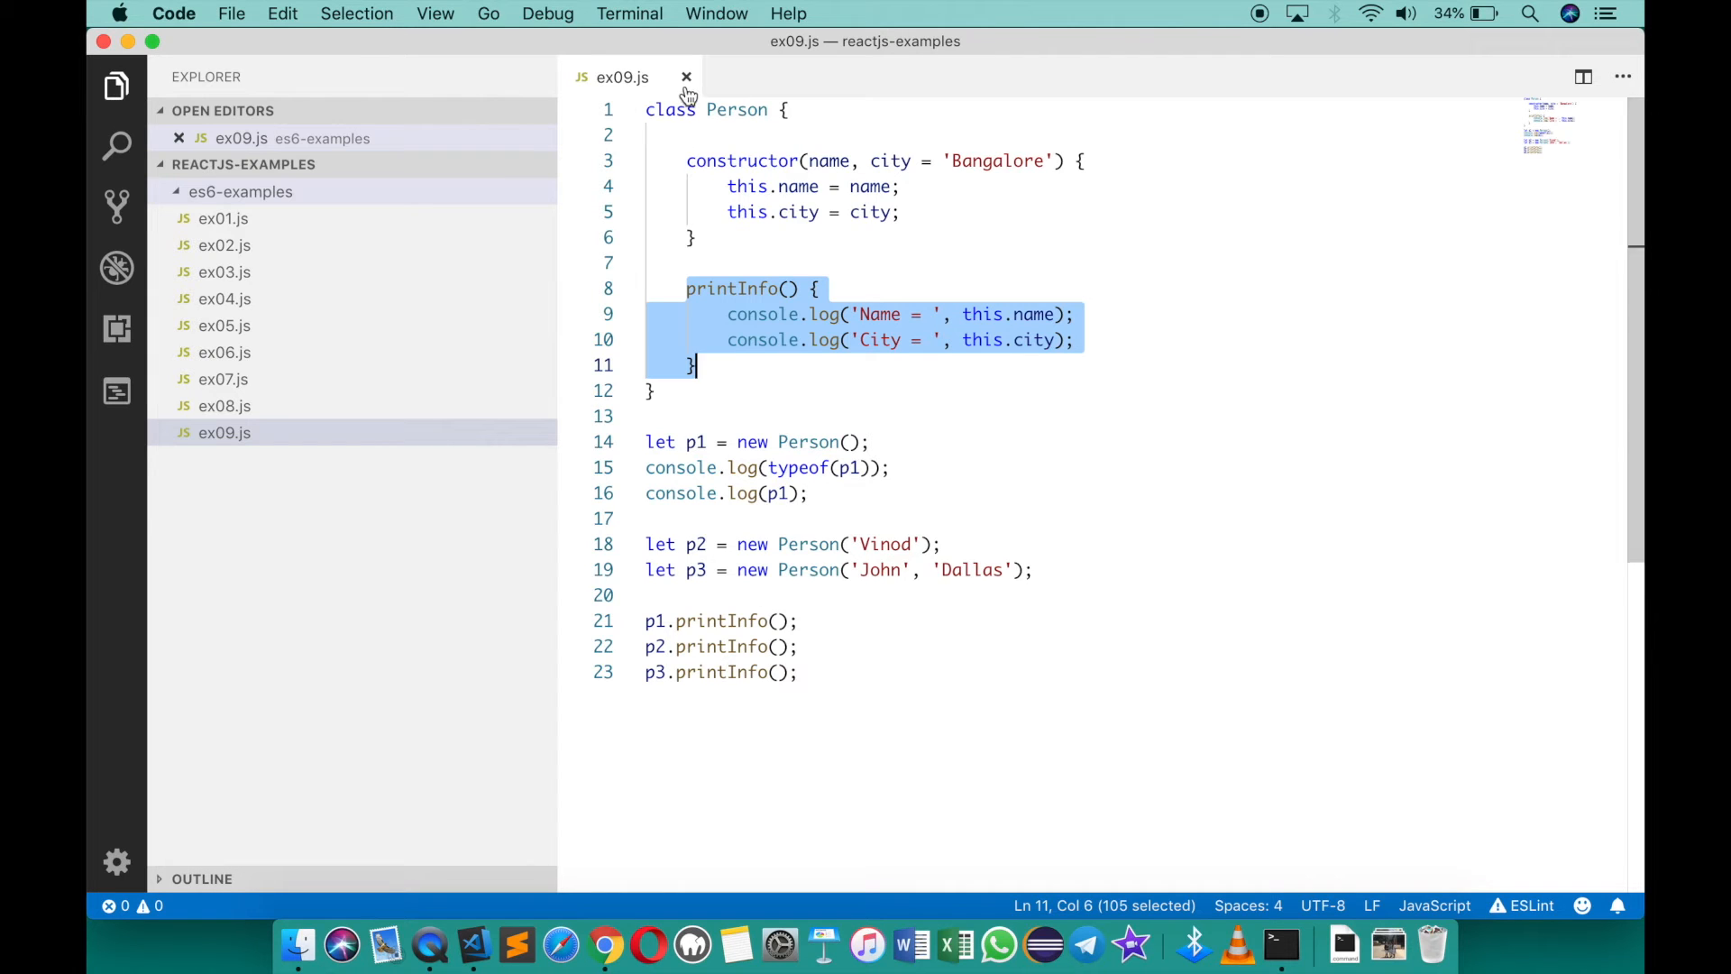
# Close ex09.js and create a new file ex10.js in the examples folder
pyautogui.click(685, 78)
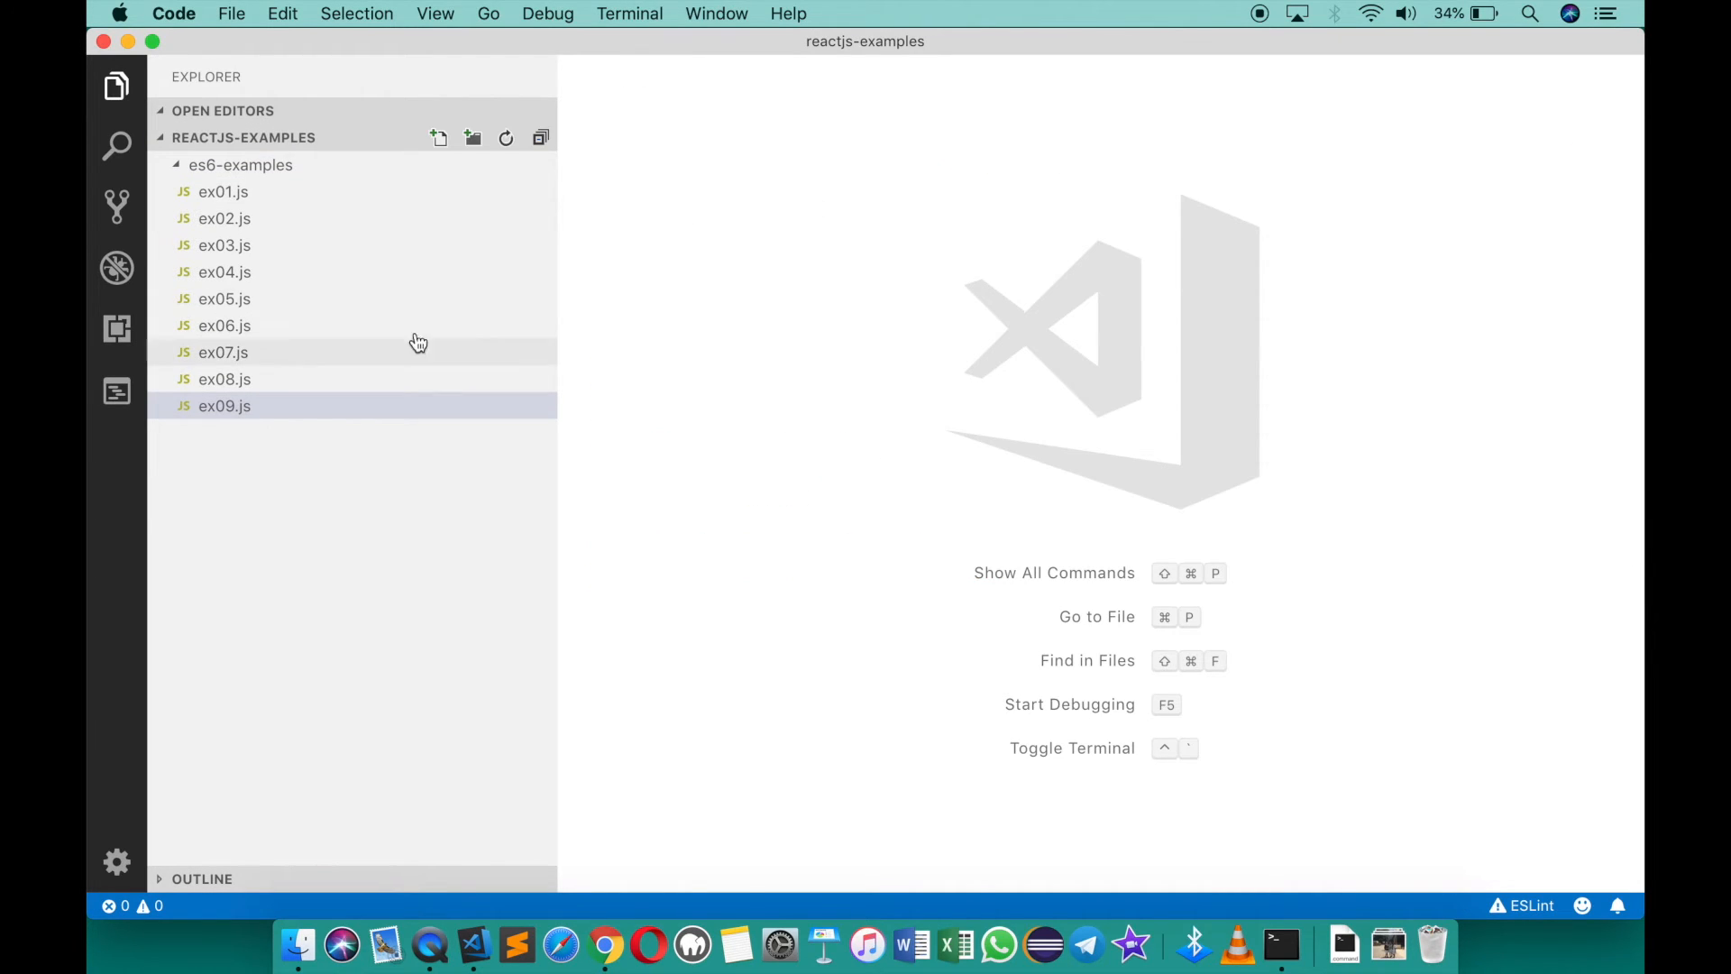
pyautogui.click(438, 137)
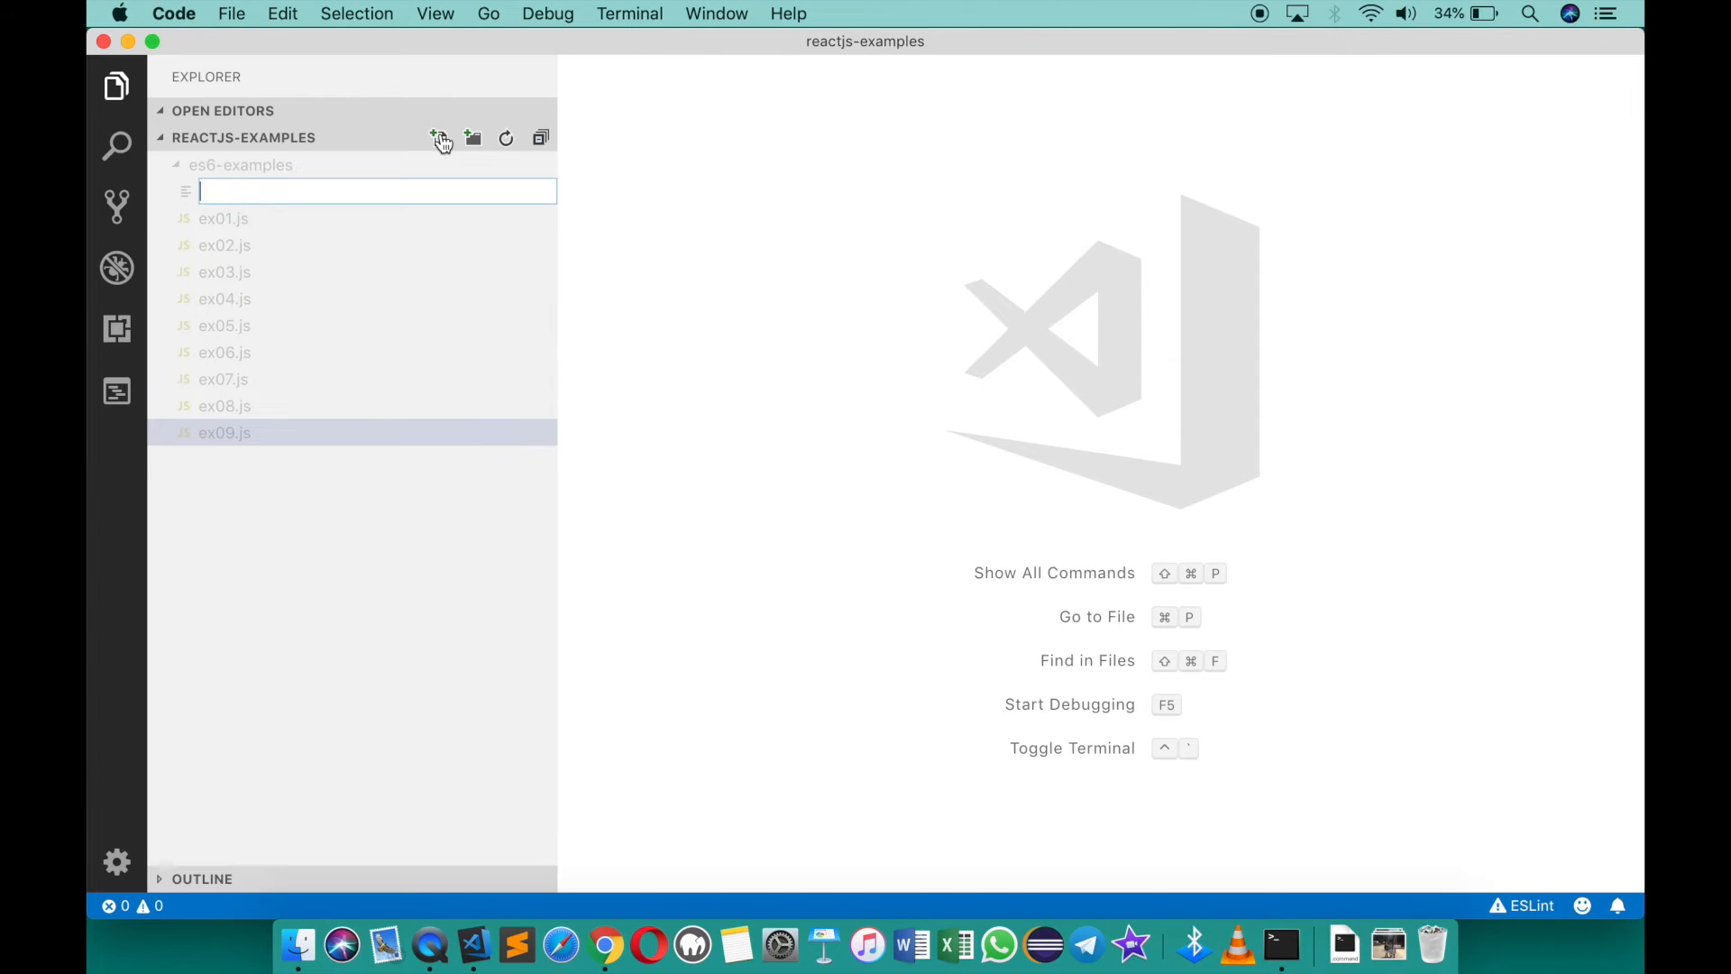
pyautogui.write('ex10.js')
pyautogui.write('constructor')
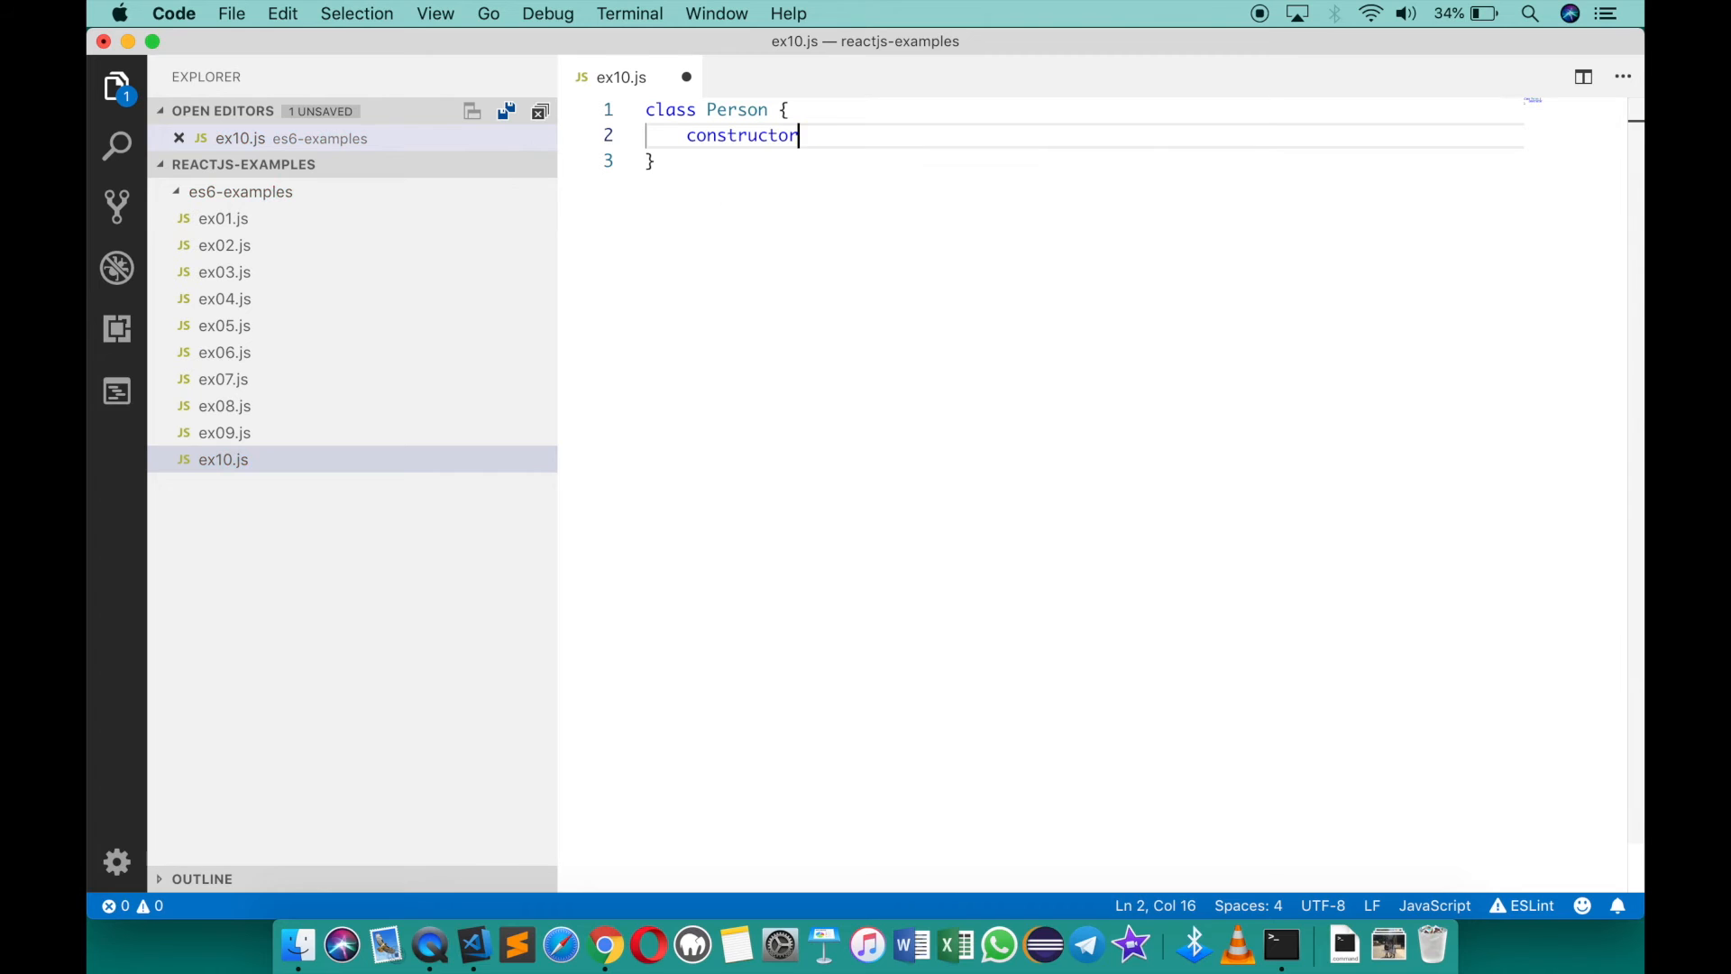
# Write a Person constructor setting this.name and this.city to undefined
pyautogui.write('() {')
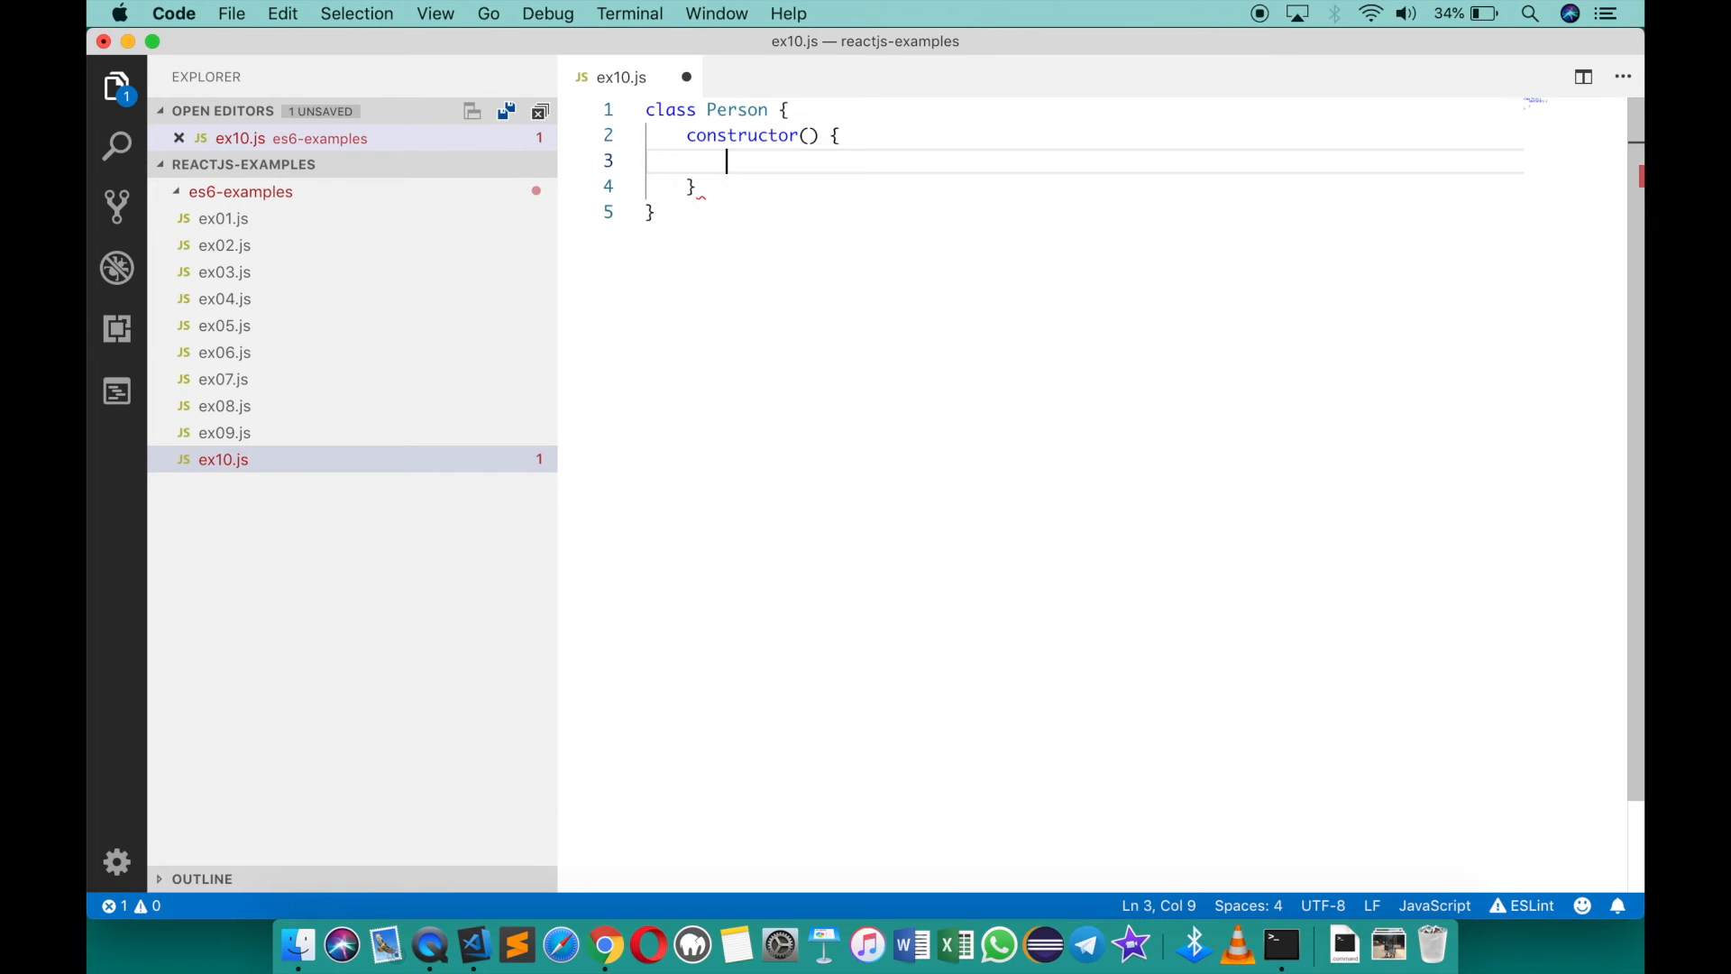
pyautogui.write('this.')
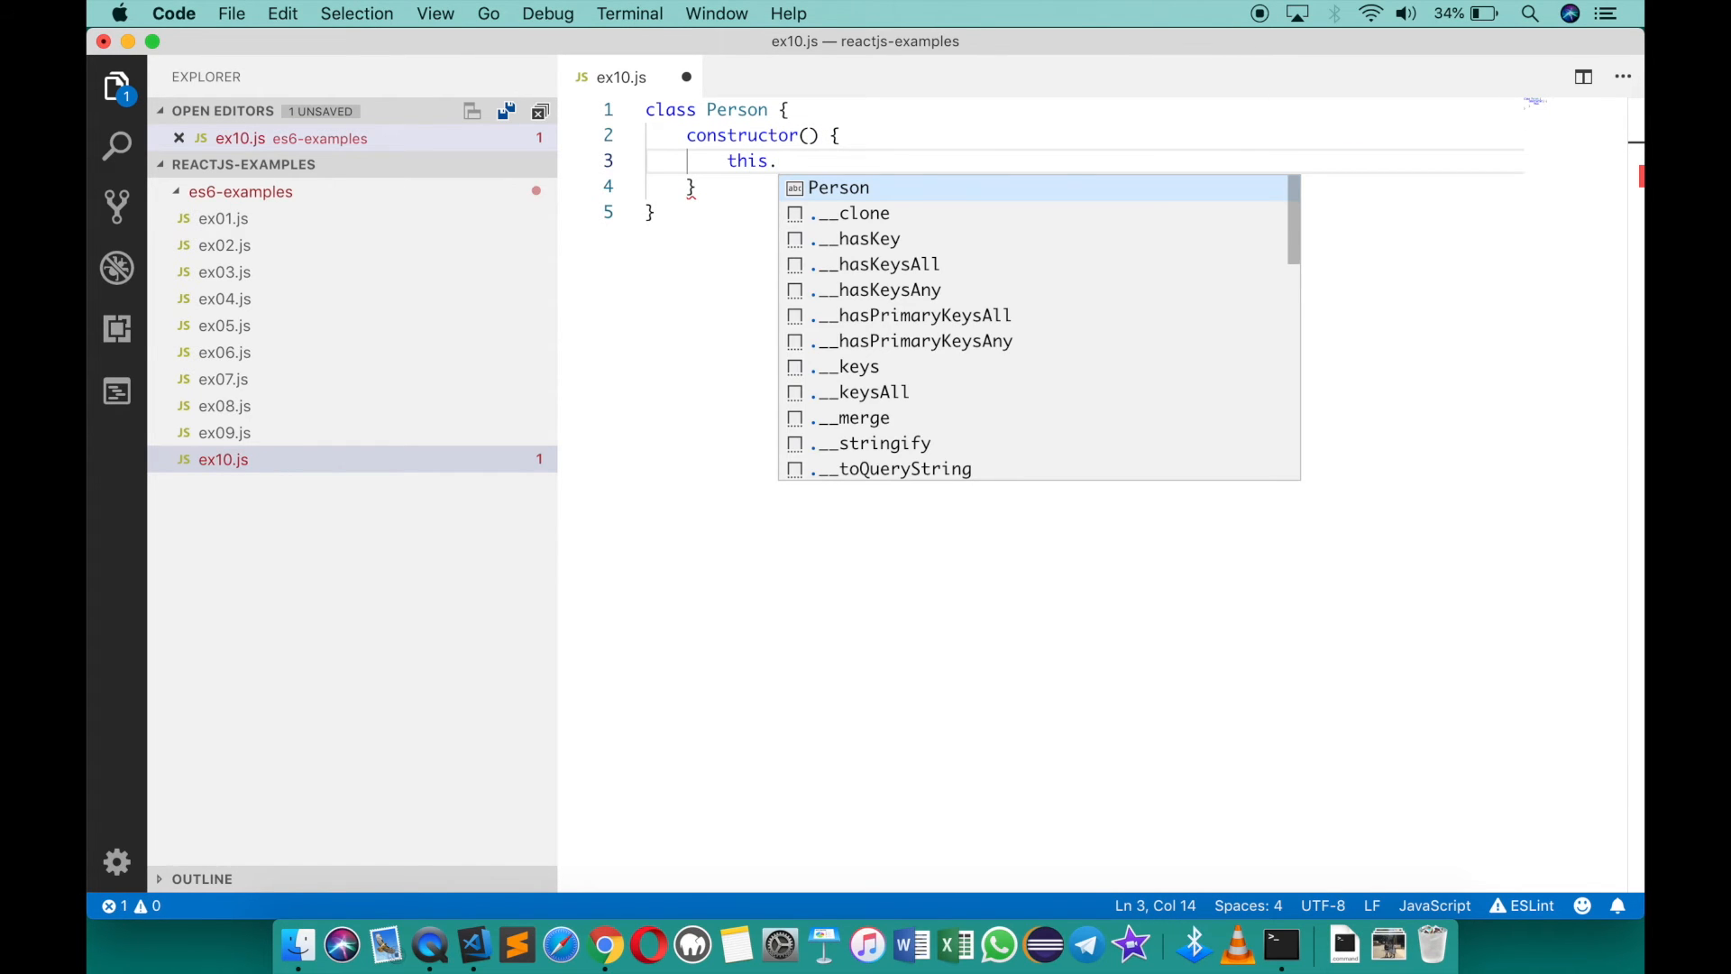
pyautogui.write('name')
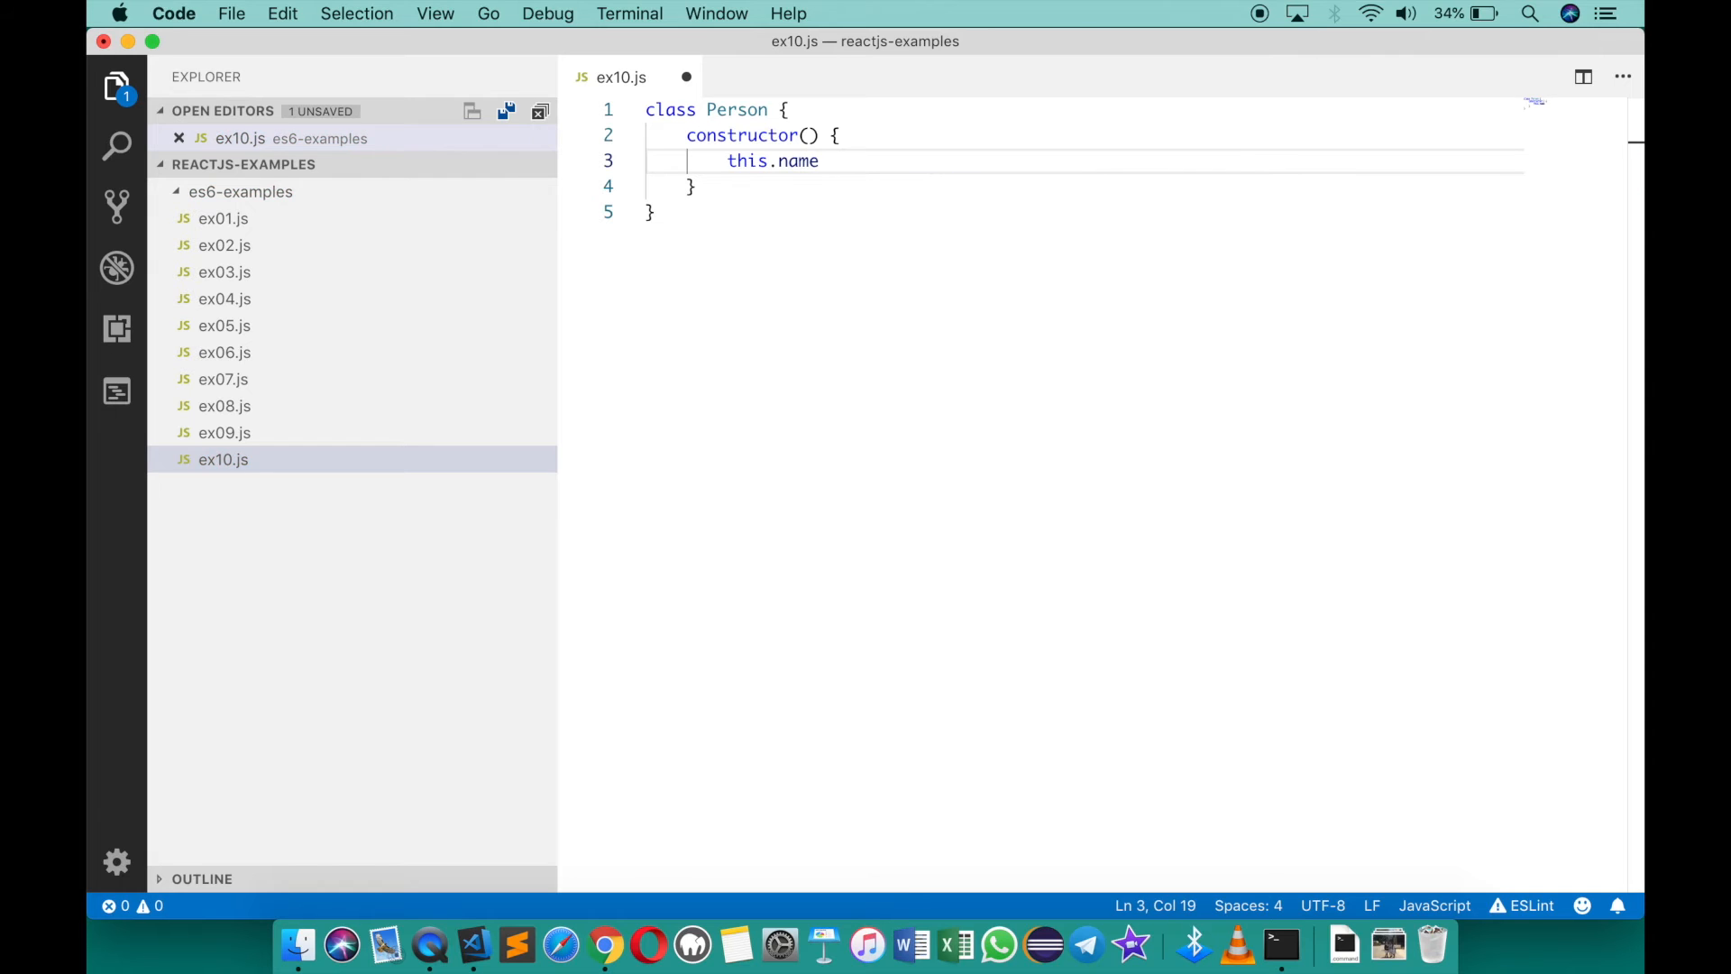
pyautogui.write('= undefined;')
pyautogui.write('this.city')
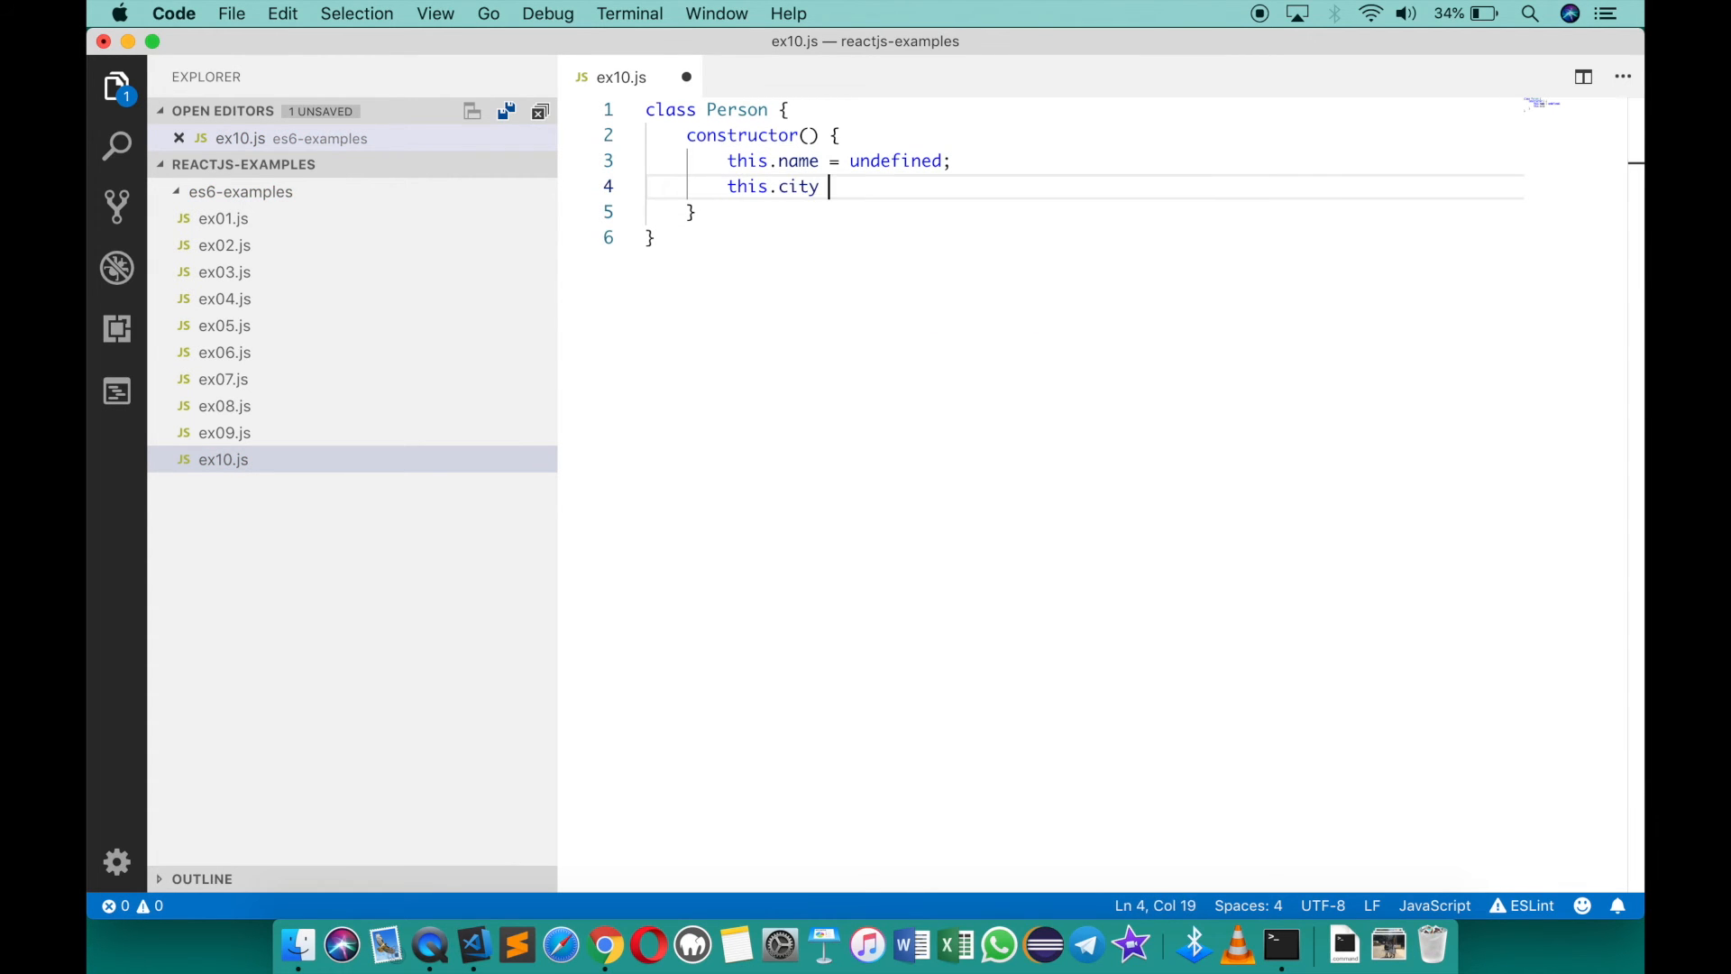
pyautogui.write('= und')
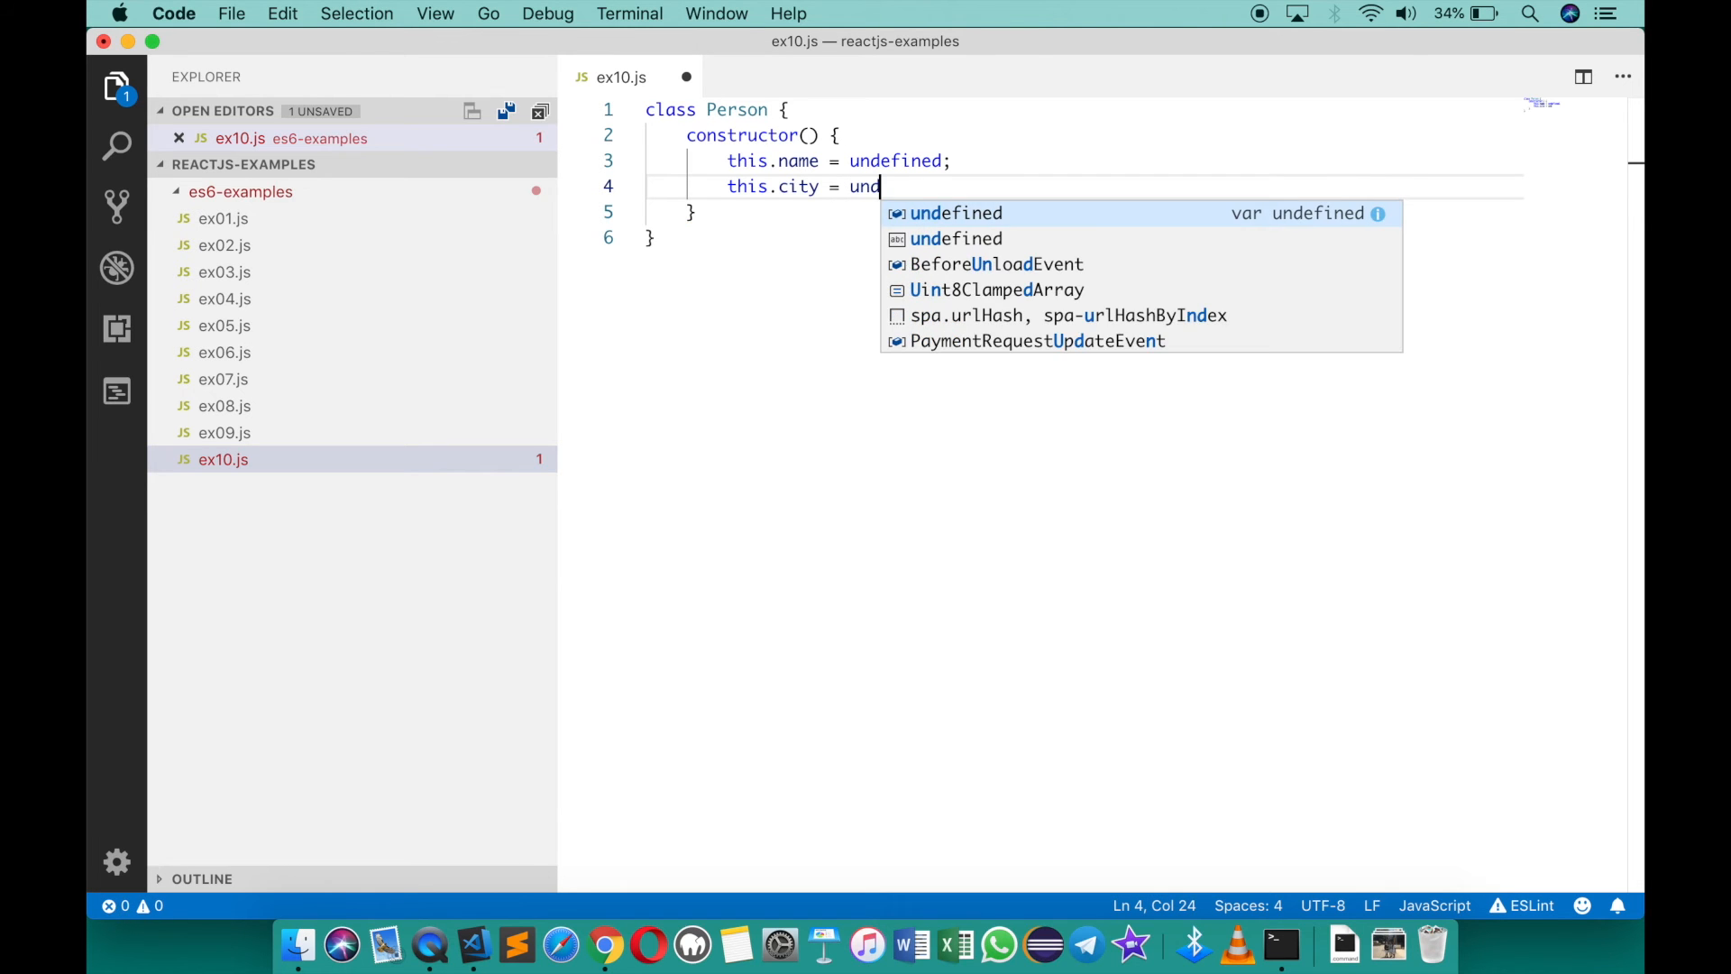
pyautogui.write('efined;')
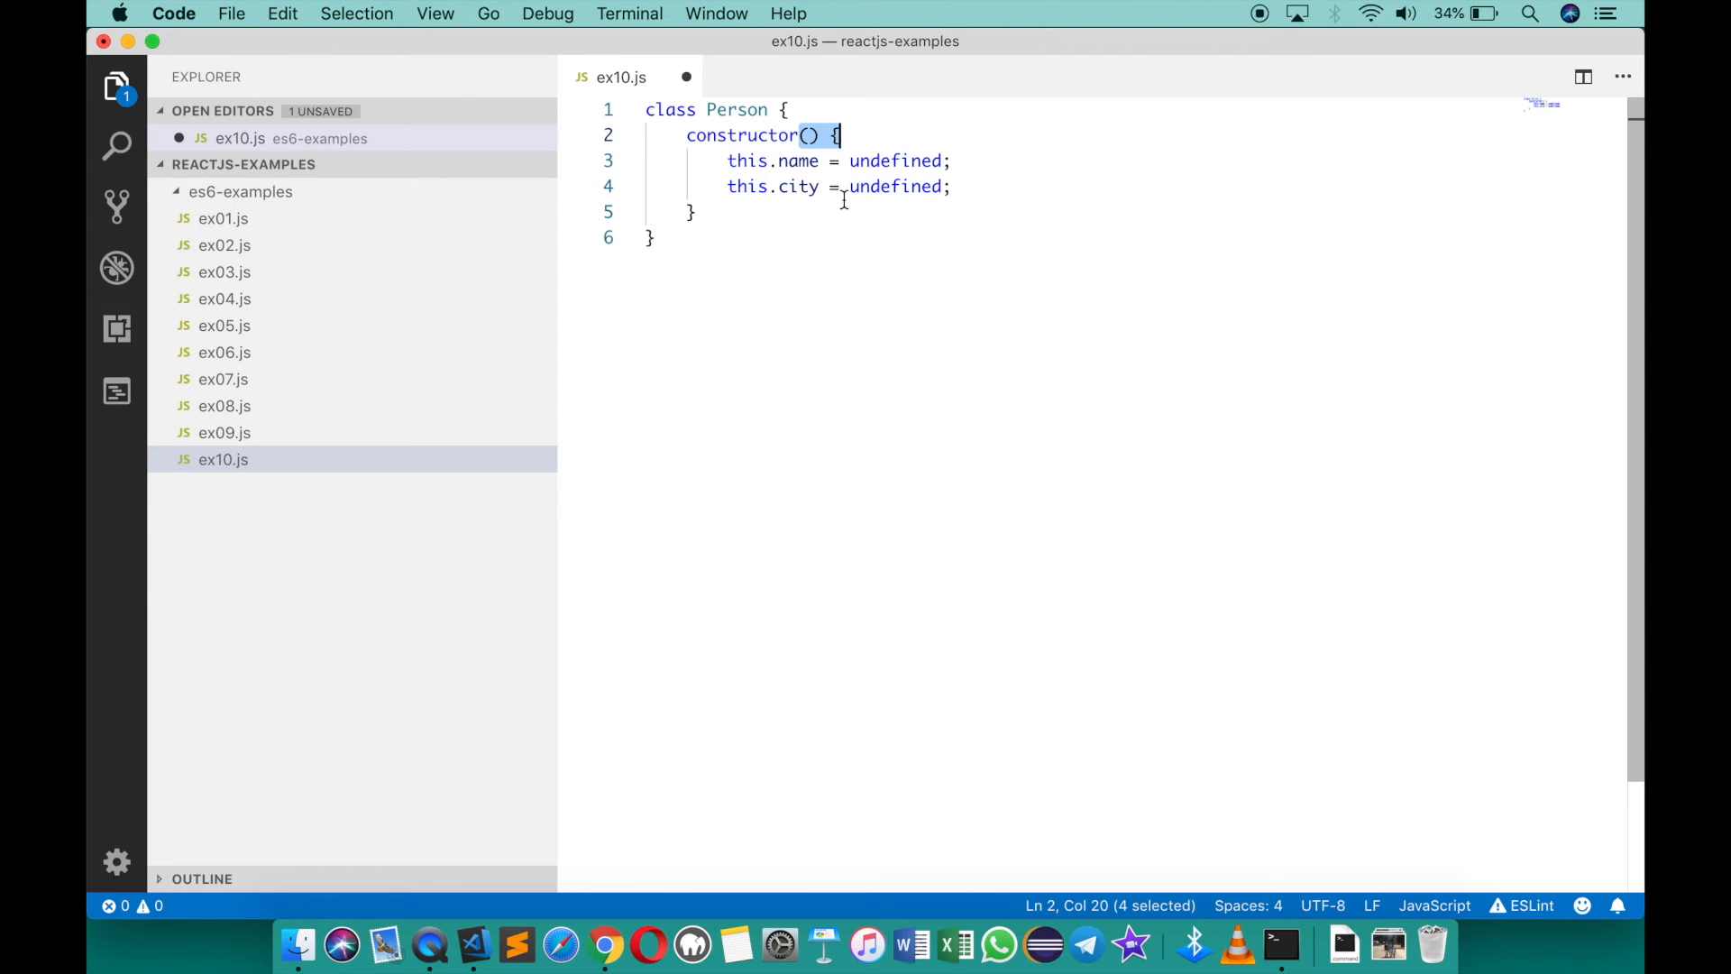
pyautogui.click(653, 237)
pyautogui.write('class')
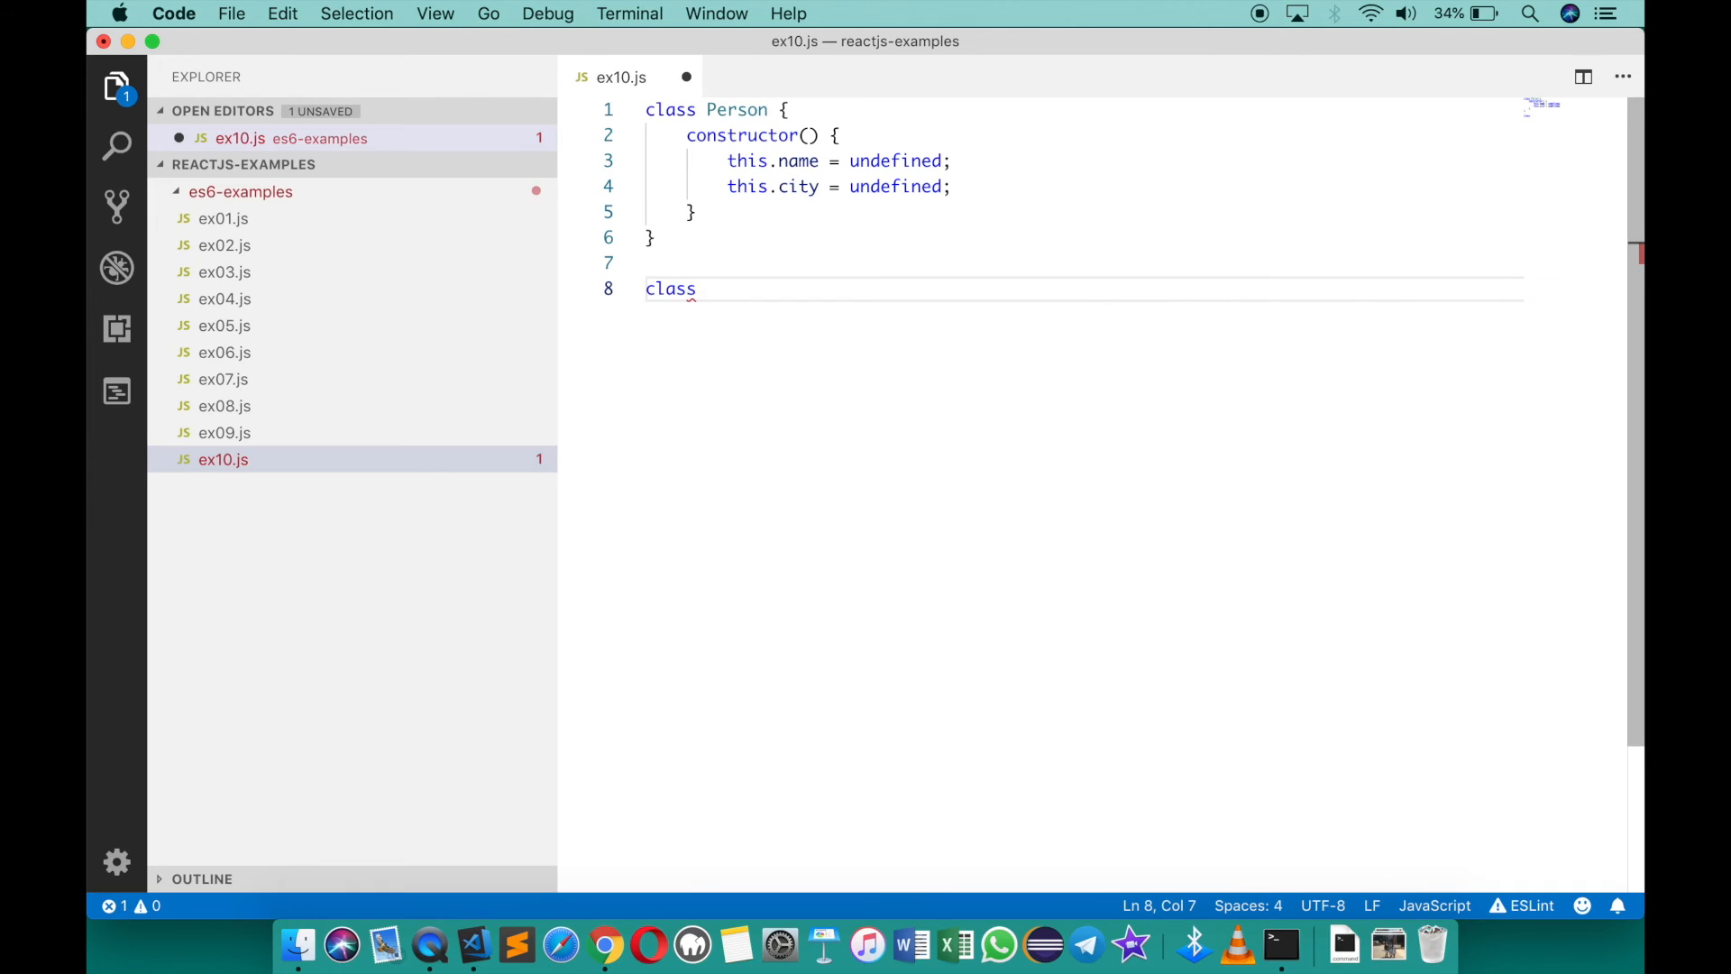
# Declare class Employee extends Person with a constructor calling super() and the comment 'is a must'
pyautogui.write('Employee e')
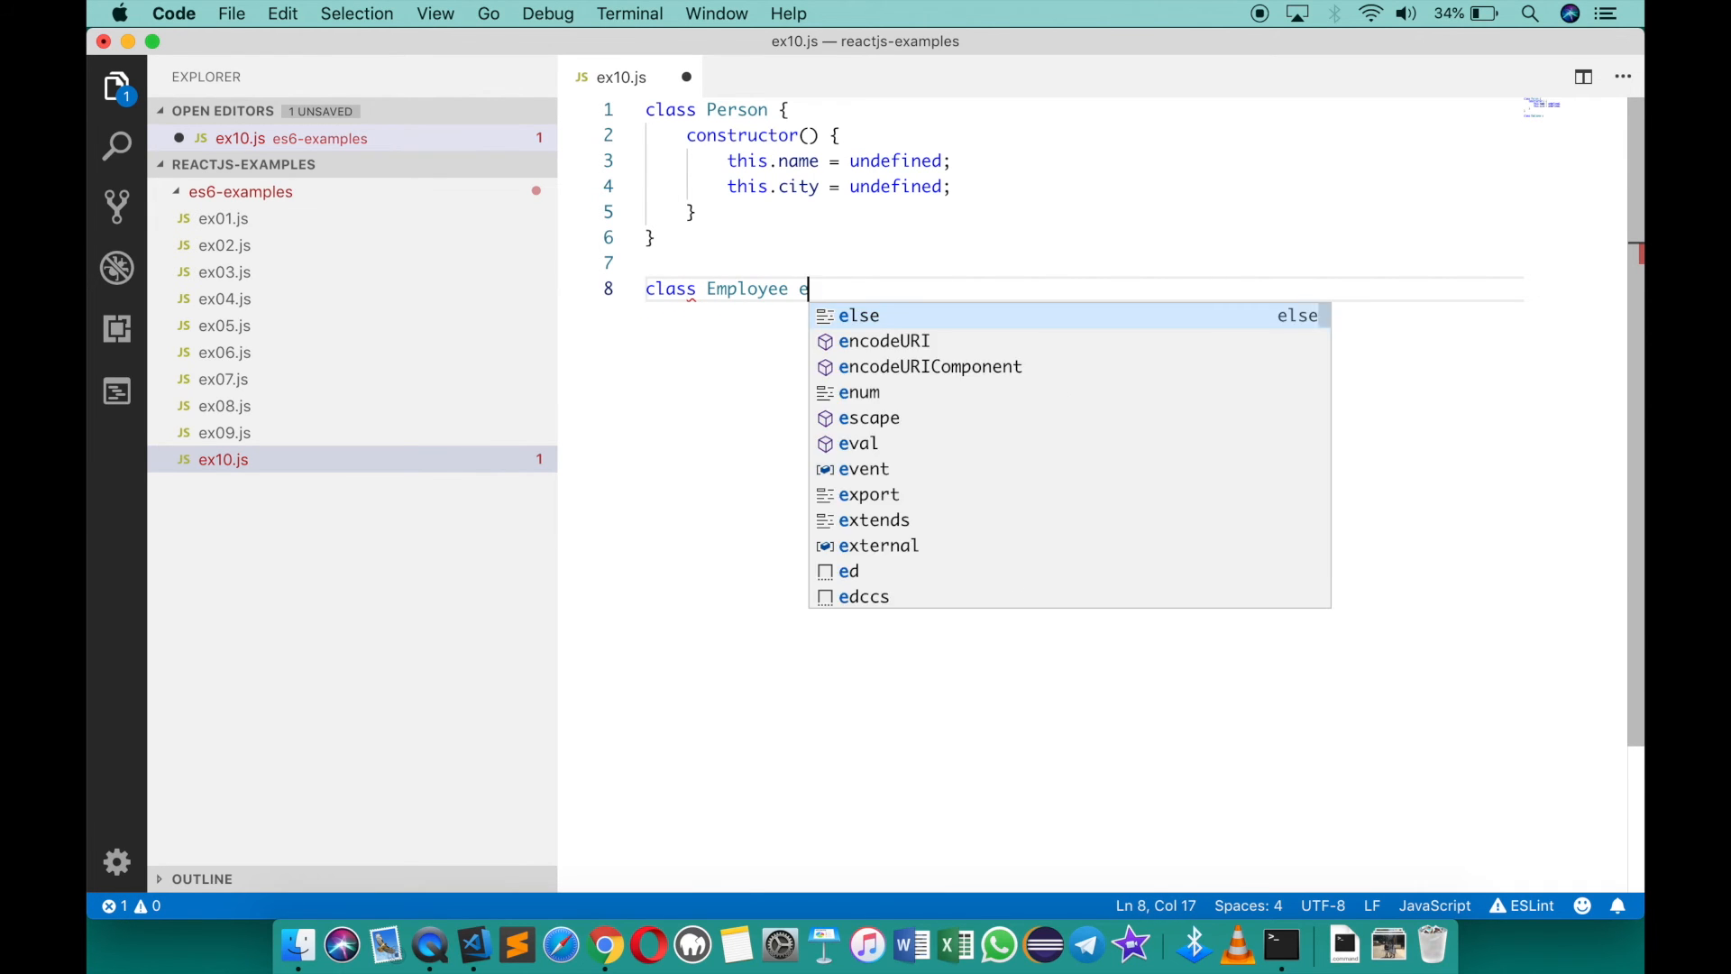
pyautogui.write('xtends Person')
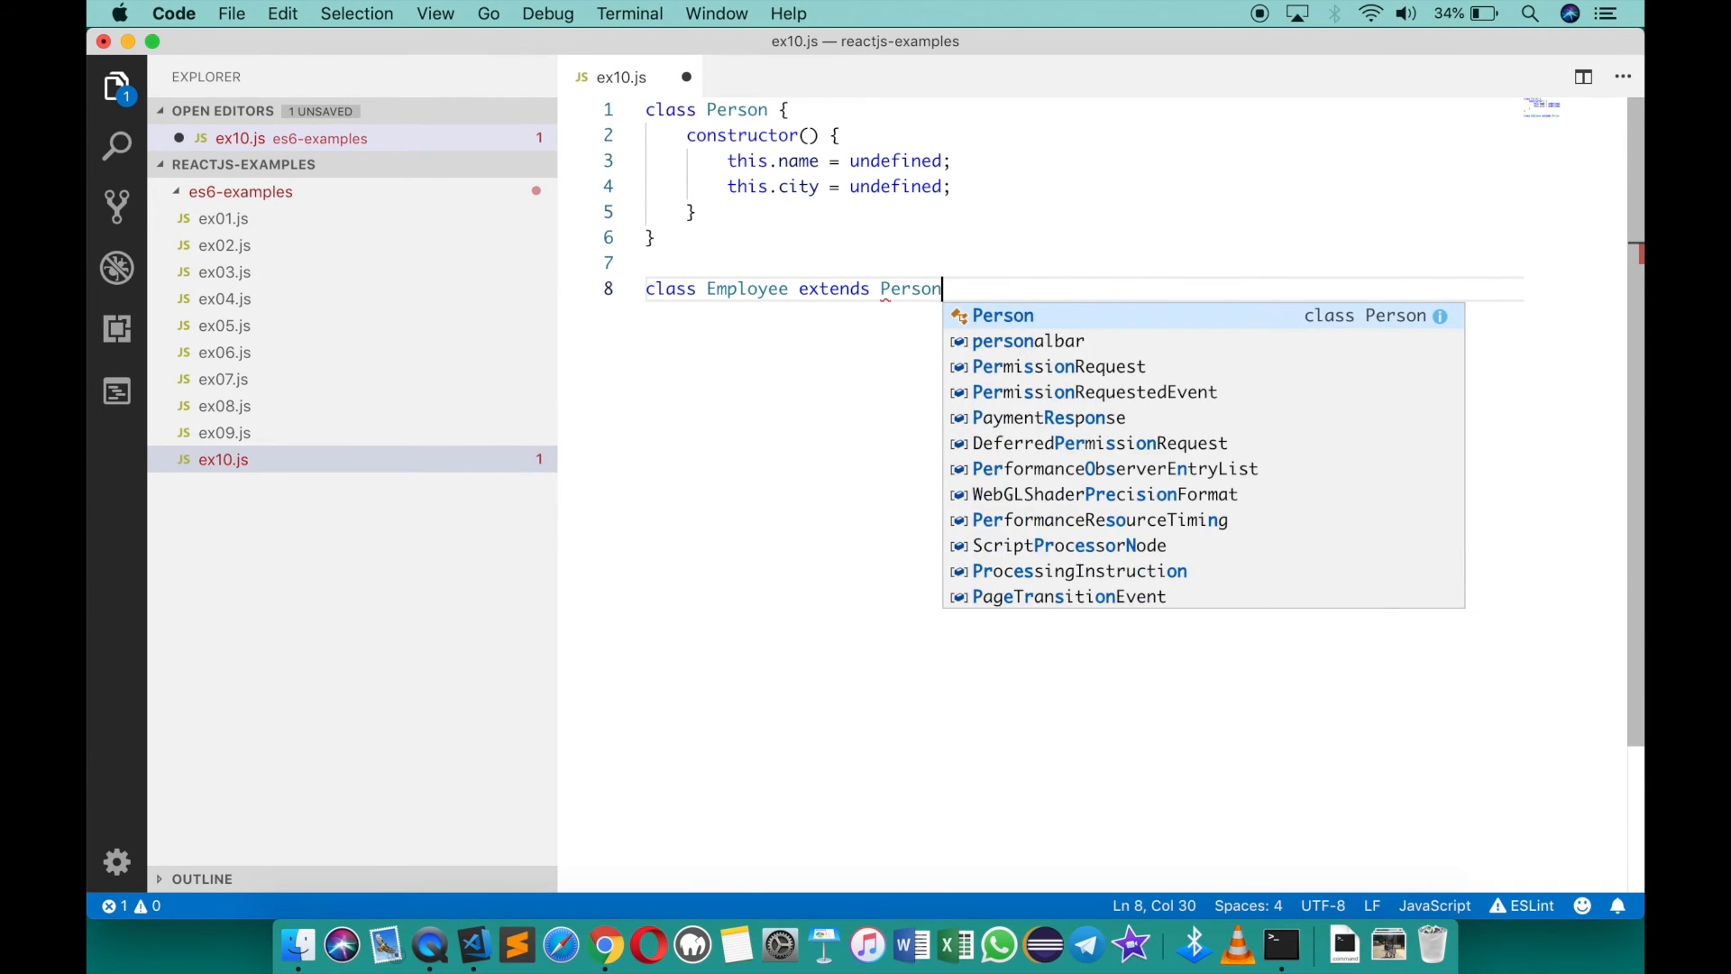
pyautogui.write('{')
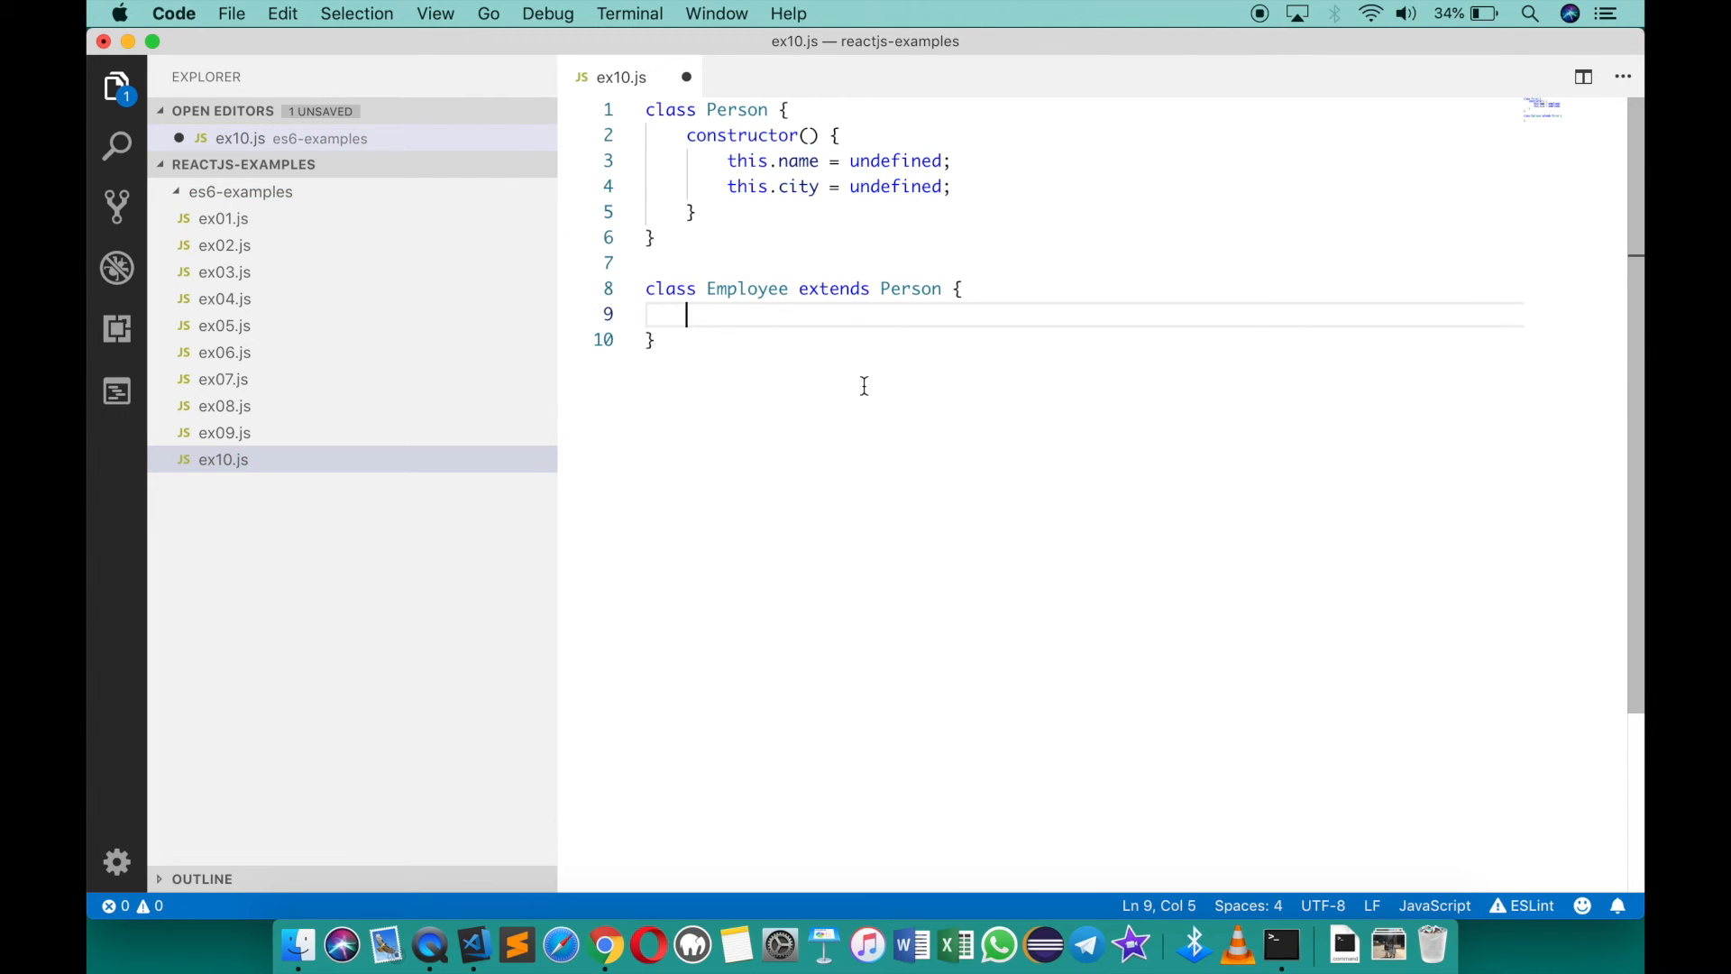
pyautogui.write('constructor() {')
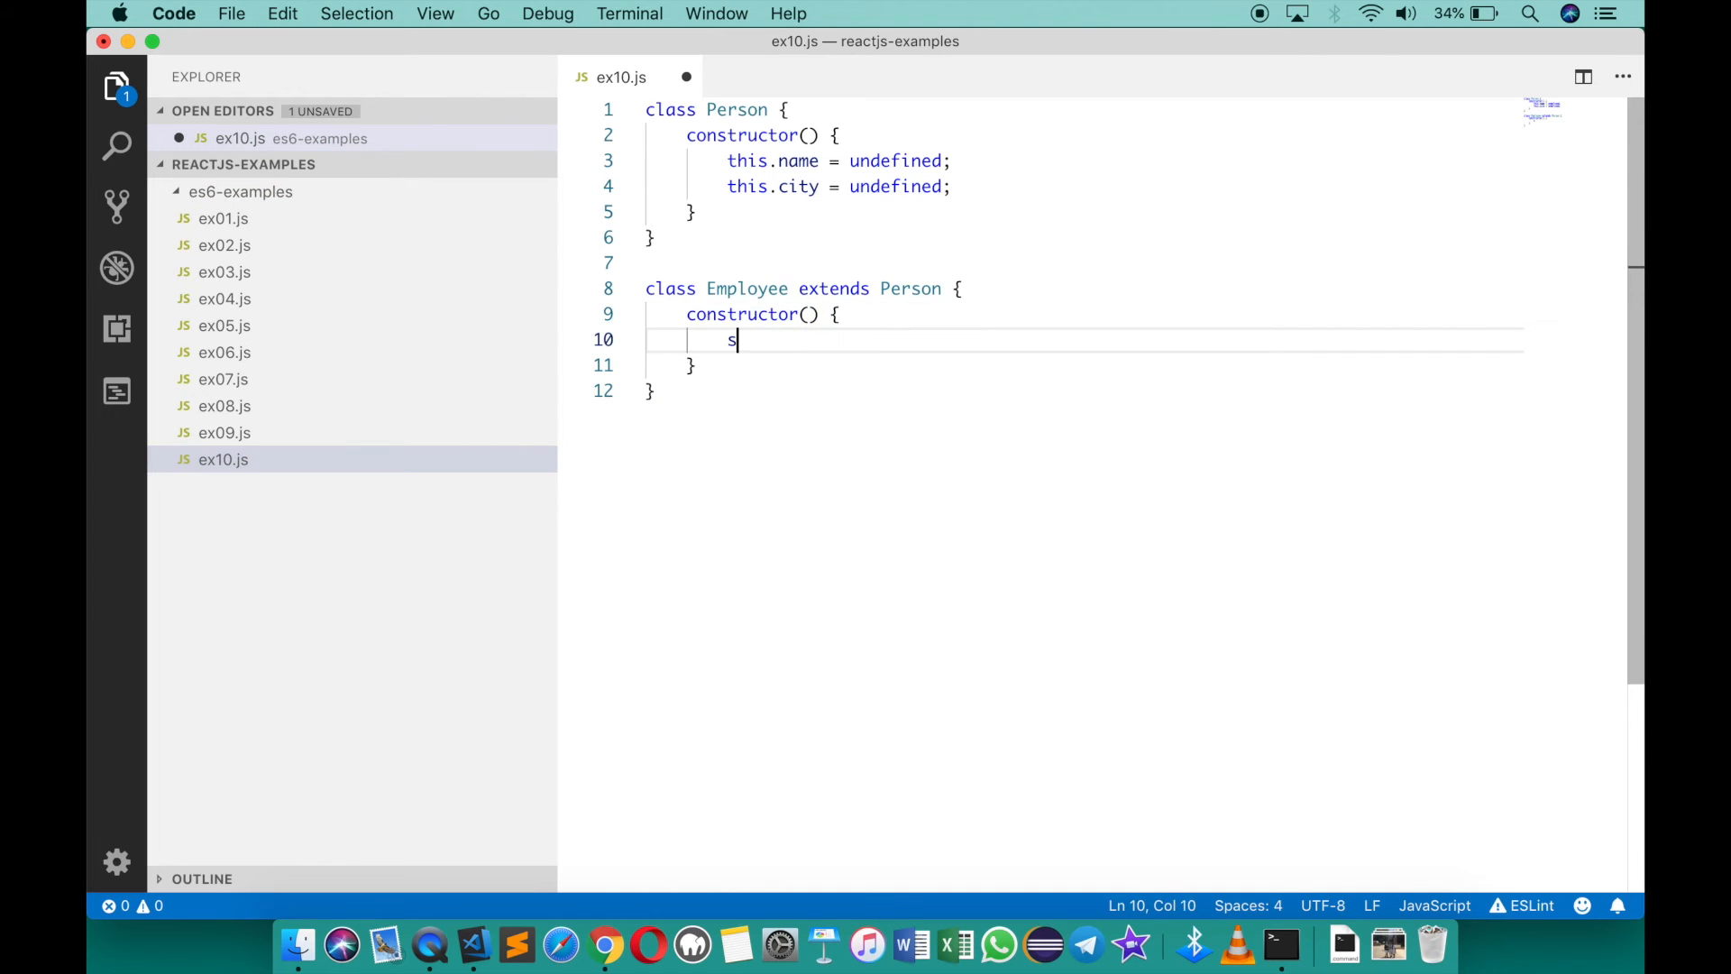
pyautogui.write('uper(); //')
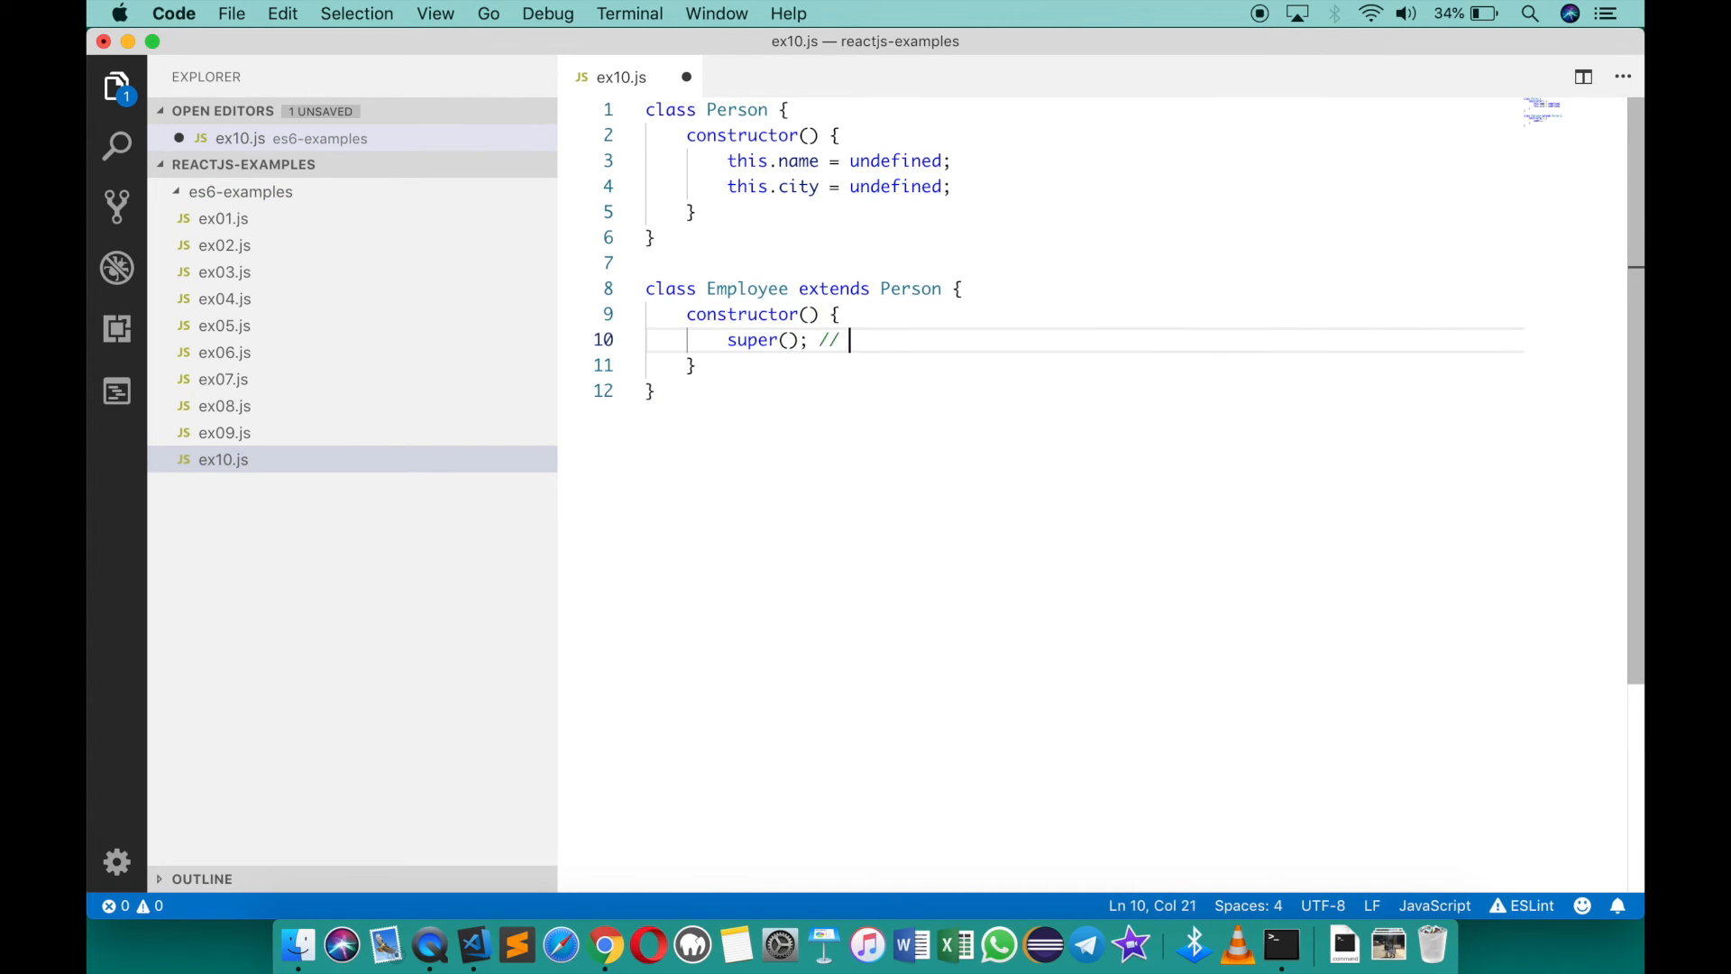
pyautogui.write('is a must')
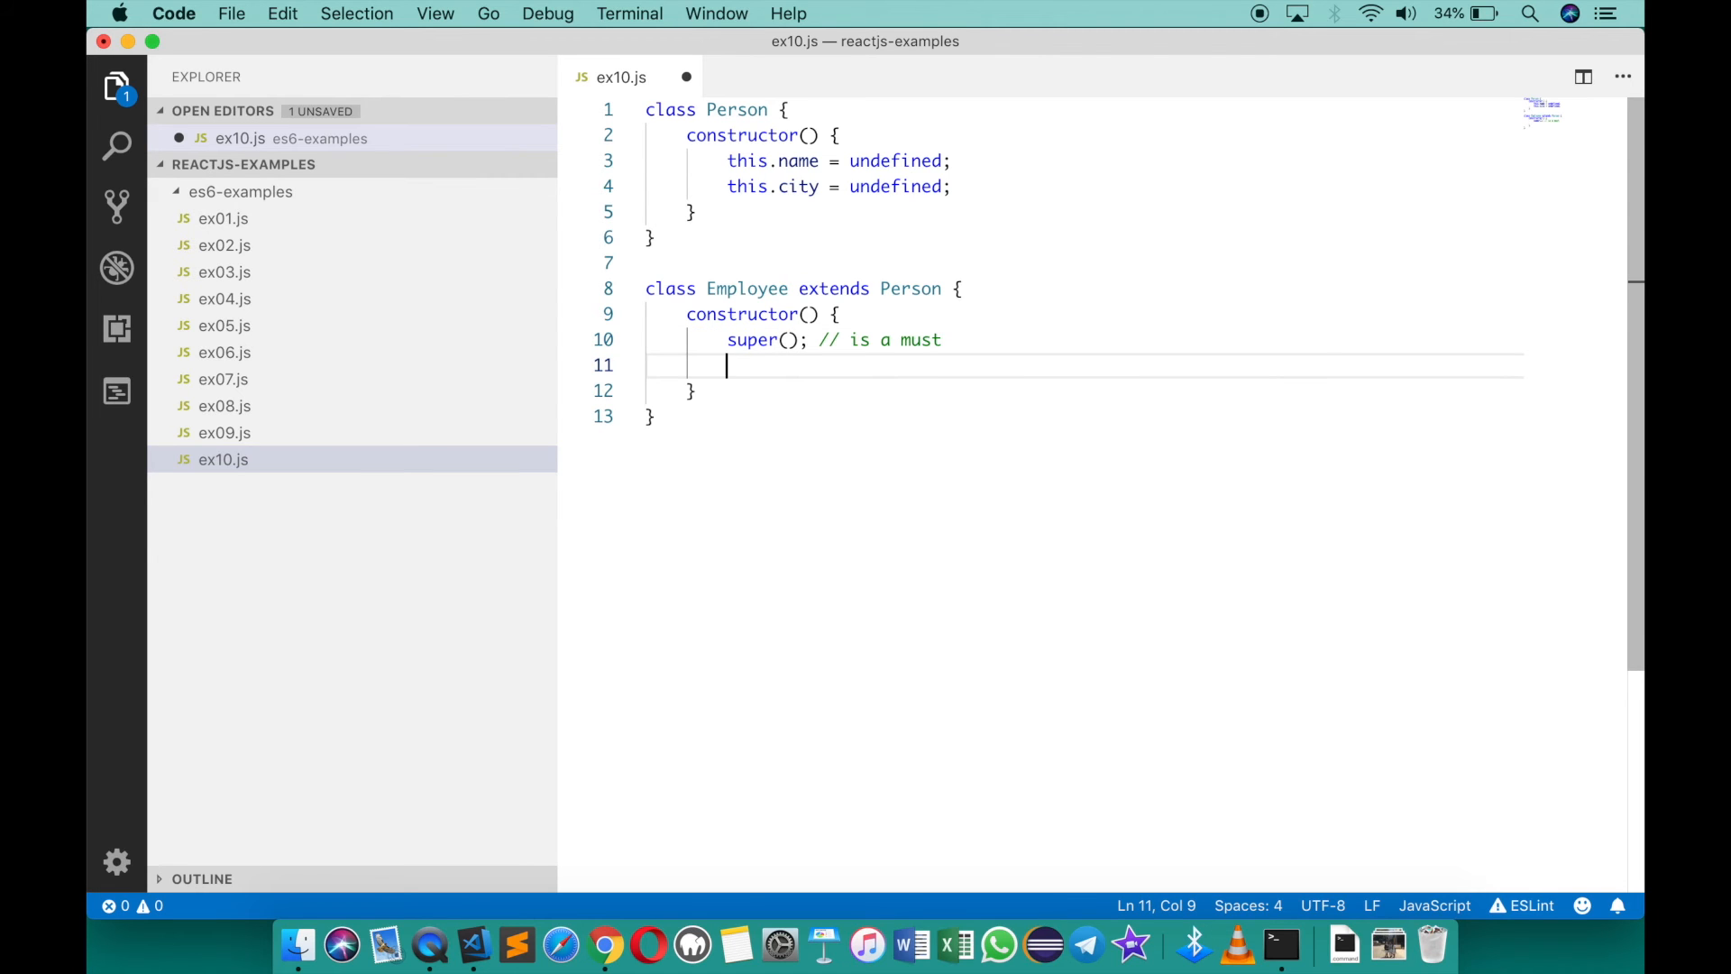
# In the Employee constructor set this.salary = 45000 and this.department = undefined
pyautogui.write('this')
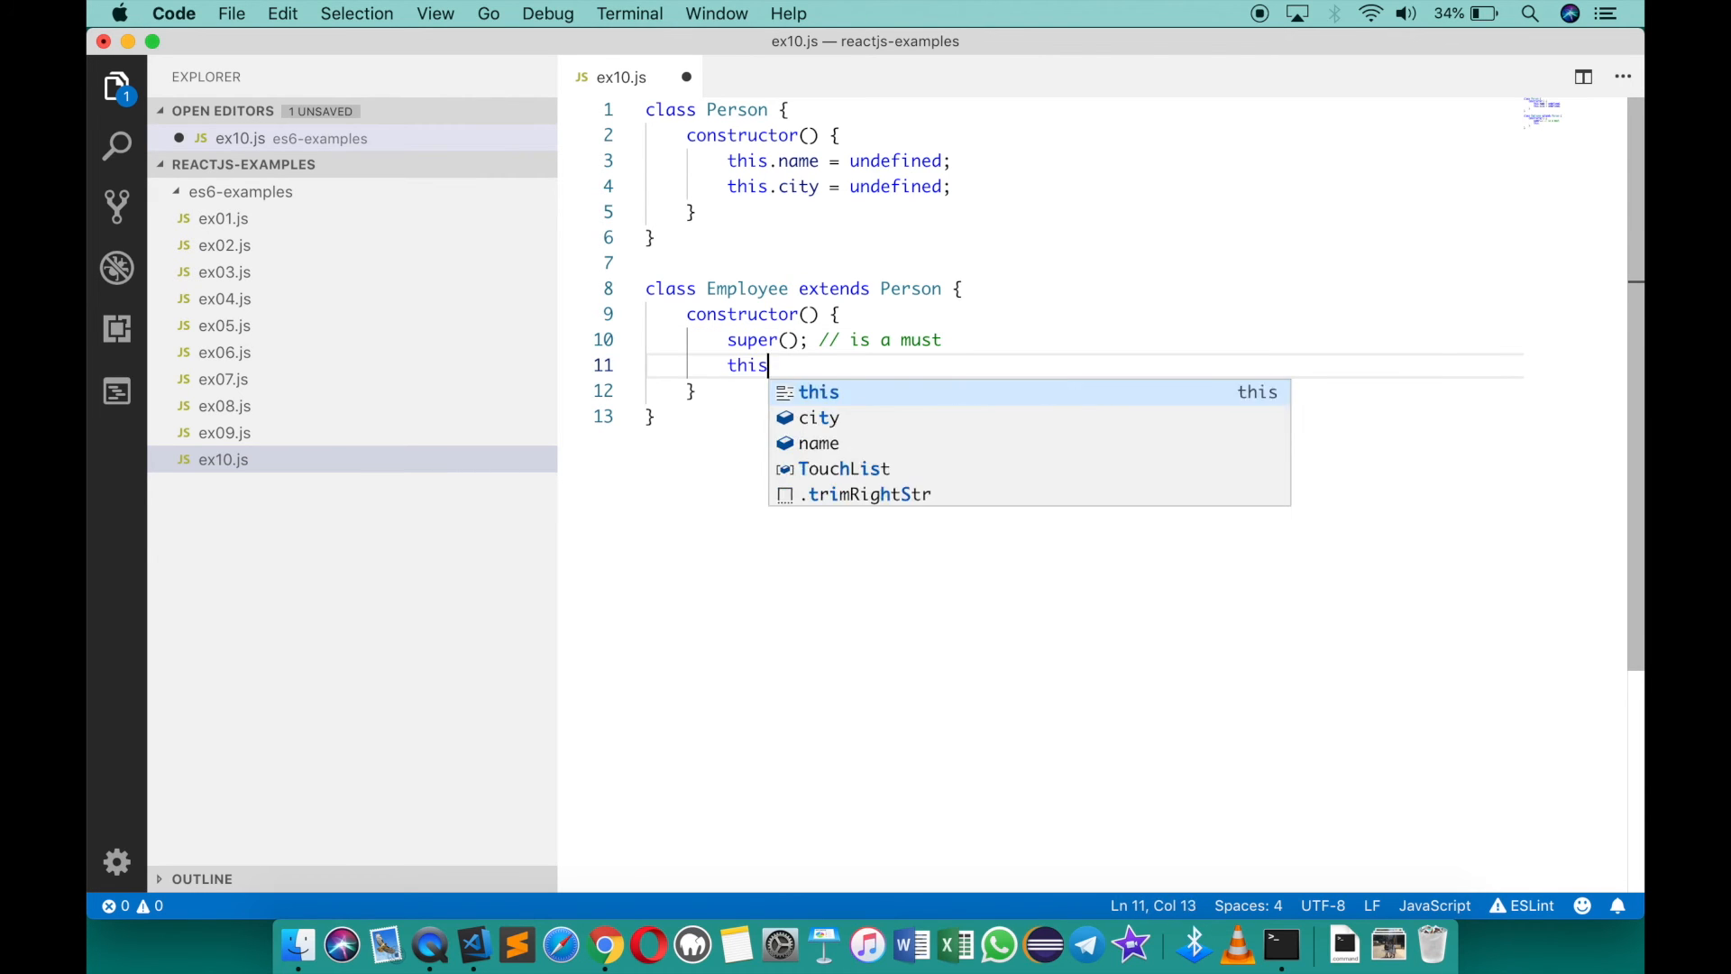
pyautogui.write('.salary')
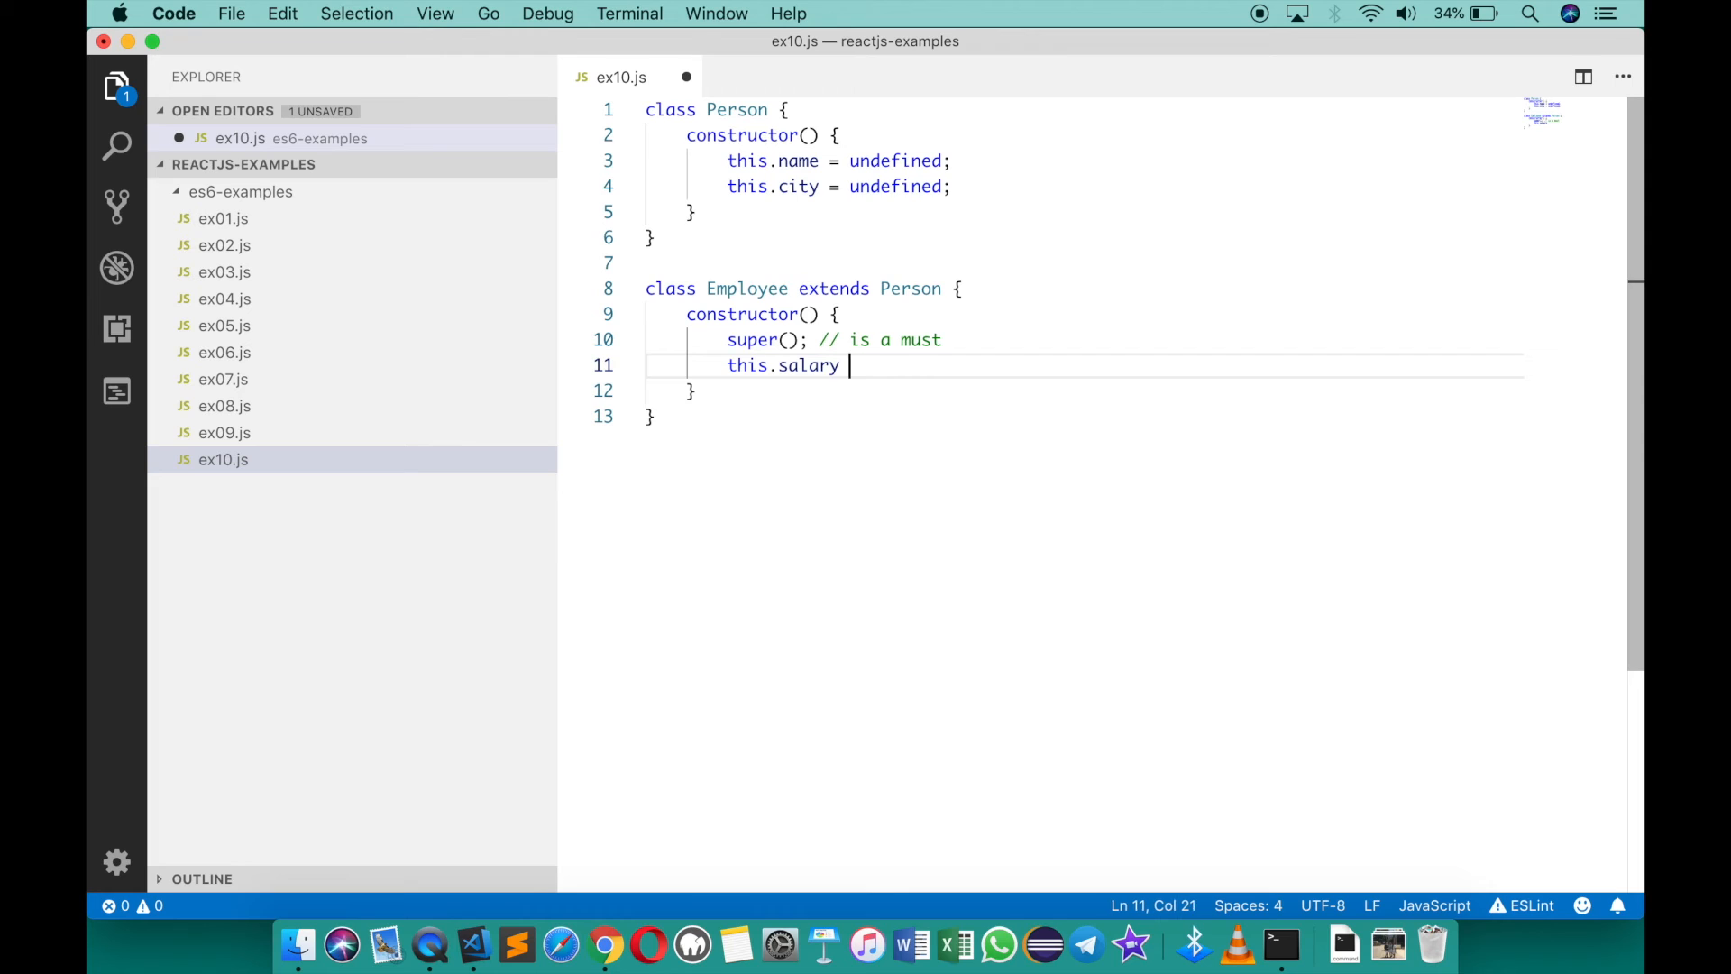
pyautogui.write('= 45000;')
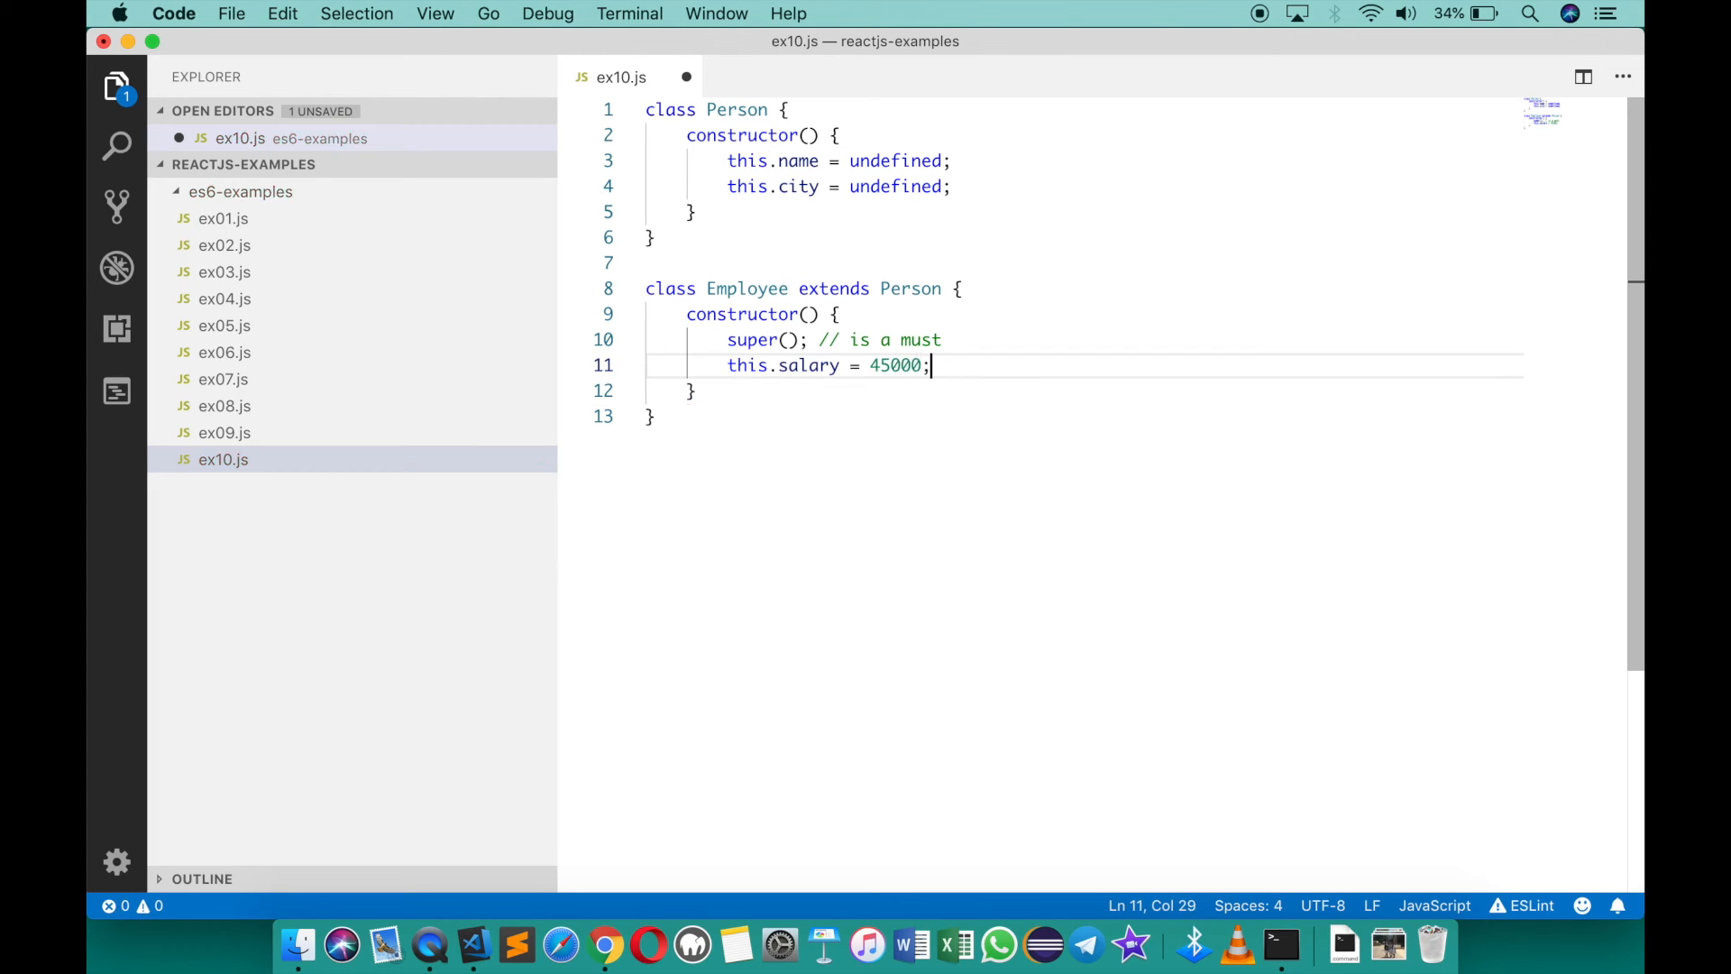
pyautogui.write('this.department = undex')
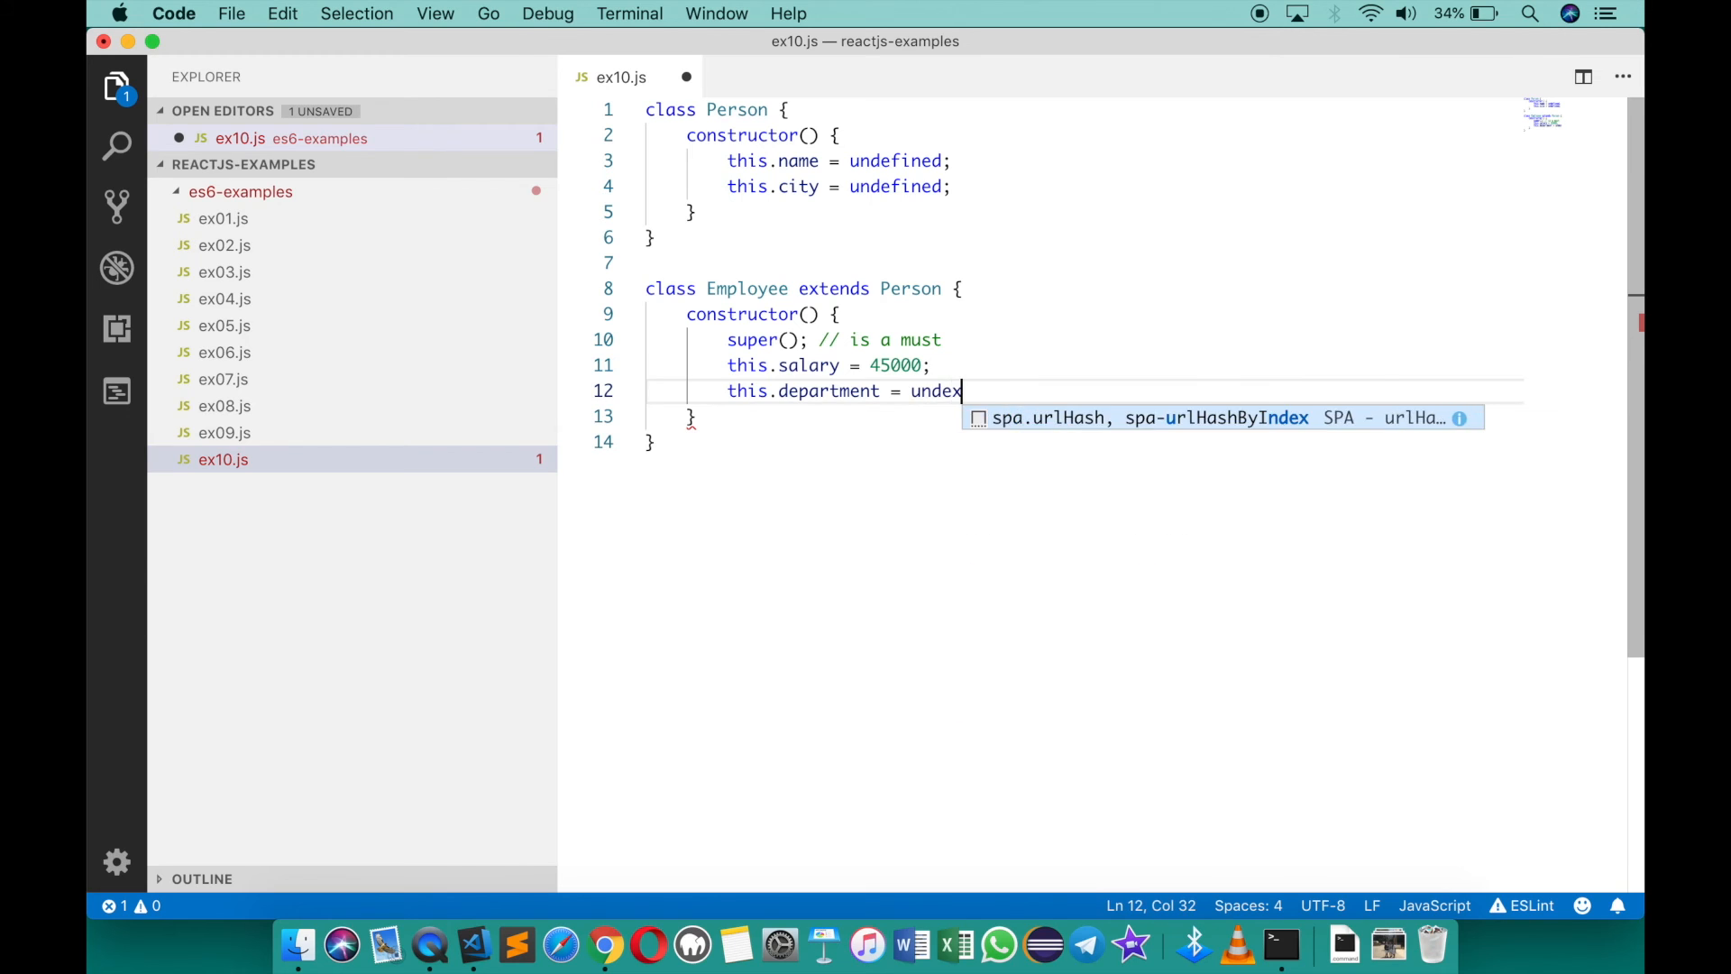
pyautogui.press('backspace')
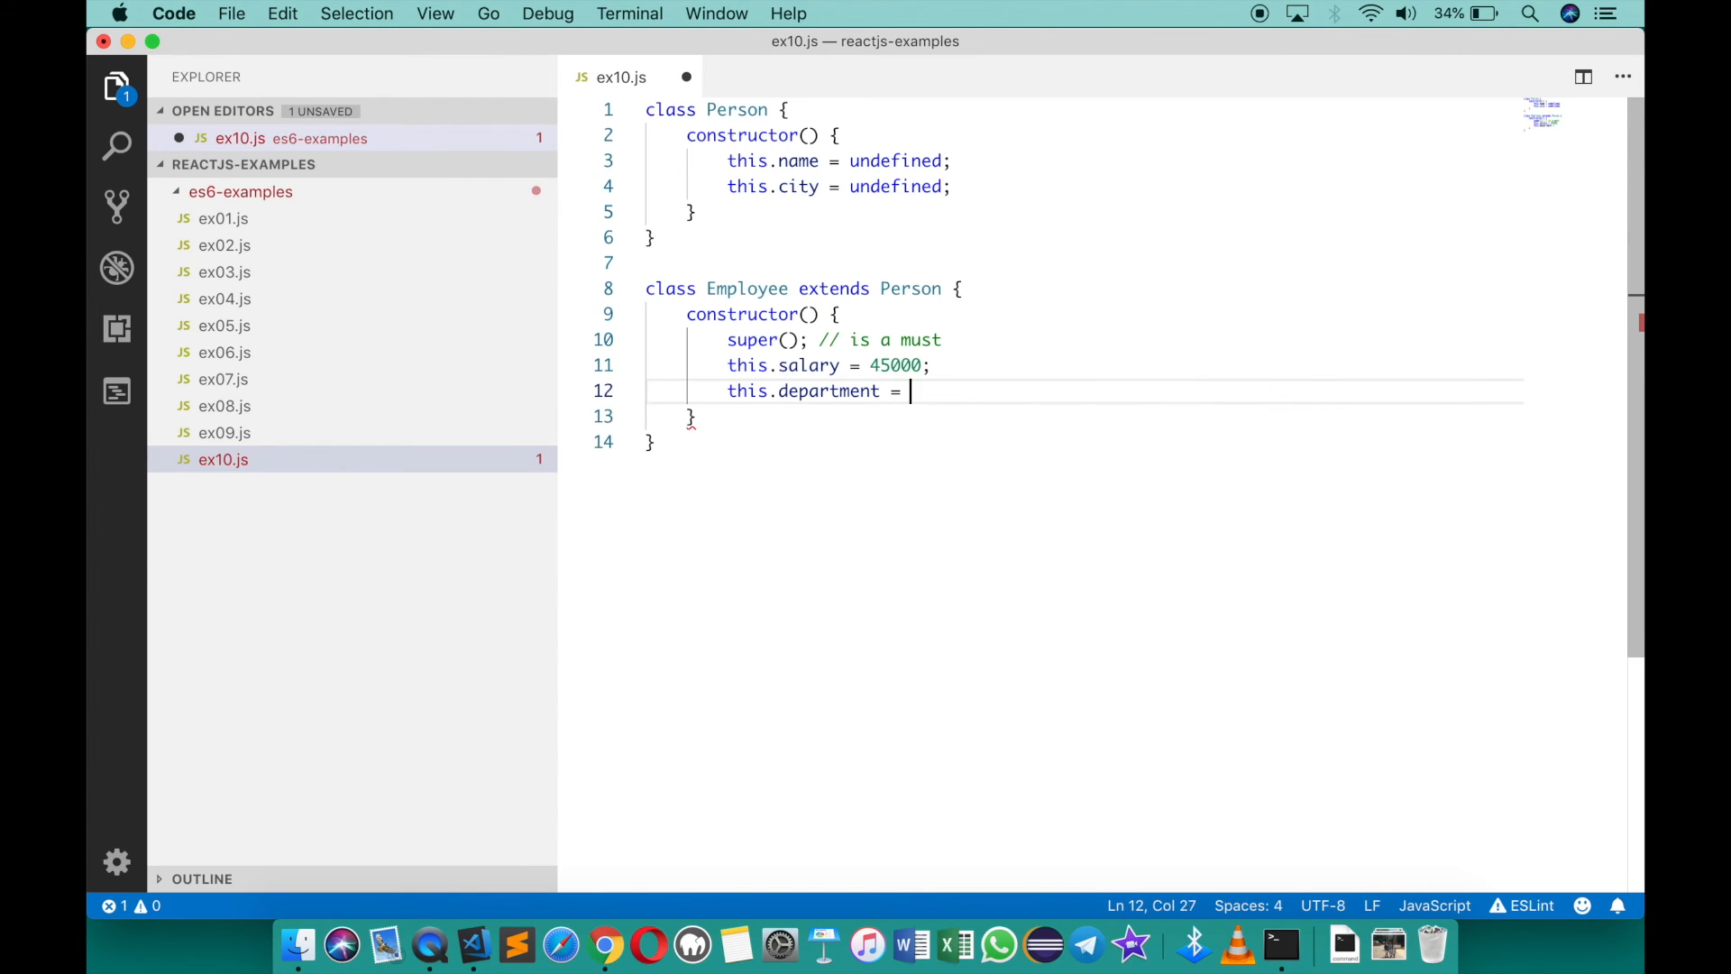
pyautogui.write('undefined;')
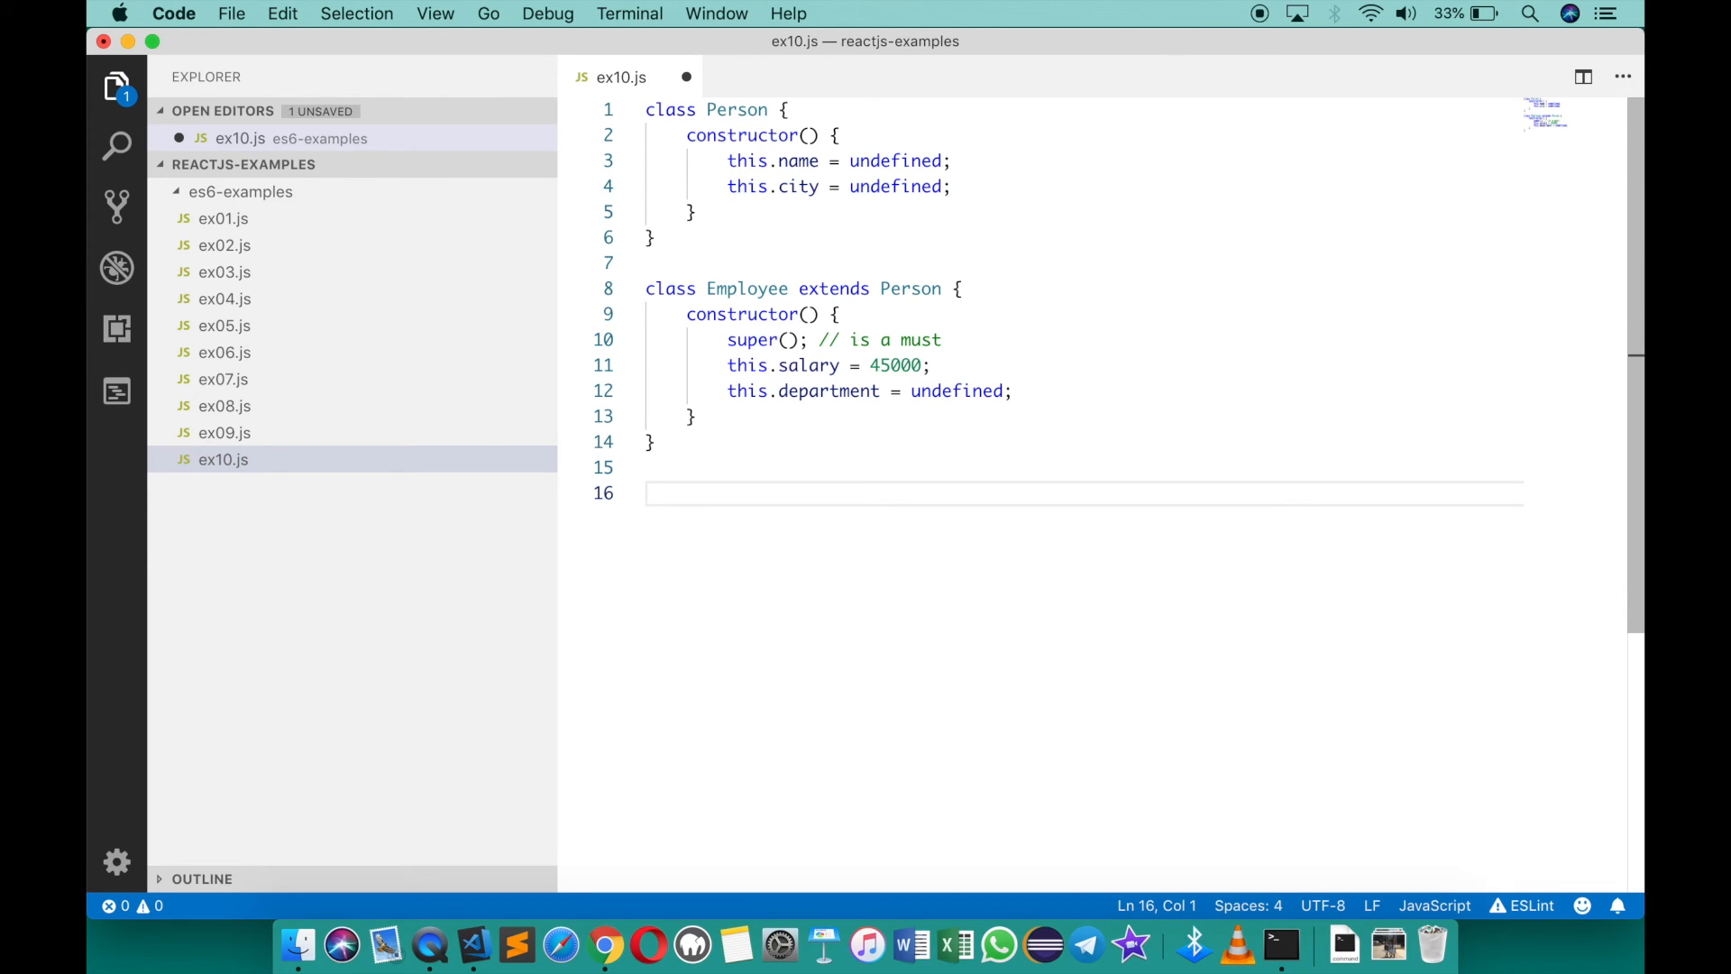
# Add let e1 = new Employee(); and console.log(e1) at the end of ex10.js
pyautogui.write('let e1 = new')
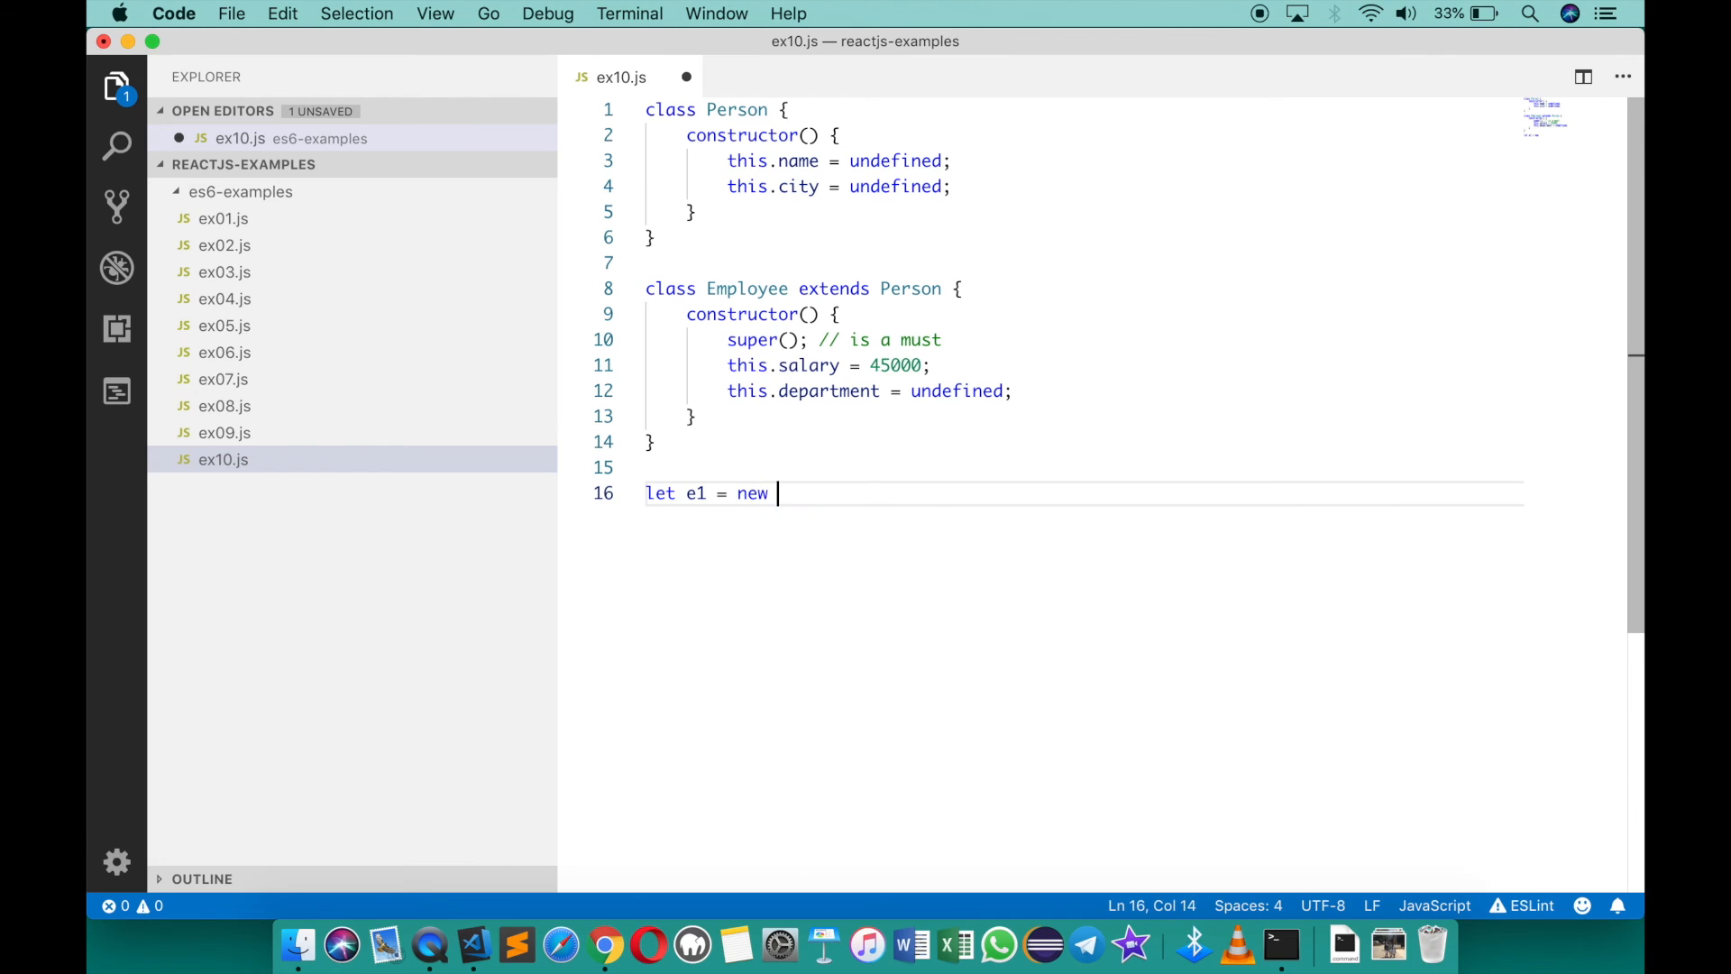
pyautogui.write('Employee();')
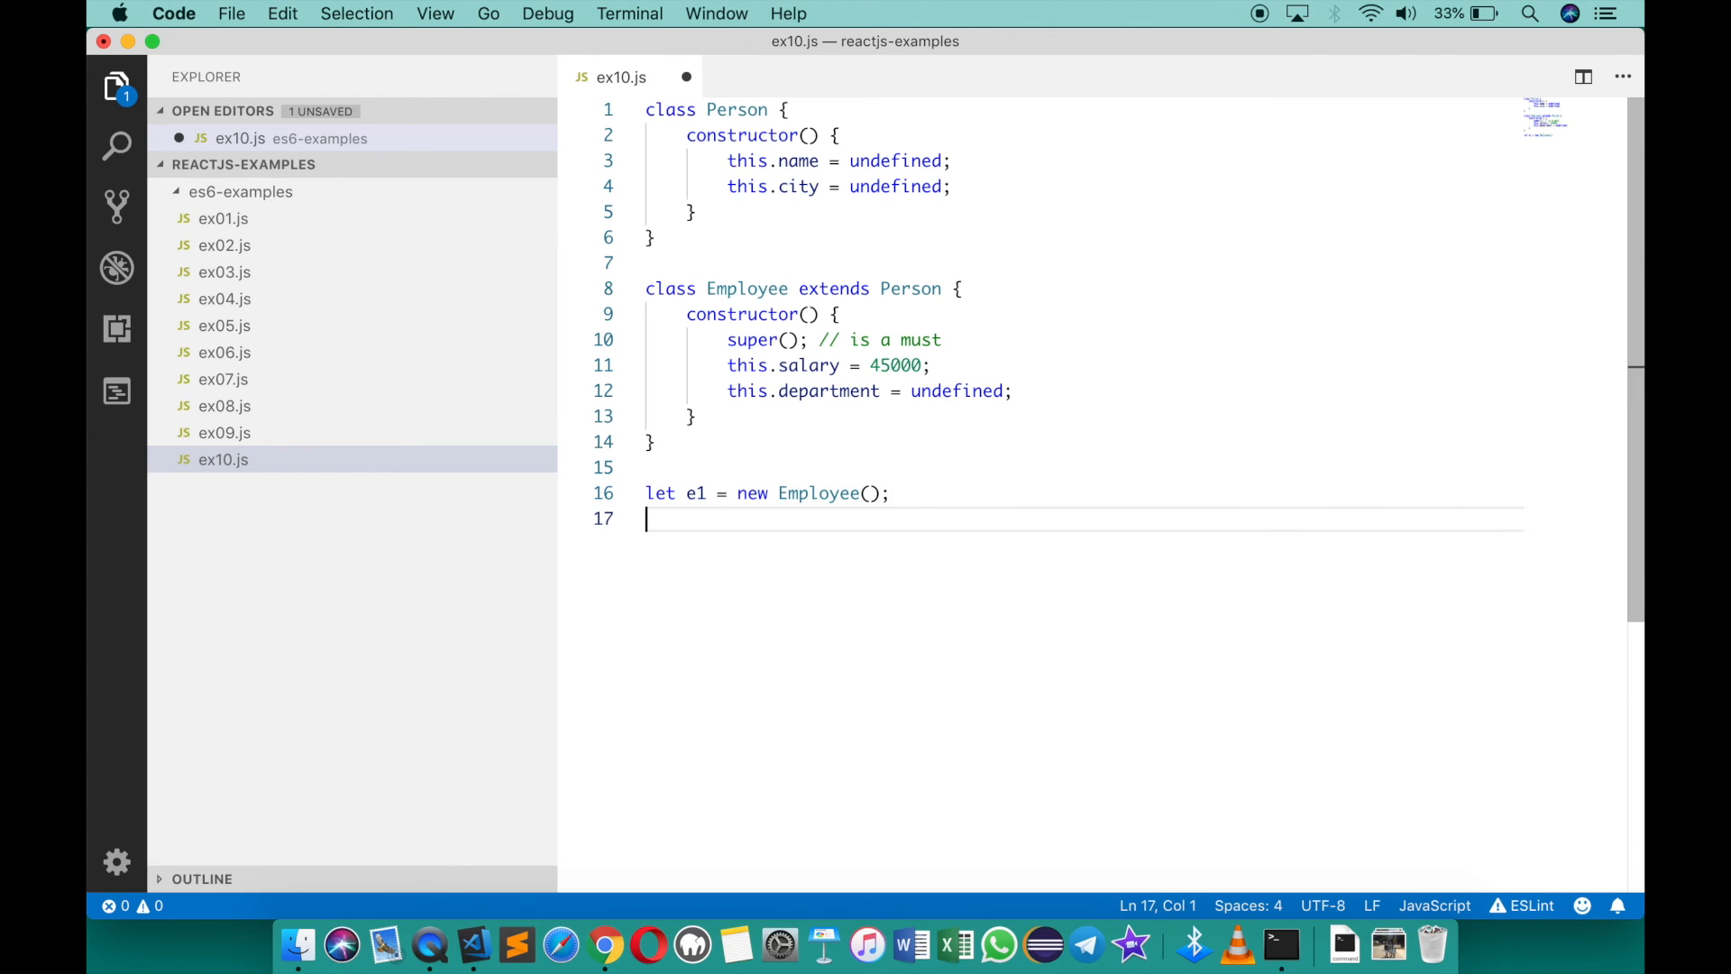
pyautogui.write('console.log(e')
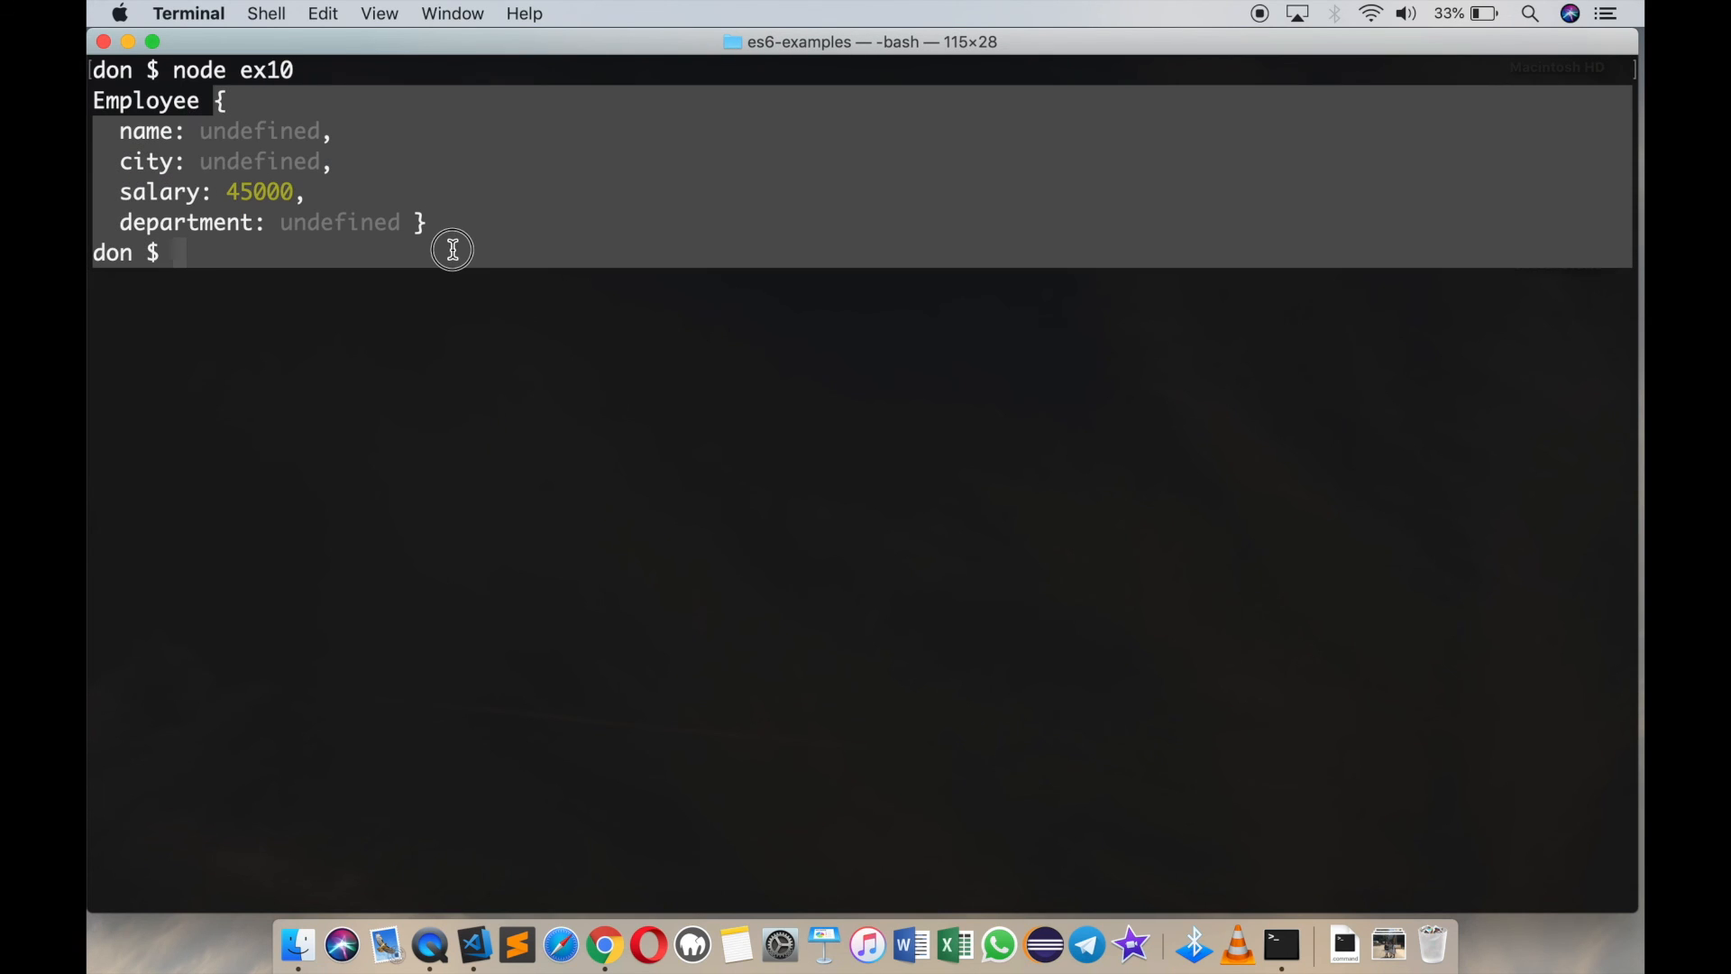
pyautogui.moveTo(282, 239)
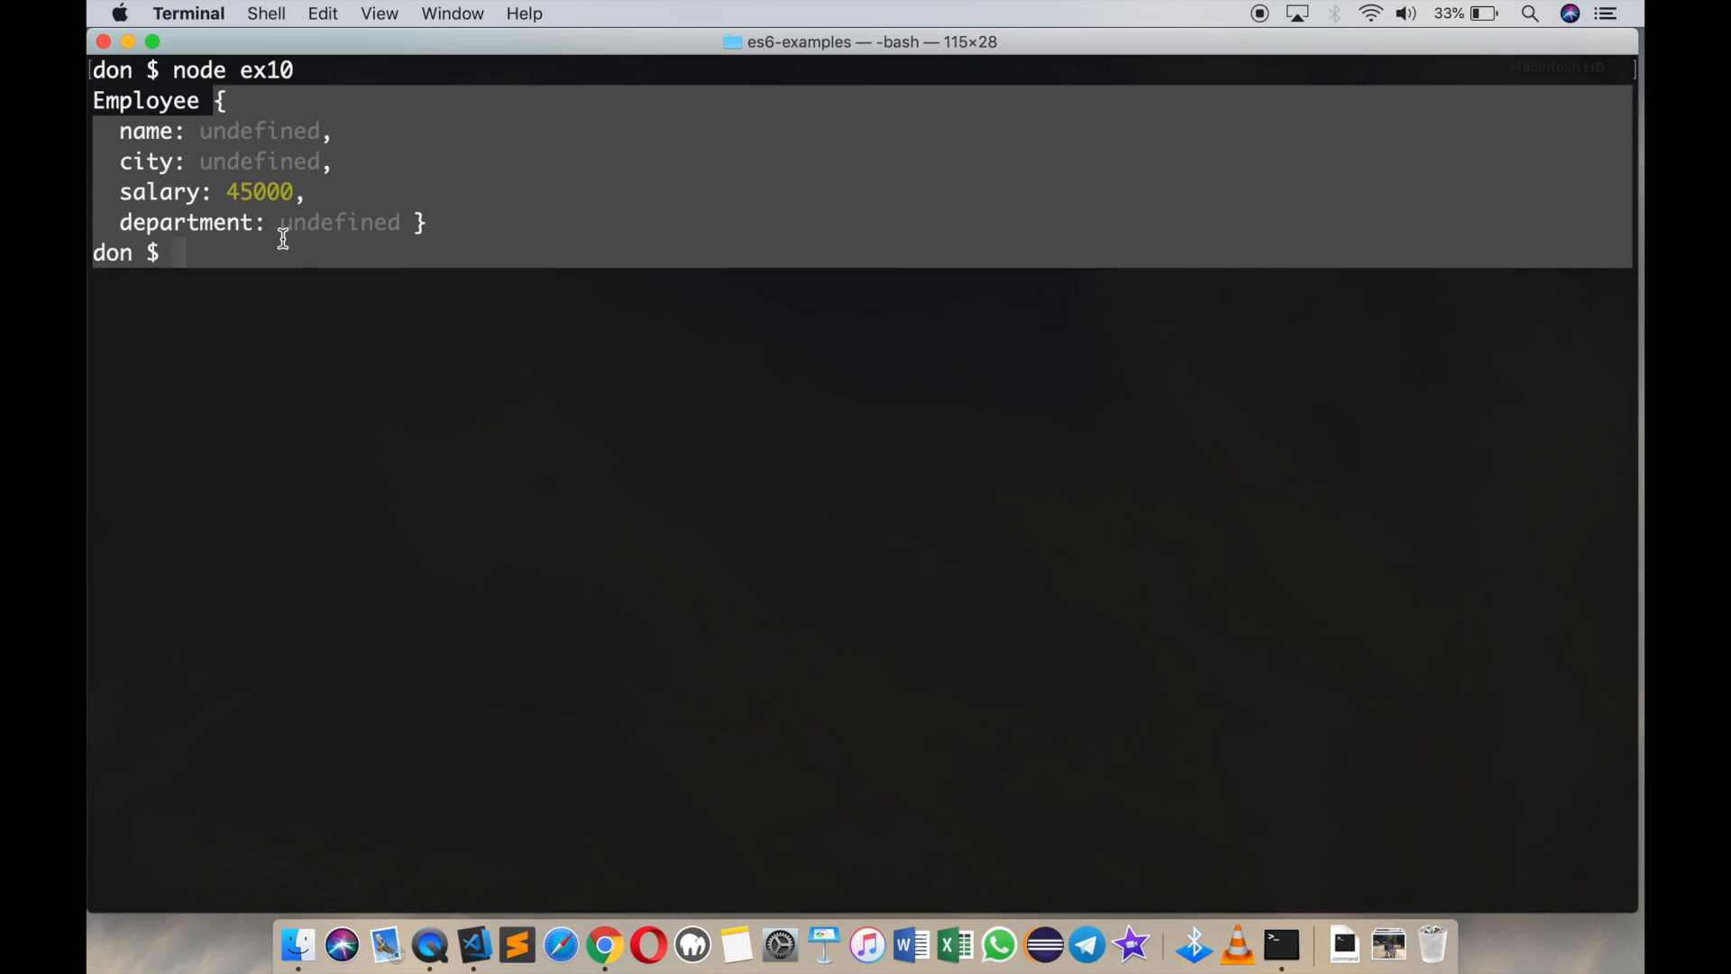
pyautogui.moveTo(476, 340)
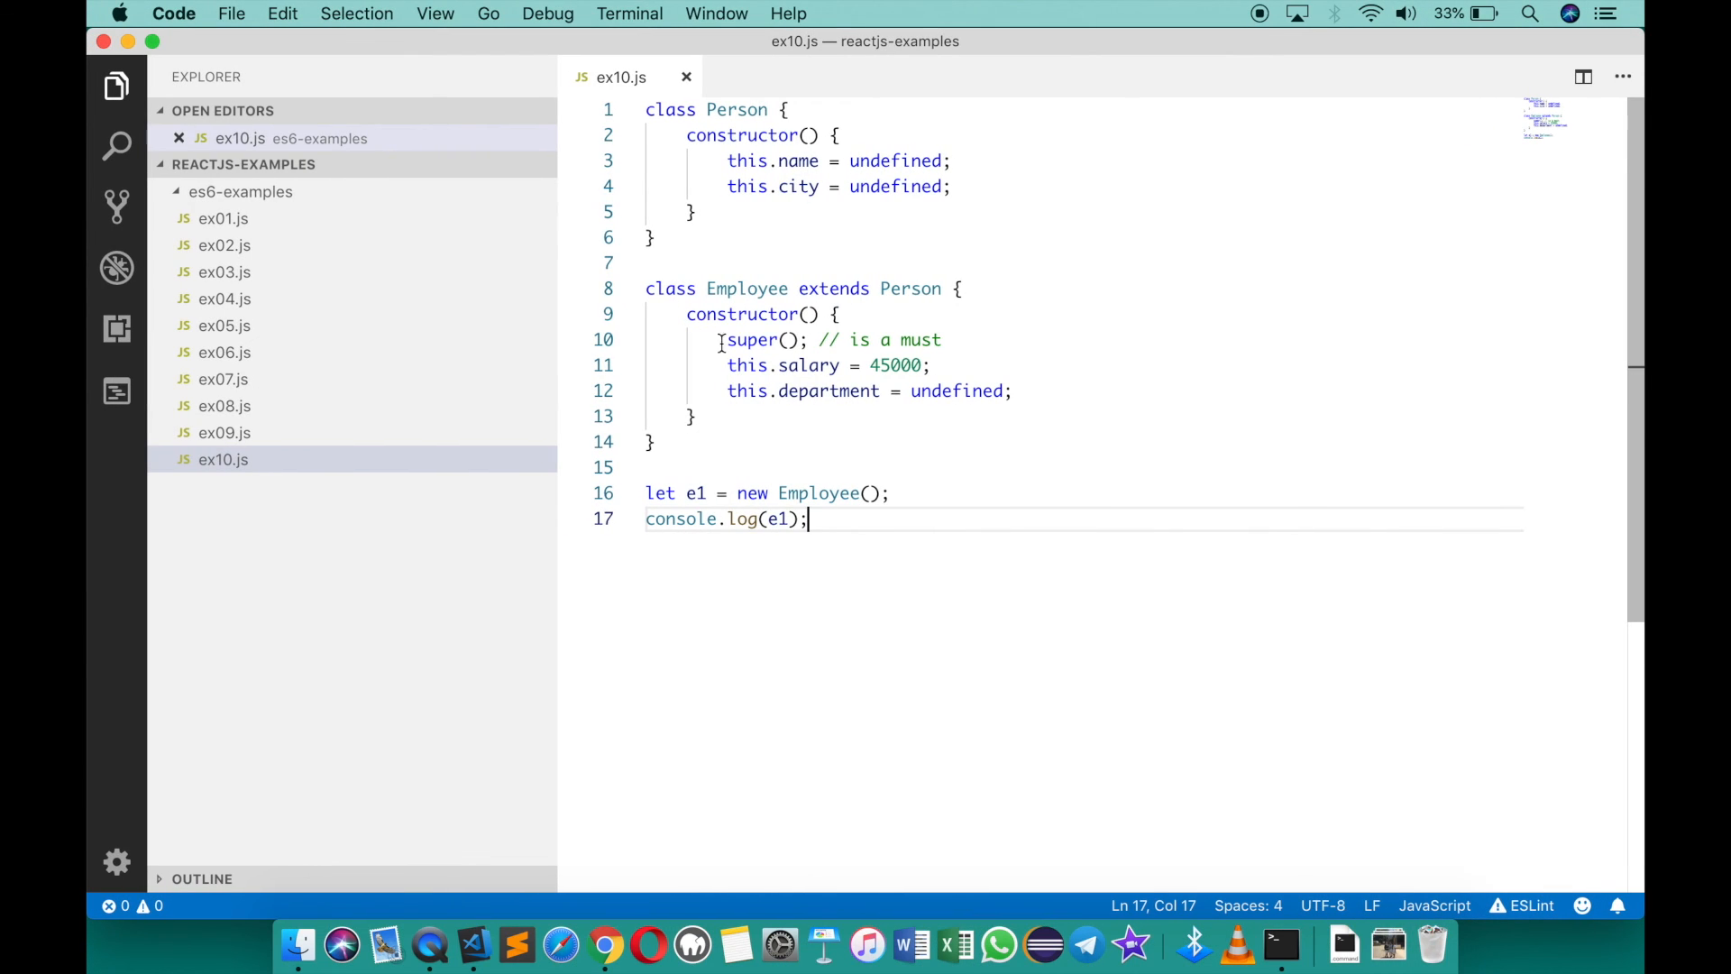
# Comment out the super() call on line 10 of the Employee constructor with //
pyautogui.write('//')
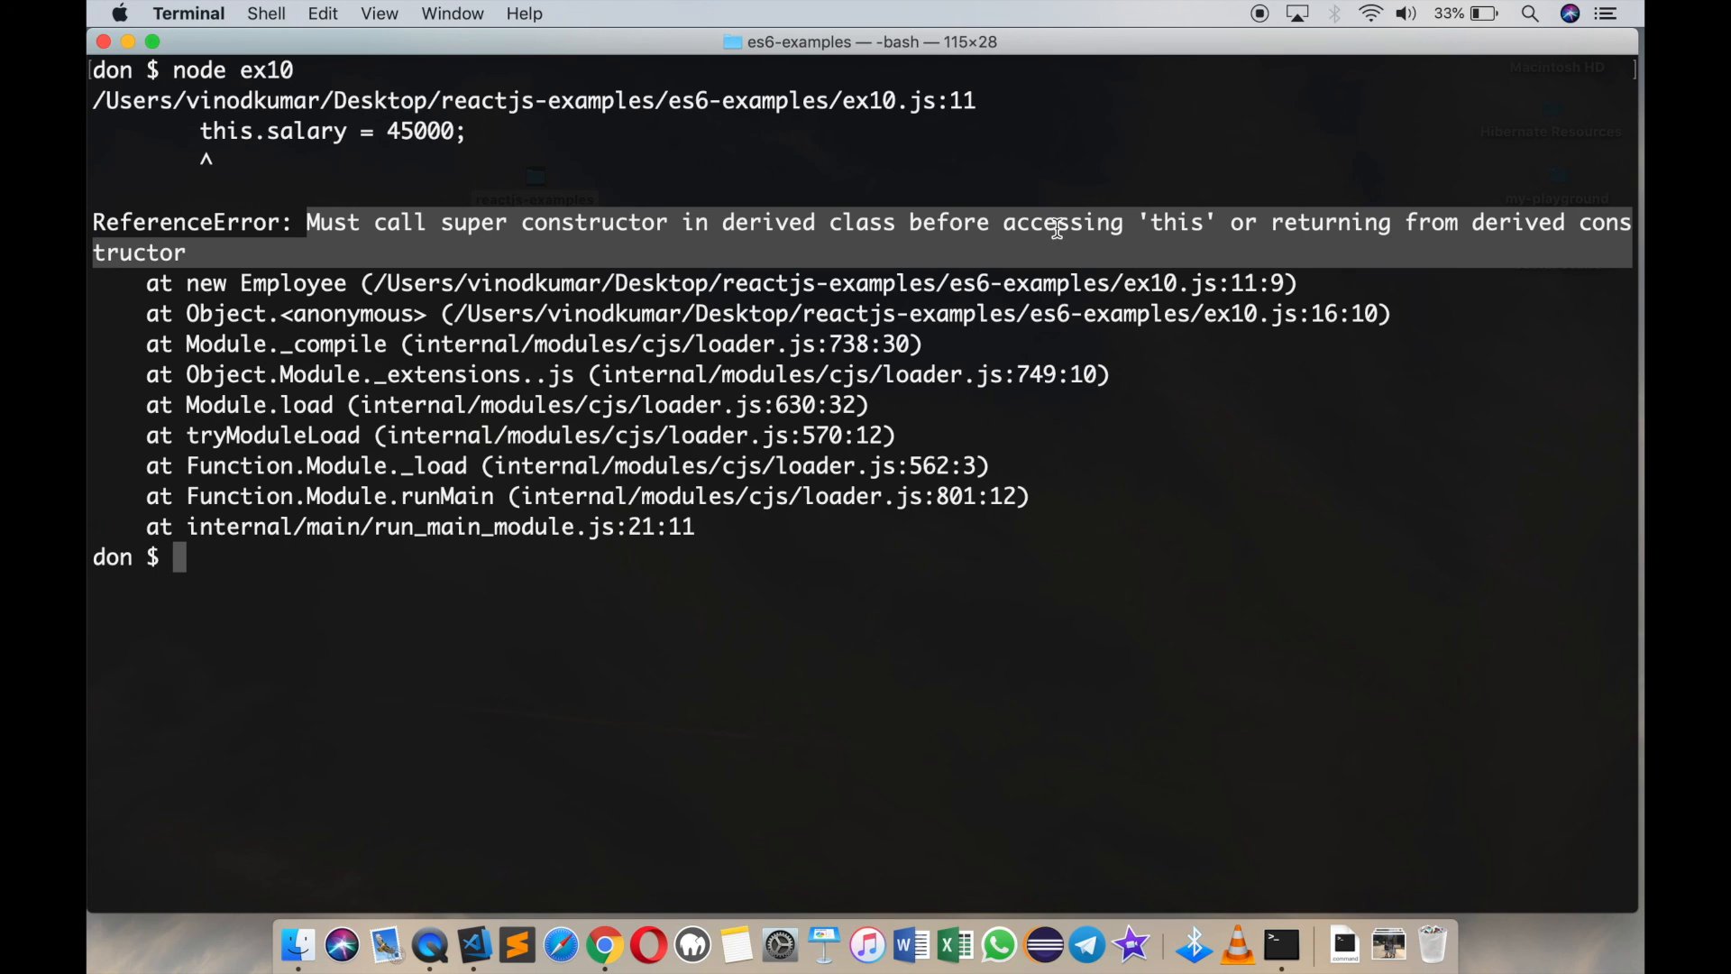
pyautogui.moveTo(1408, 242)
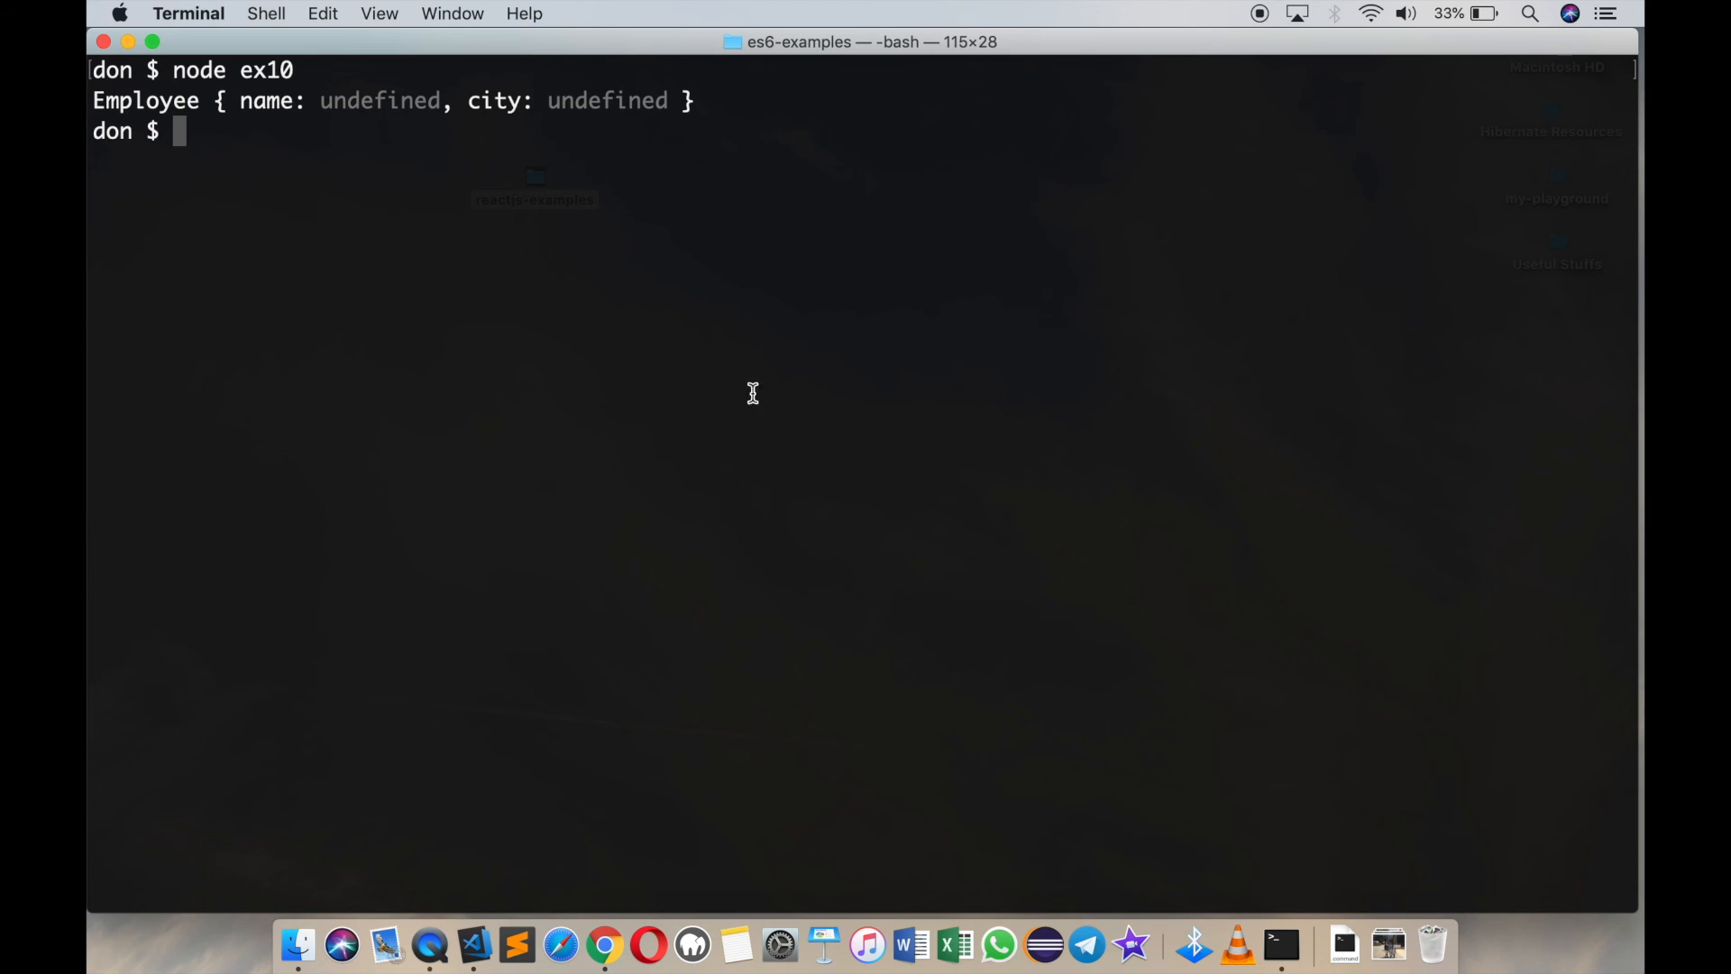
pyautogui.moveTo(762, 269)
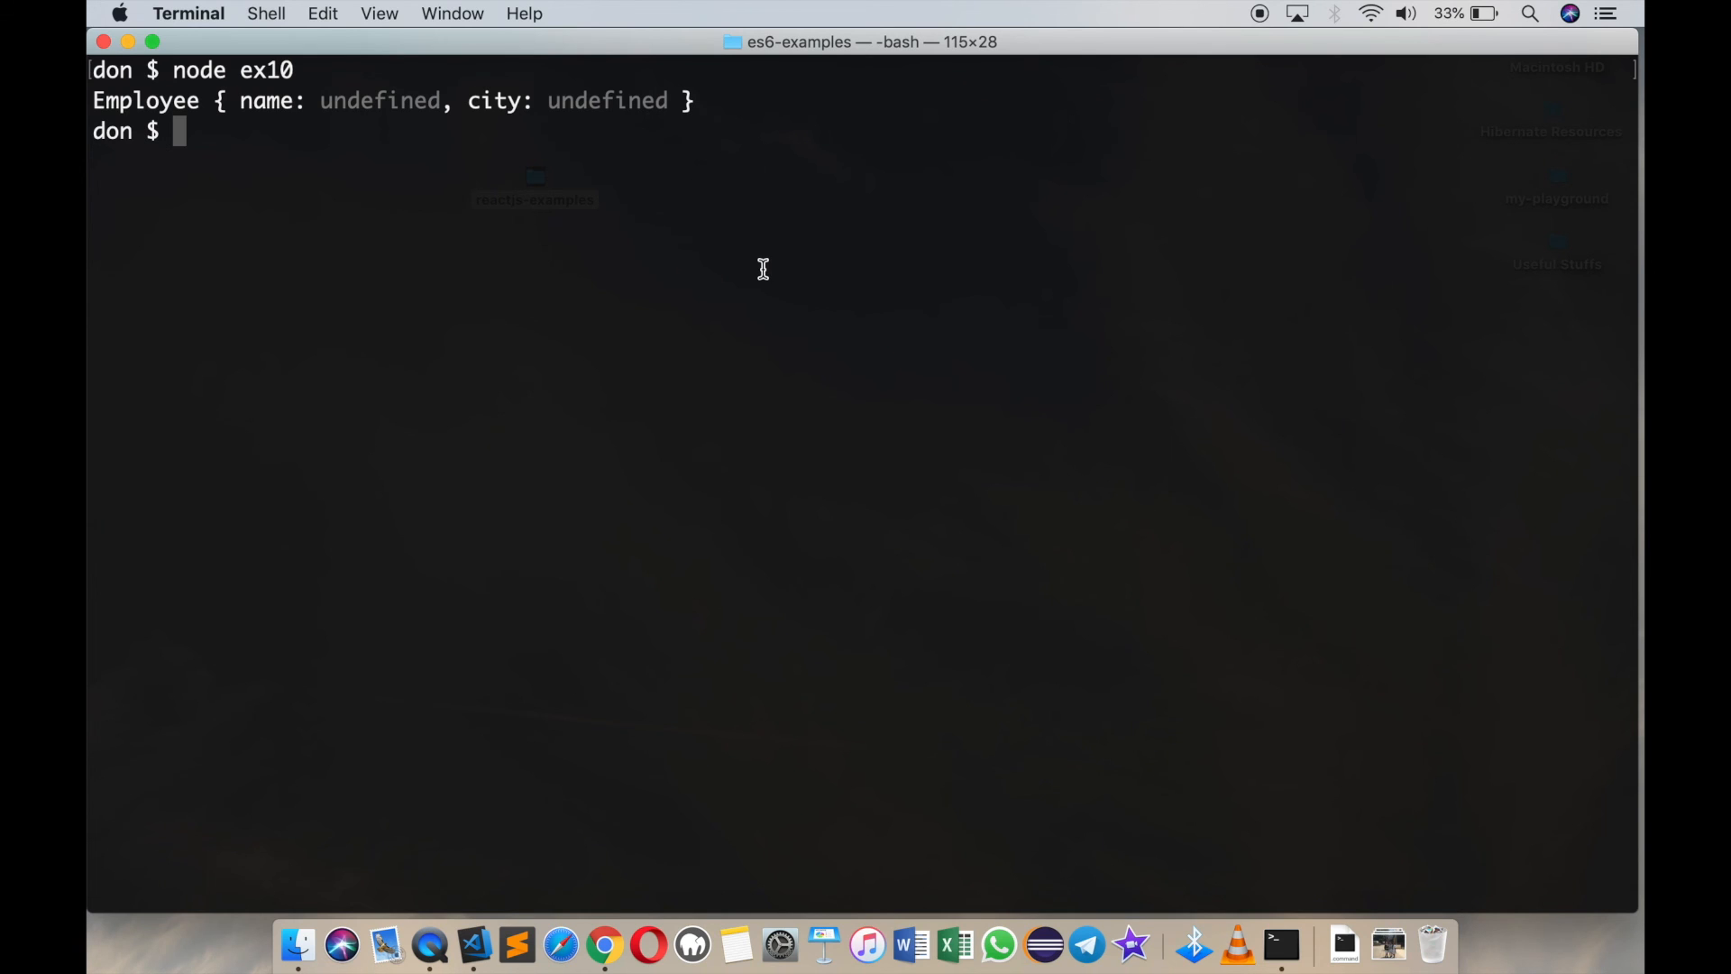